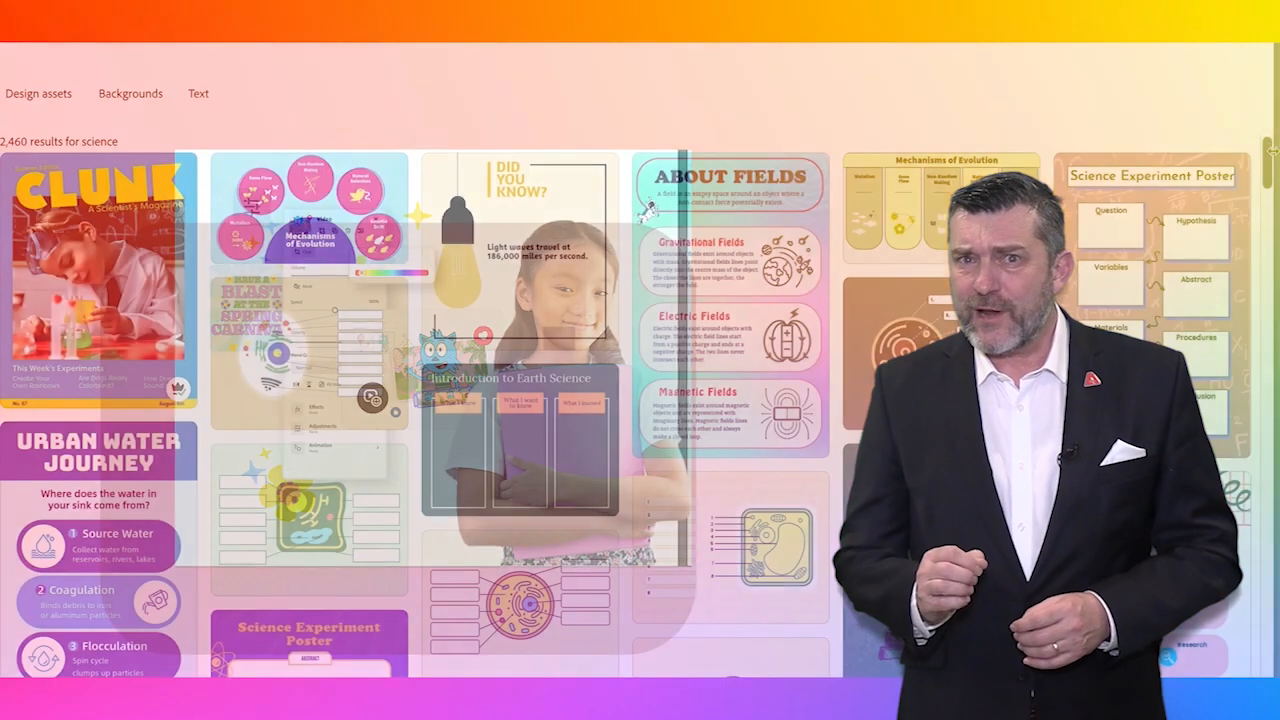
Step: Sign in with an email address and pick the personal or school account type
{"action": "scroll", "scroll_direction": "down", "scroll_amount": 3}
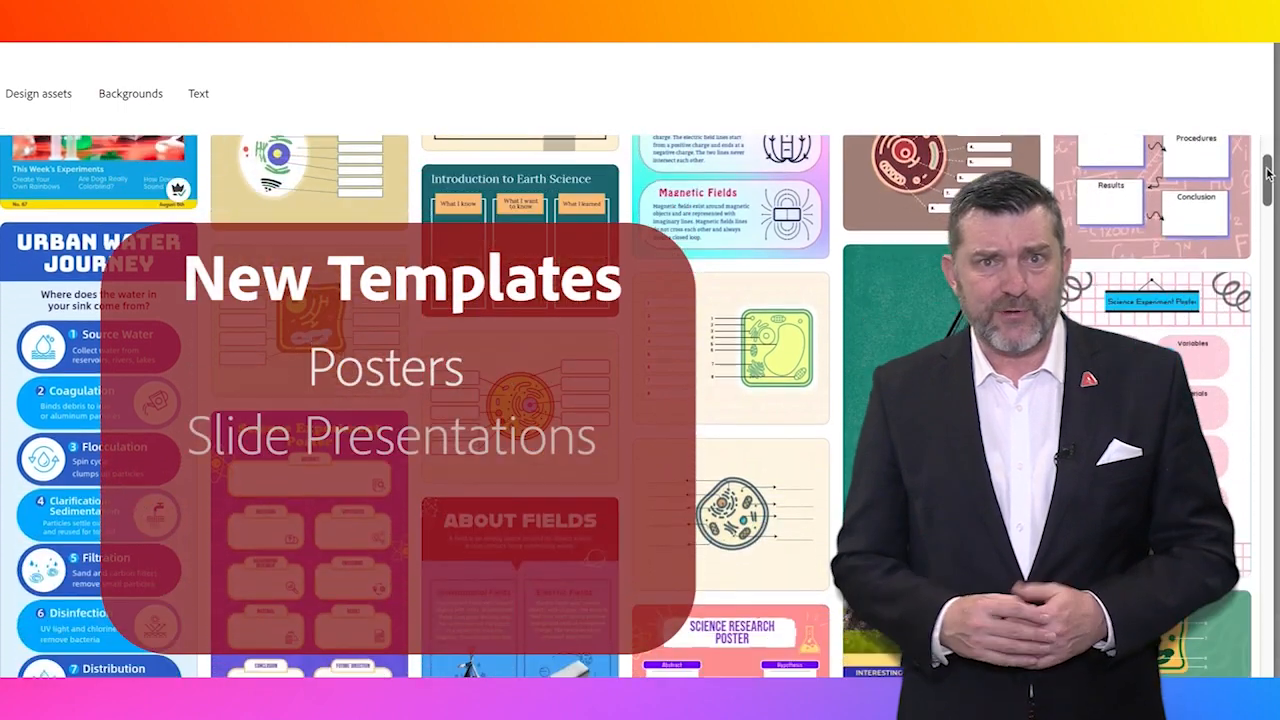
{"action": "scroll", "scroll_direction": "down", "scroll_amount": 3}
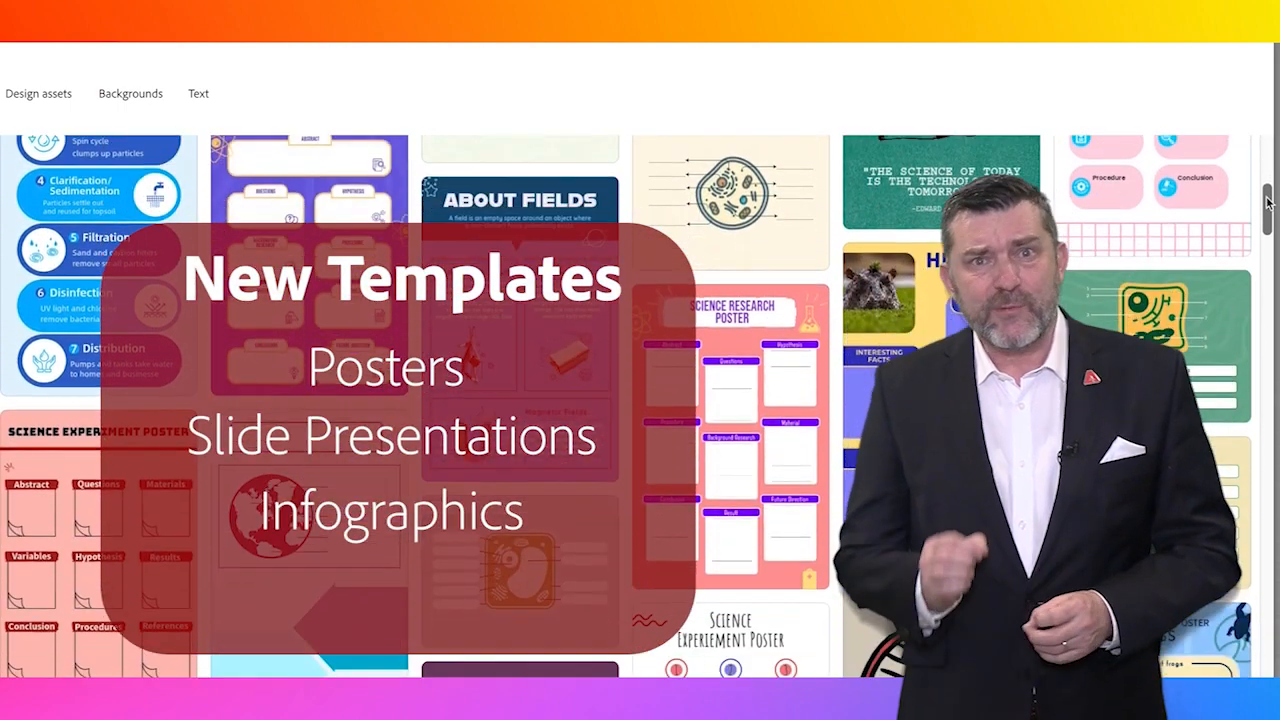
{"action": "scroll", "scroll_direction": "down", "scroll_amount": 3}
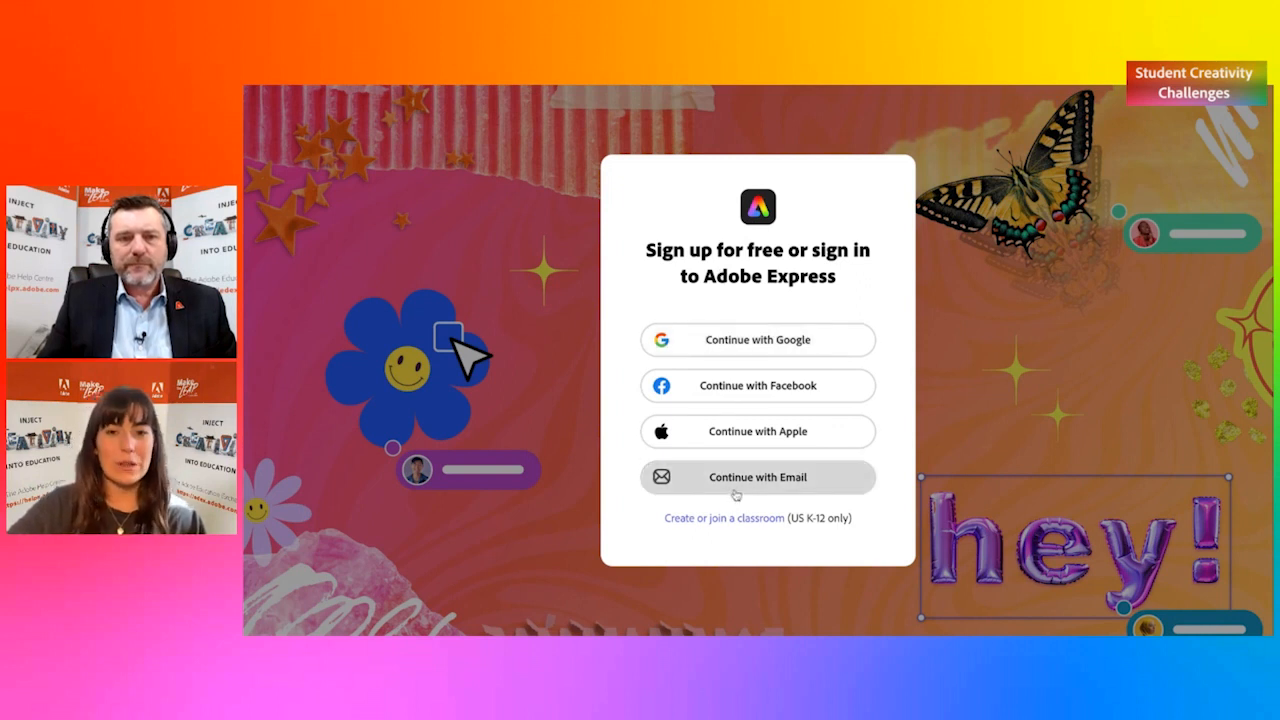
{"action": "left_click", "coordinate": [757, 477]}
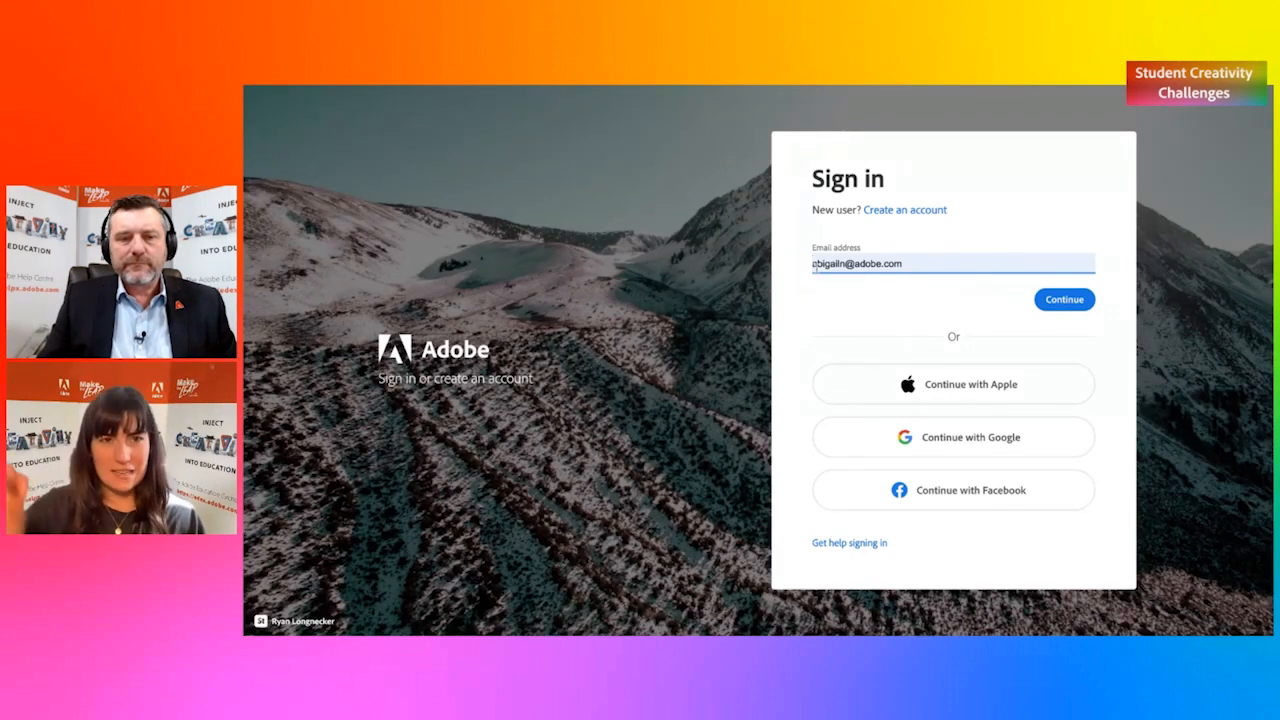
{"action": "left_click", "coordinate": [1063, 299]}
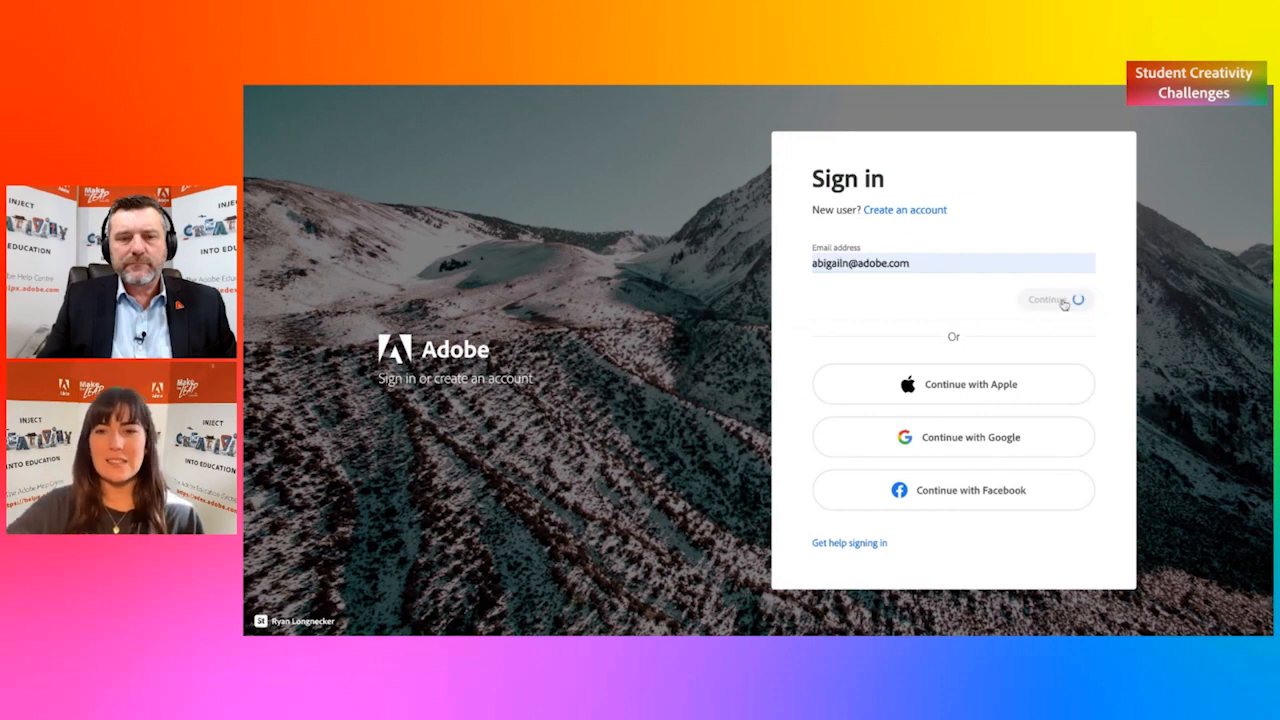
{"action": "left_click", "coordinate": [1053, 299]}
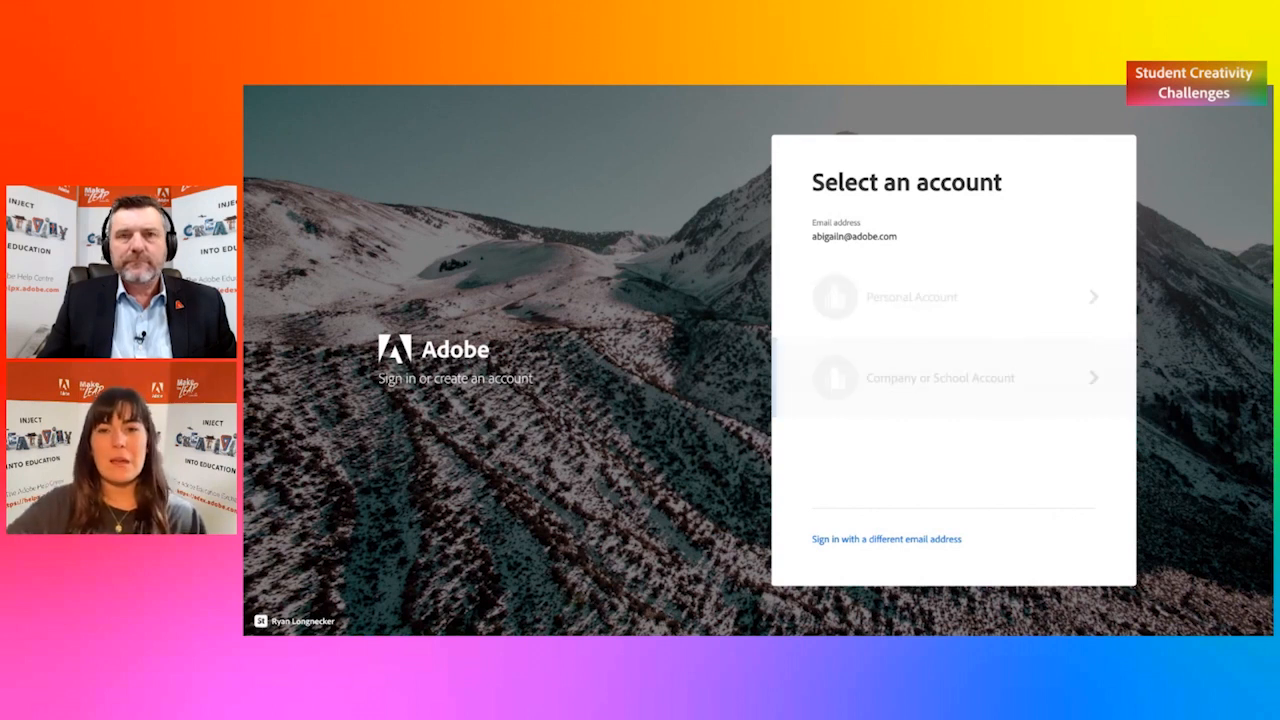
{"action": "left_click", "coordinate": [952, 378]}
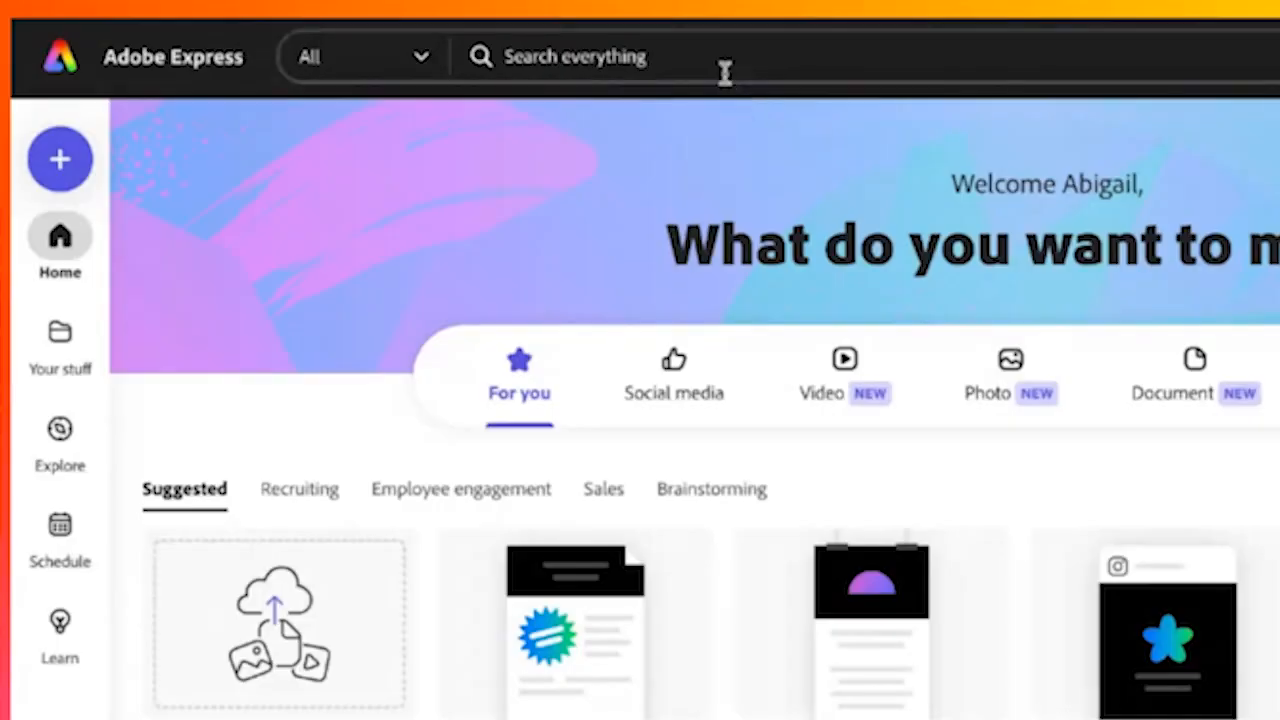
{"action": "mouse_move", "coordinate": [712, 62]}
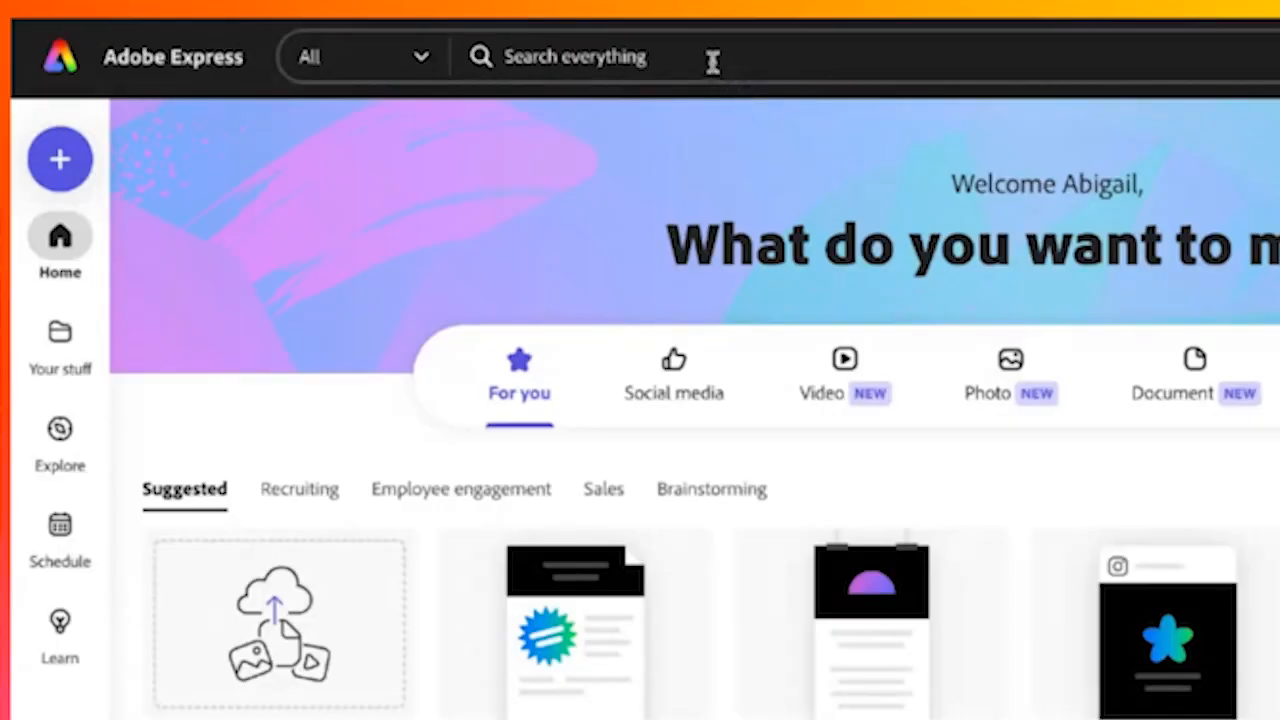
Step: Search 'info', choose the Infographic suggestion, and set the search scope to All
{"action": "type", "text": "infographic"}
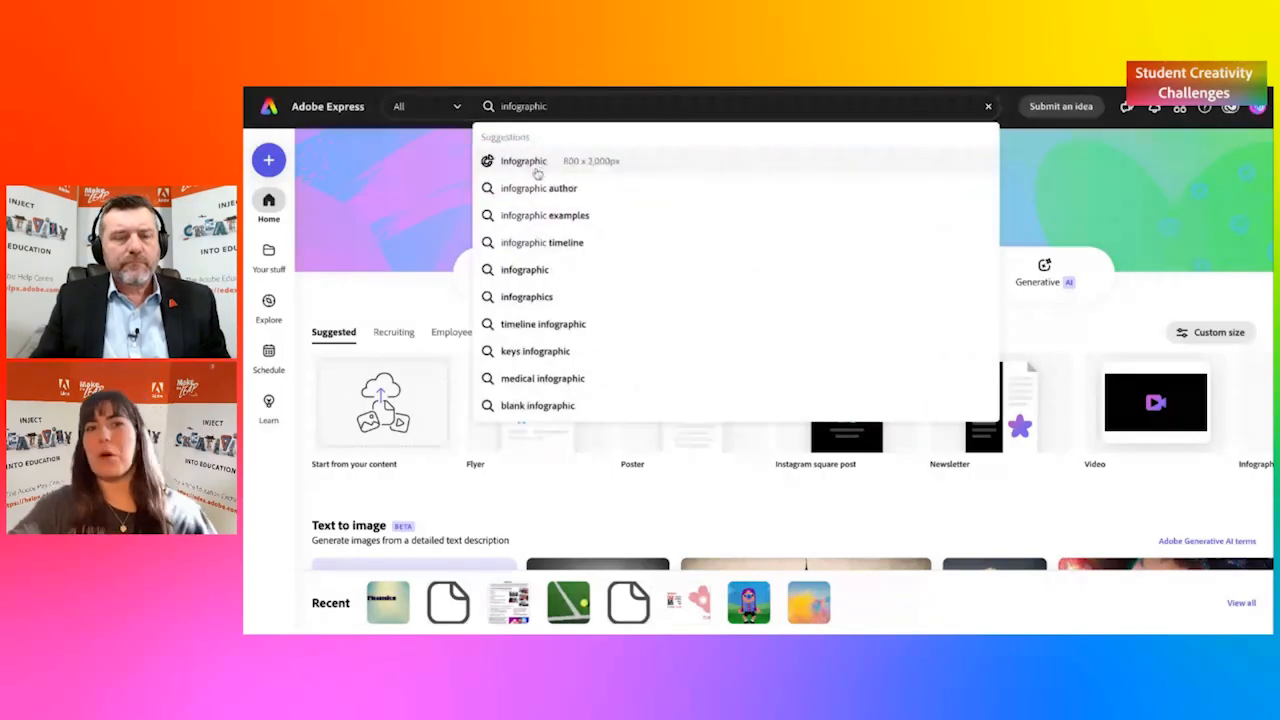
{"action": "left_click", "coordinate": [523, 160]}
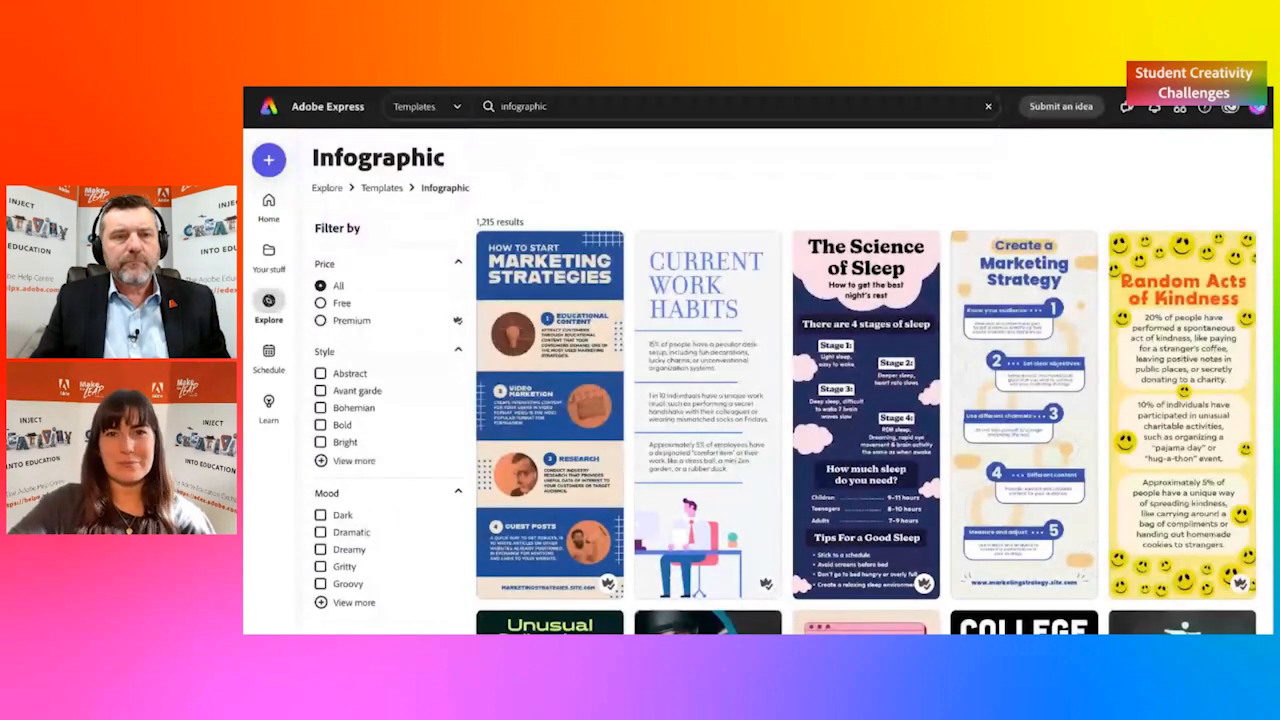
{"action": "mouse_move", "coordinate": [666, 243]}
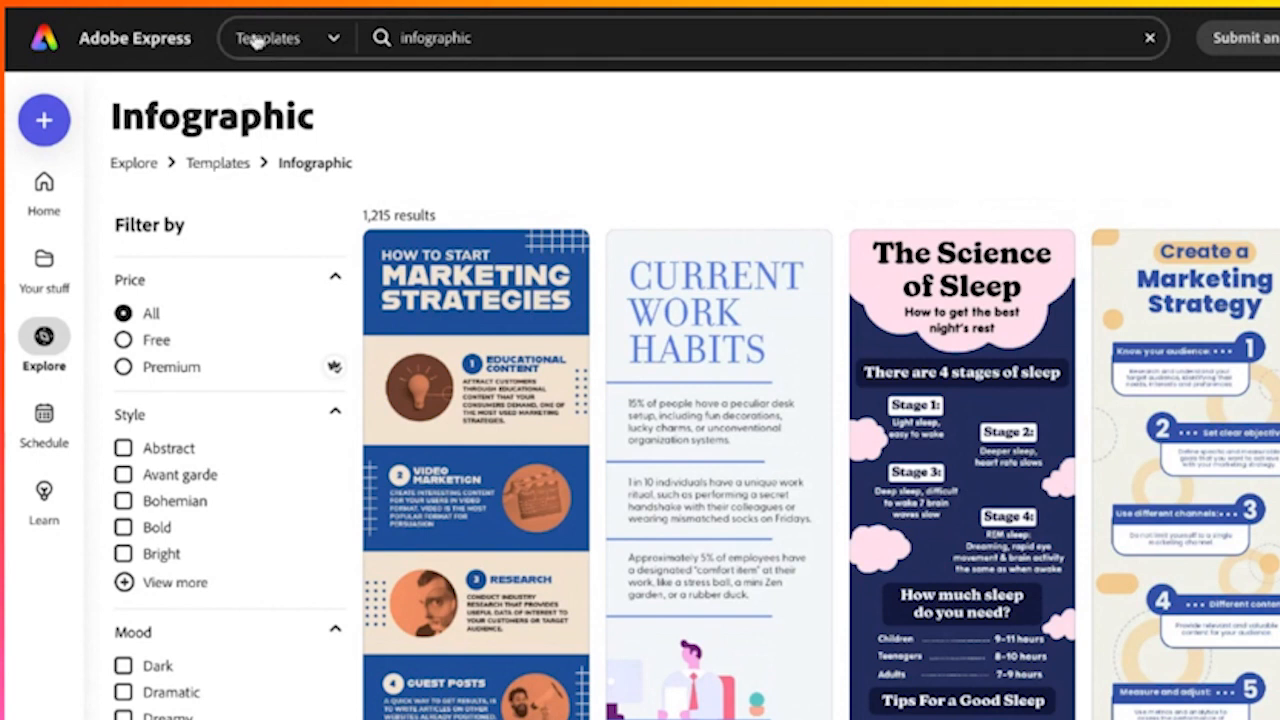
{"action": "left_click", "coordinate": [285, 37]}
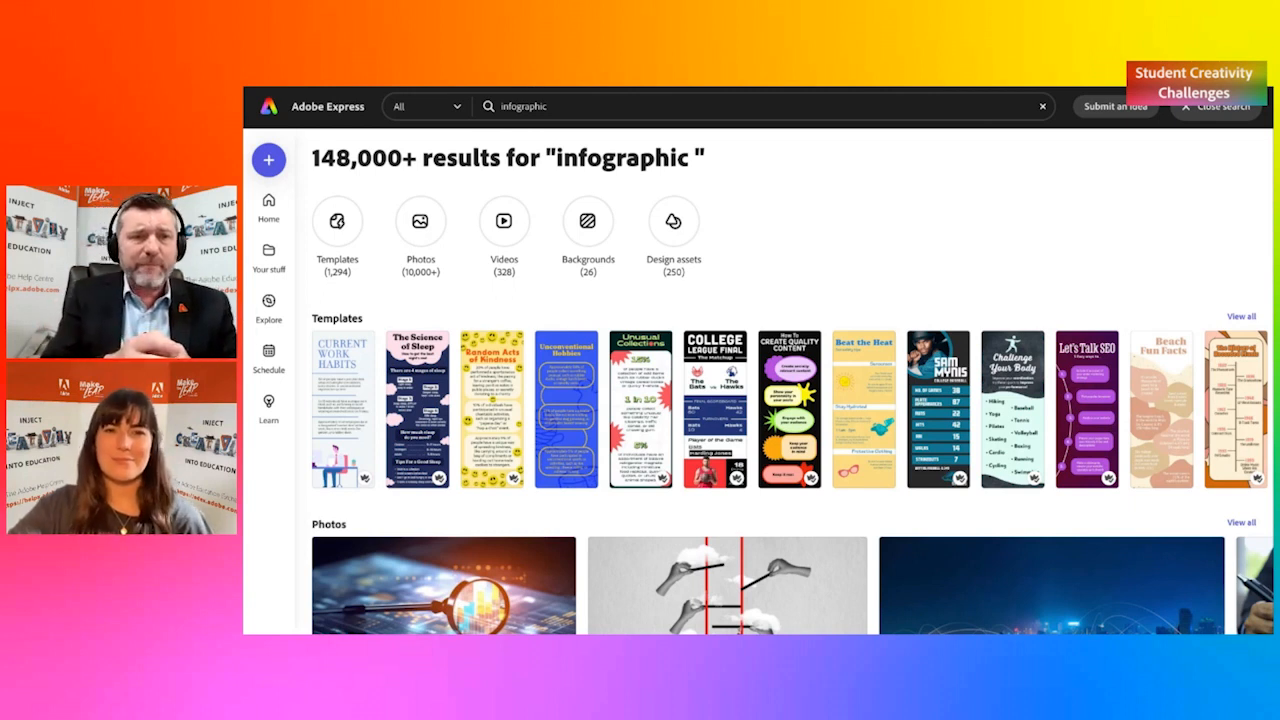
{"action": "mouse_move", "coordinate": [775, 268]}
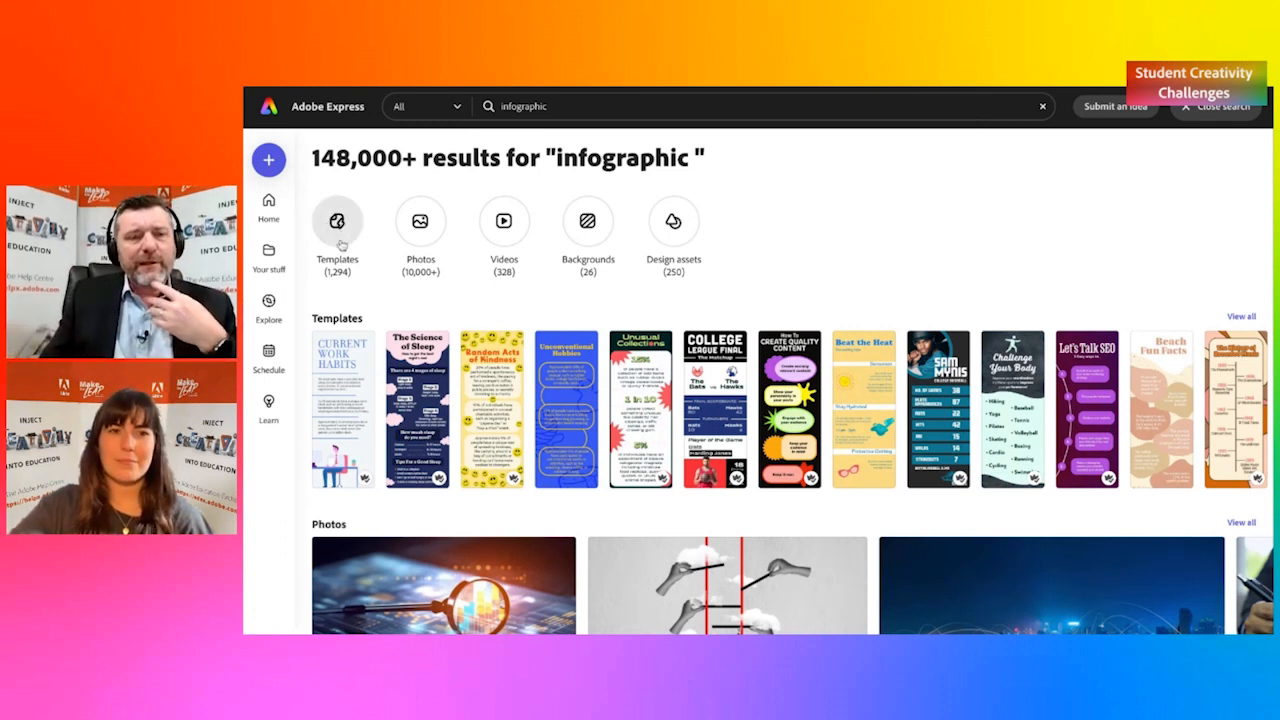
Step: Narrow the infographic search to Templates and scroll down to the Pet Friends designs
{"action": "left_click", "coordinate": [426, 106]}
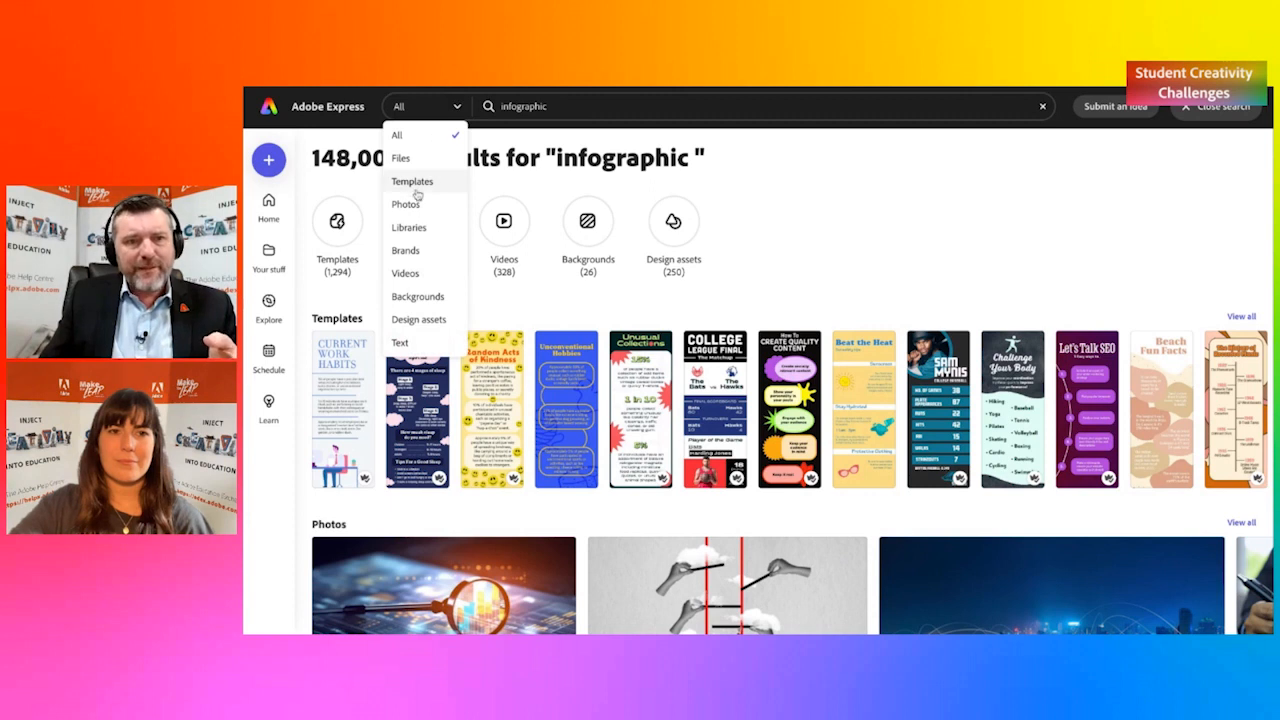
{"action": "left_click", "coordinate": [412, 181]}
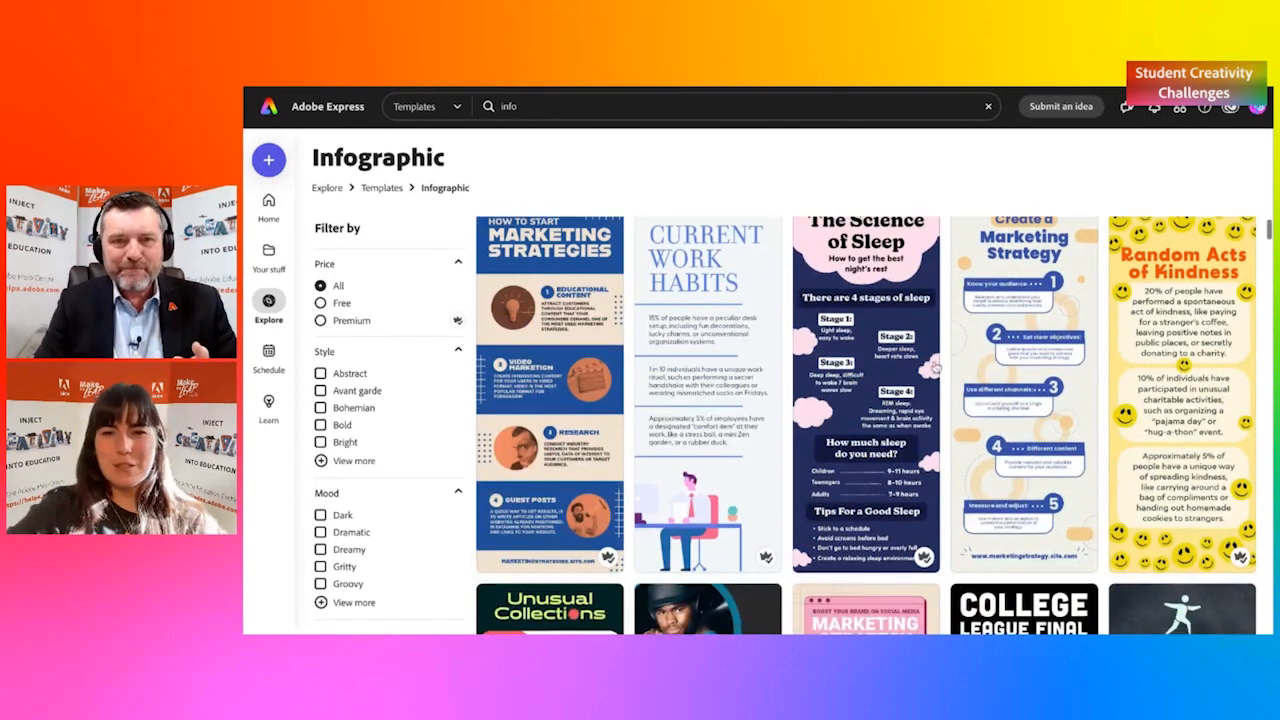
{"action": "scroll", "scroll_direction": "down", "scroll_amount": 3}
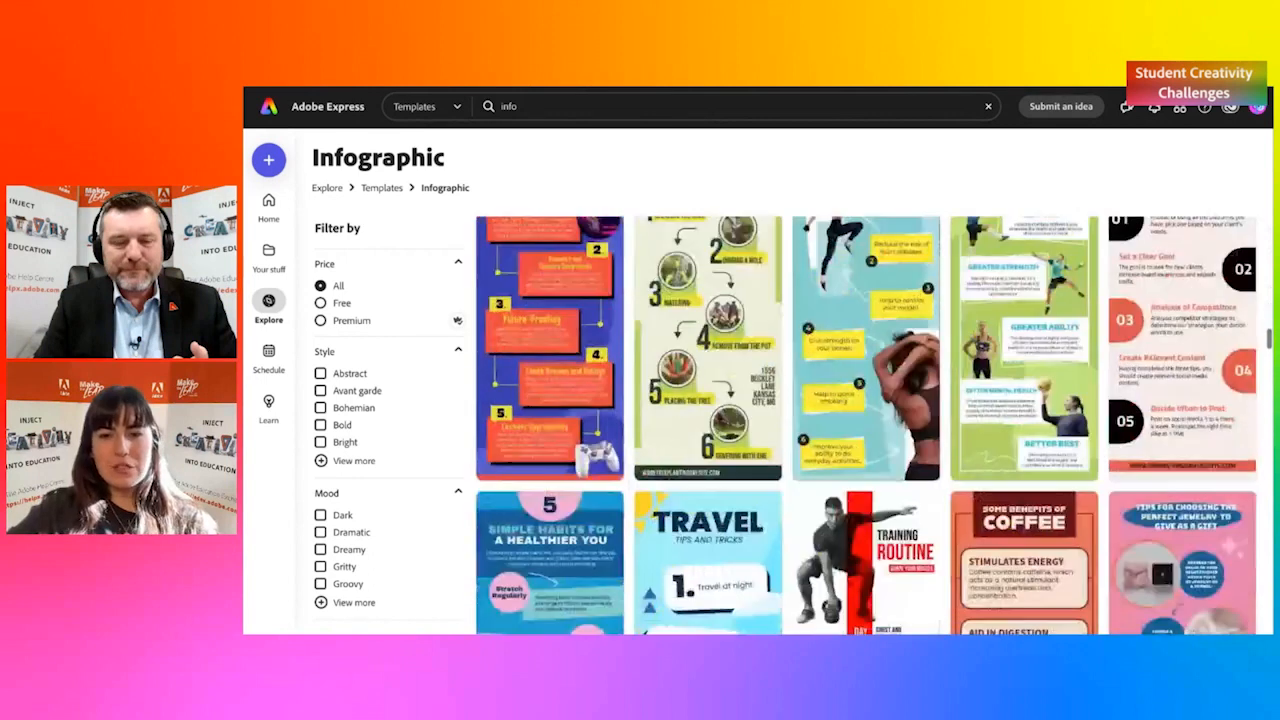
{"action": "scroll", "scroll_direction": "down", "scroll_amount": 3}
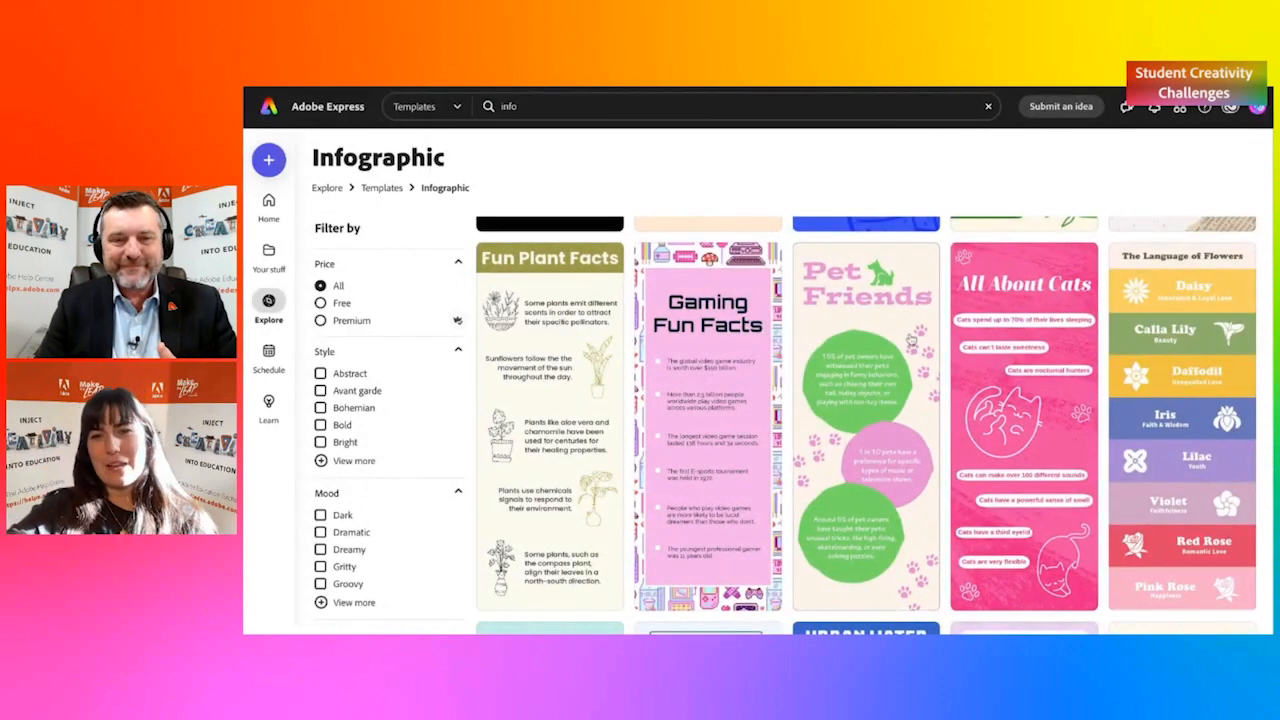
{"action": "mouse_move", "coordinate": [922, 277]}
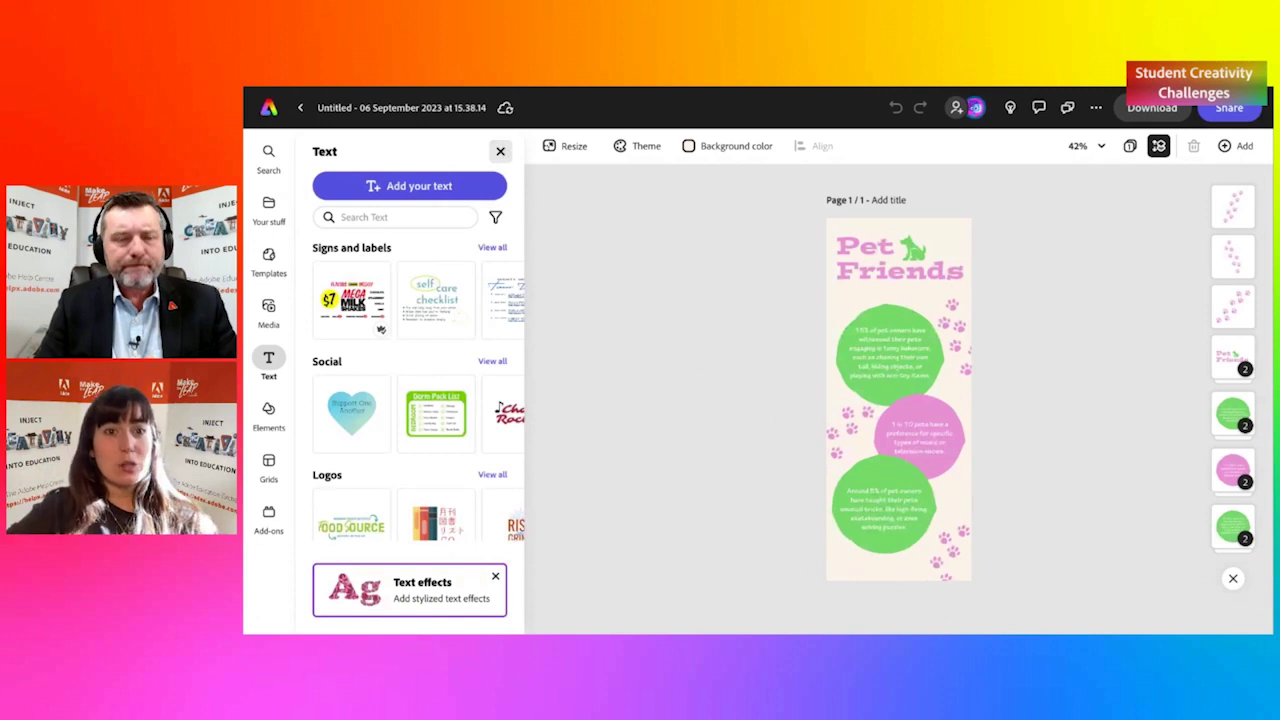
Step: Open the Pet Friends template as an untitled design and dismiss the Text panel
{"action": "left_click", "coordinate": [500, 151]}
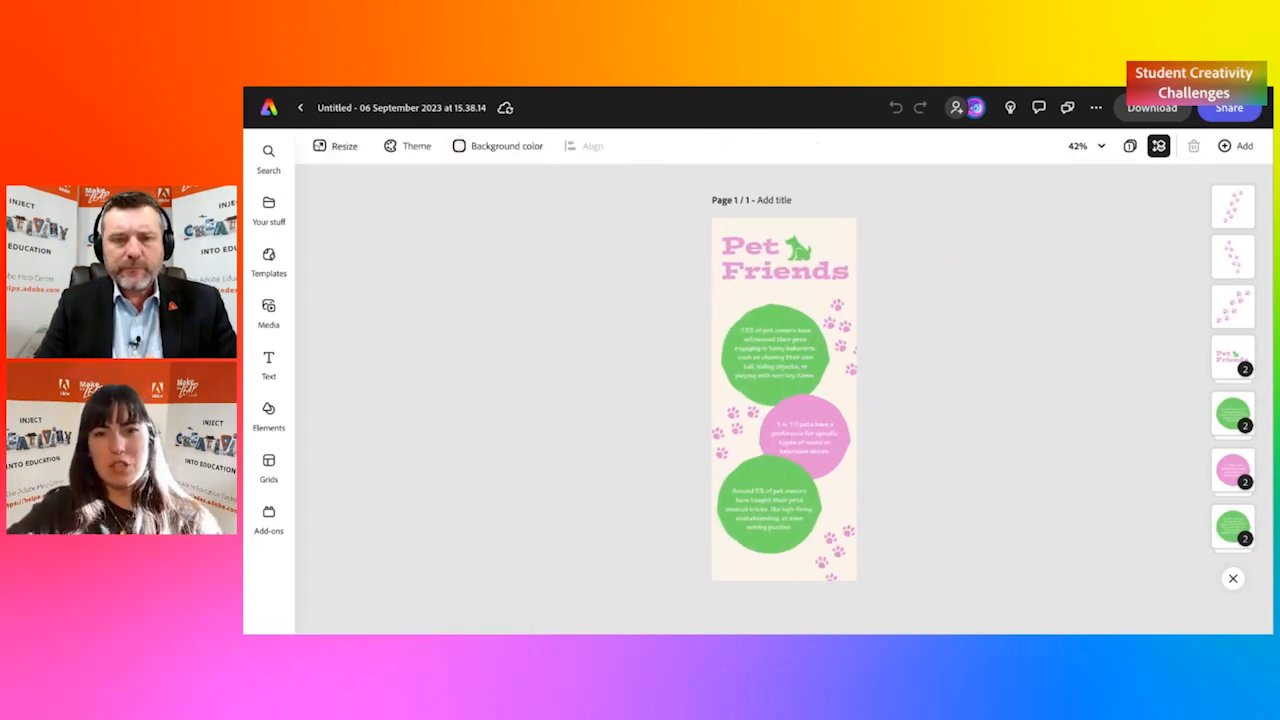
{"action": "mouse_move", "coordinate": [865, 228]}
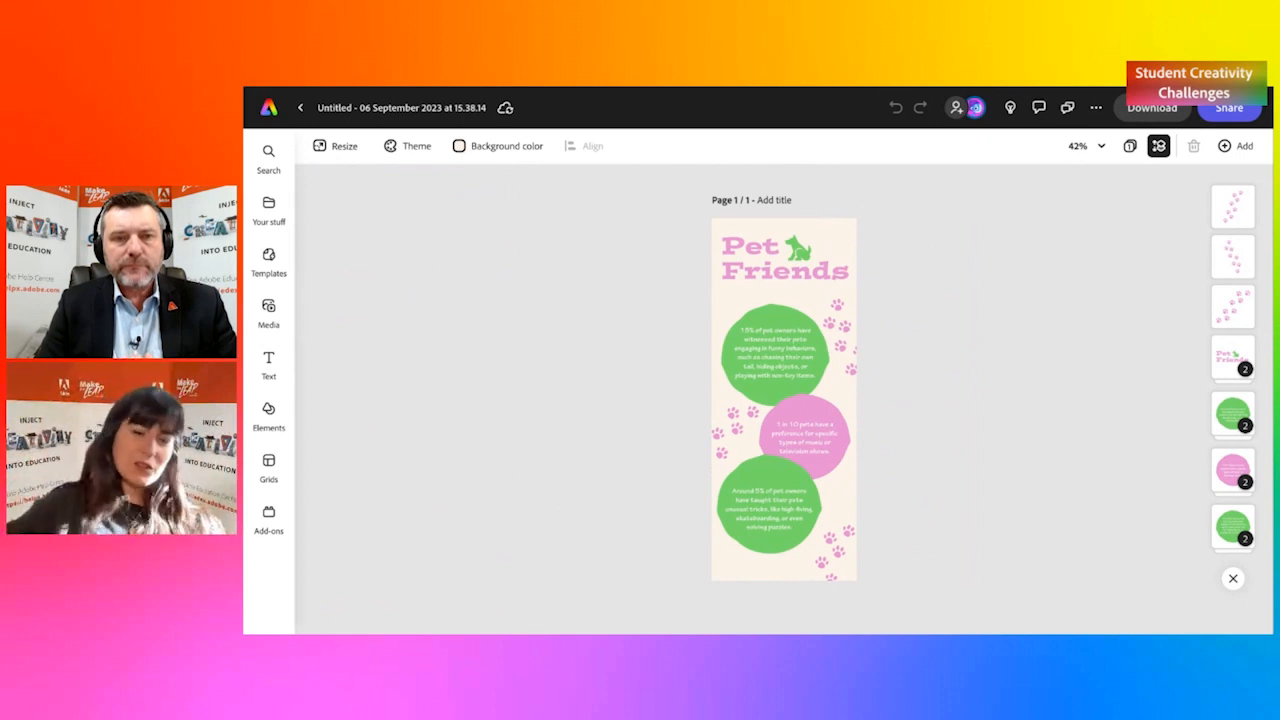
{"action": "left_click", "coordinate": [784, 260]}
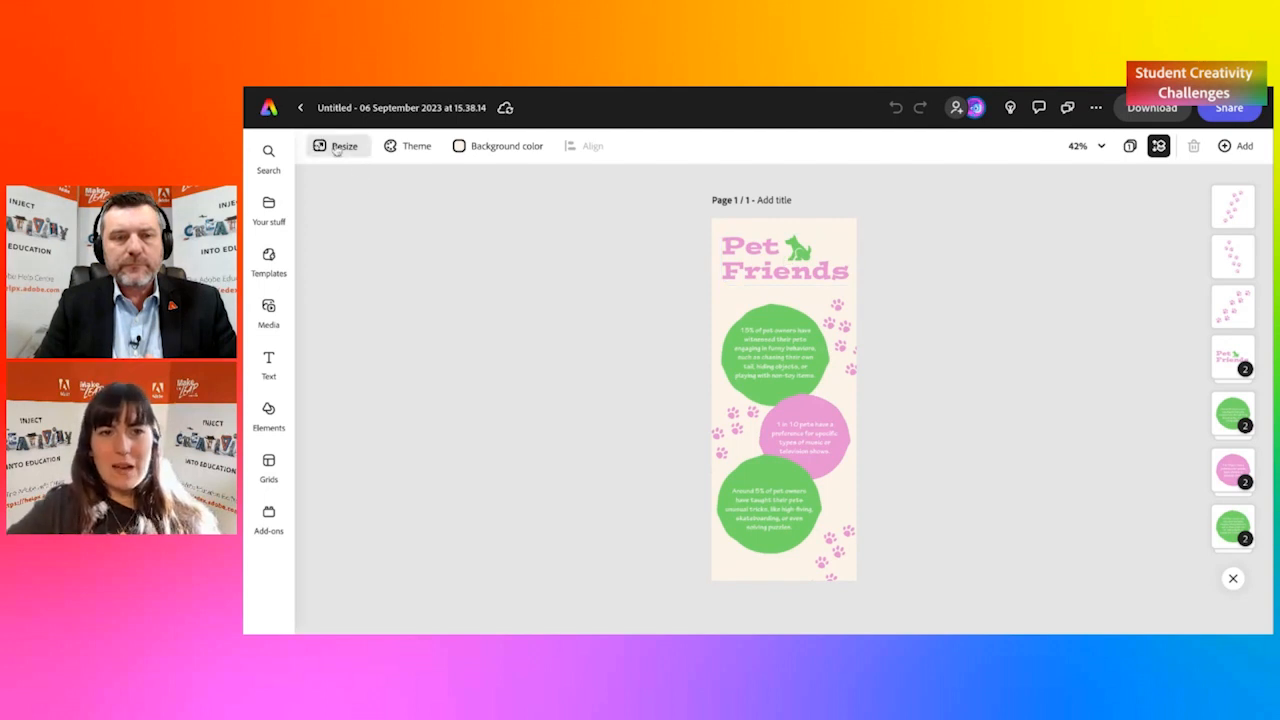
{"action": "mouse_move", "coordinate": [339, 146]}
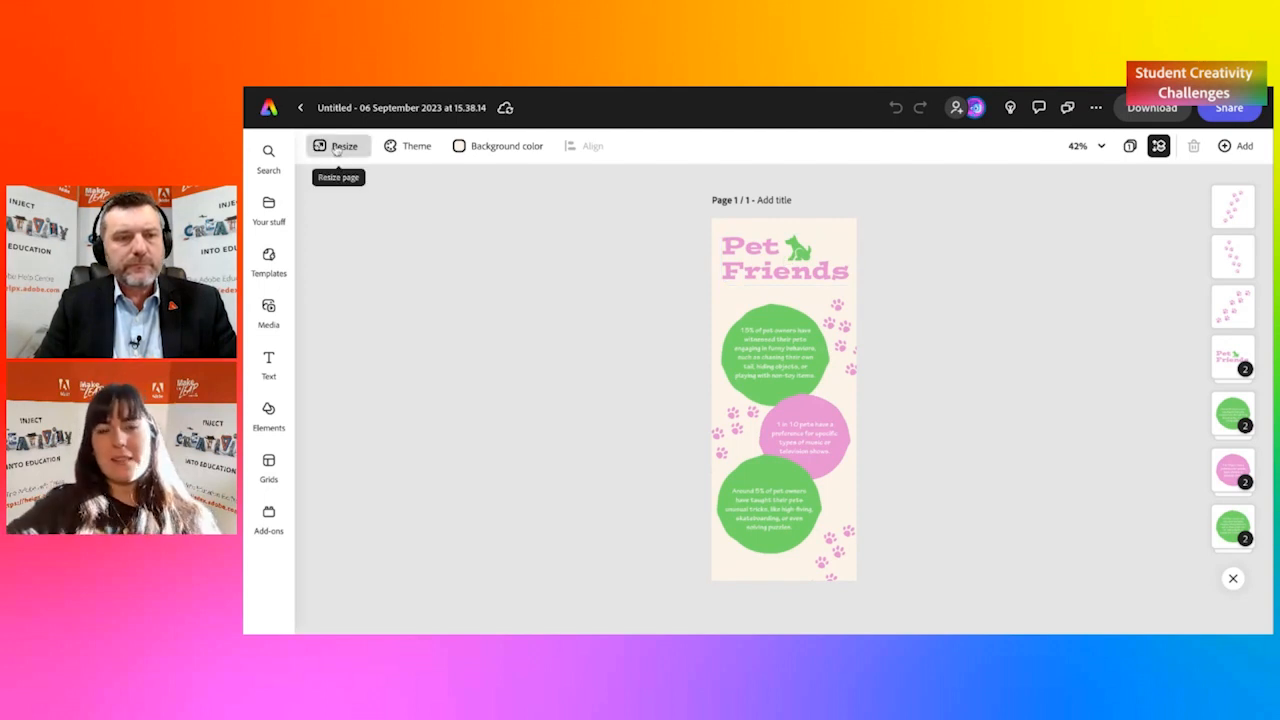
Step: Resize the design to the Flyer preset (8.5 × 11 in) and close the Resize panel
{"action": "left_click", "coordinate": [338, 145]}
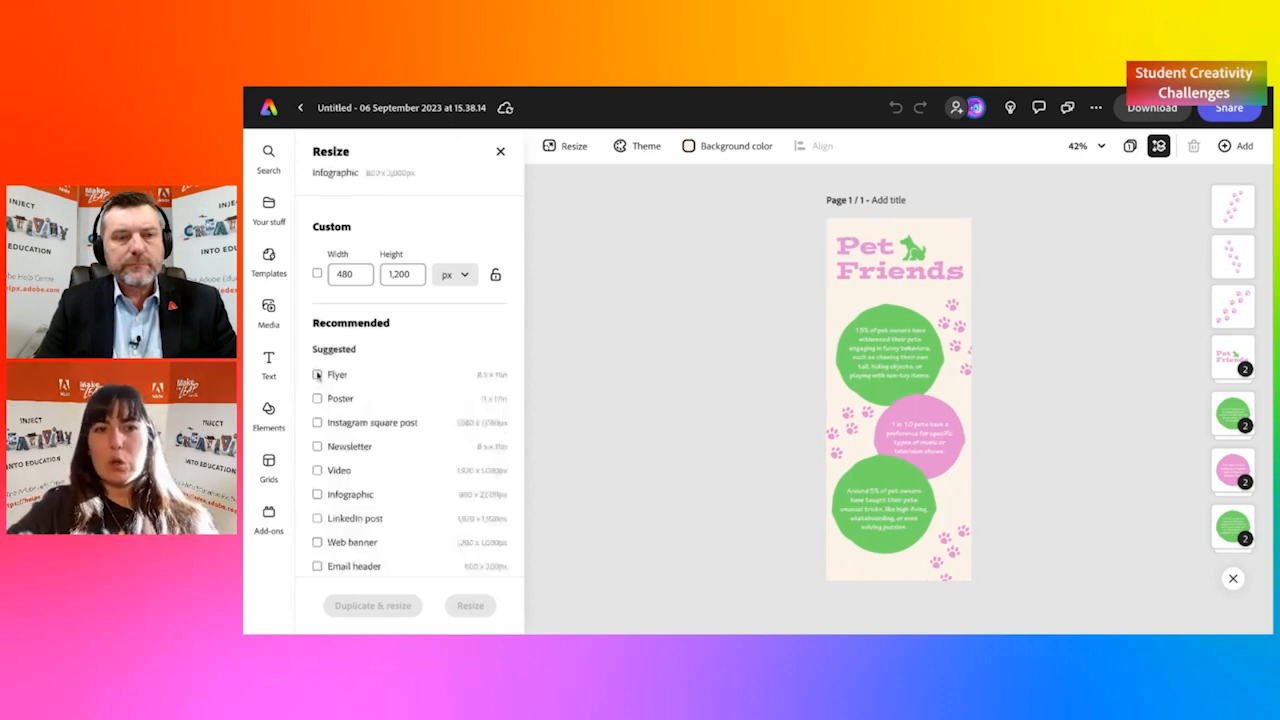
{"action": "left_click", "coordinate": [317, 375]}
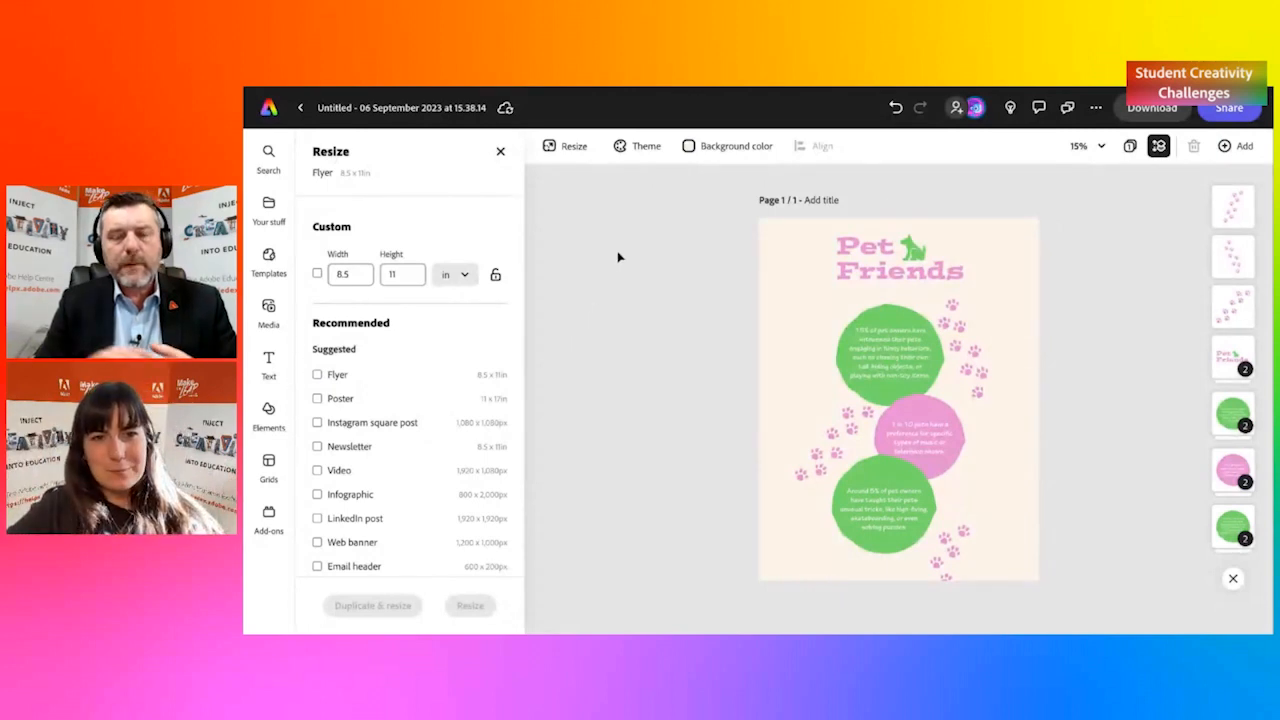
{"action": "left_click", "coordinate": [511, 151]}
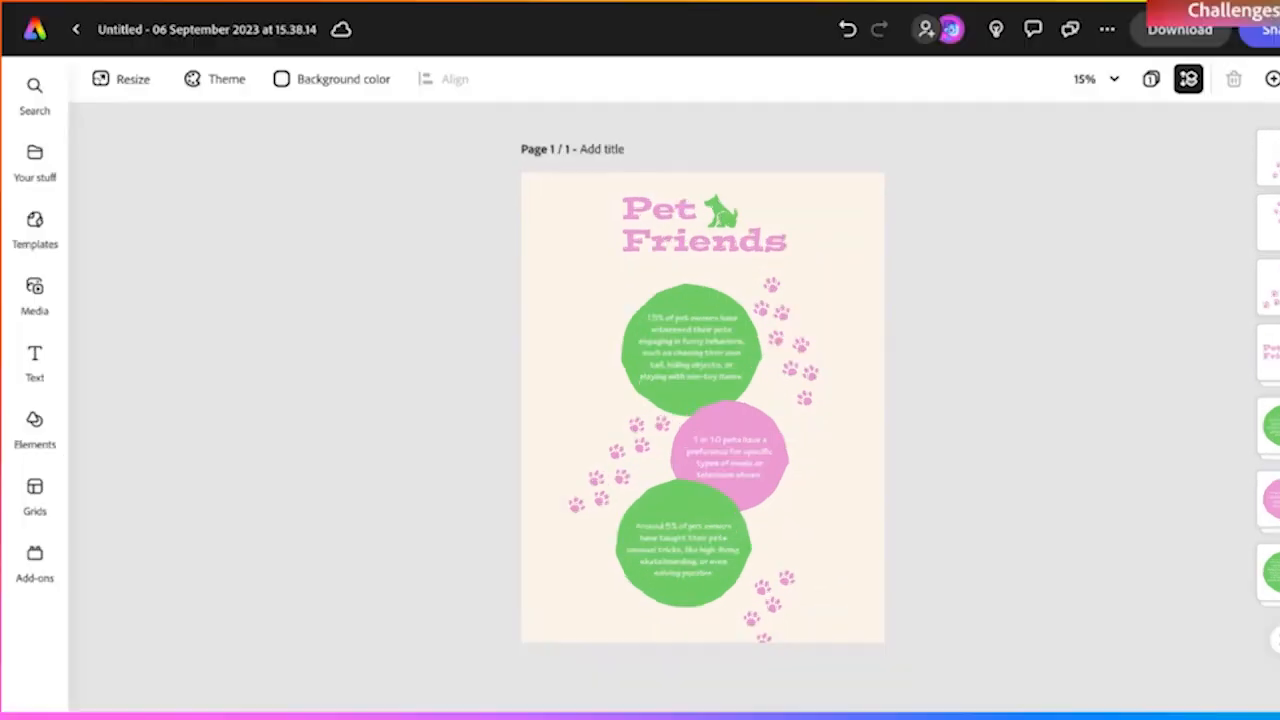
Step: Ungroup the Pet Friends title and move the dog icon to the right
{"action": "left_click", "coordinate": [667, 243]}
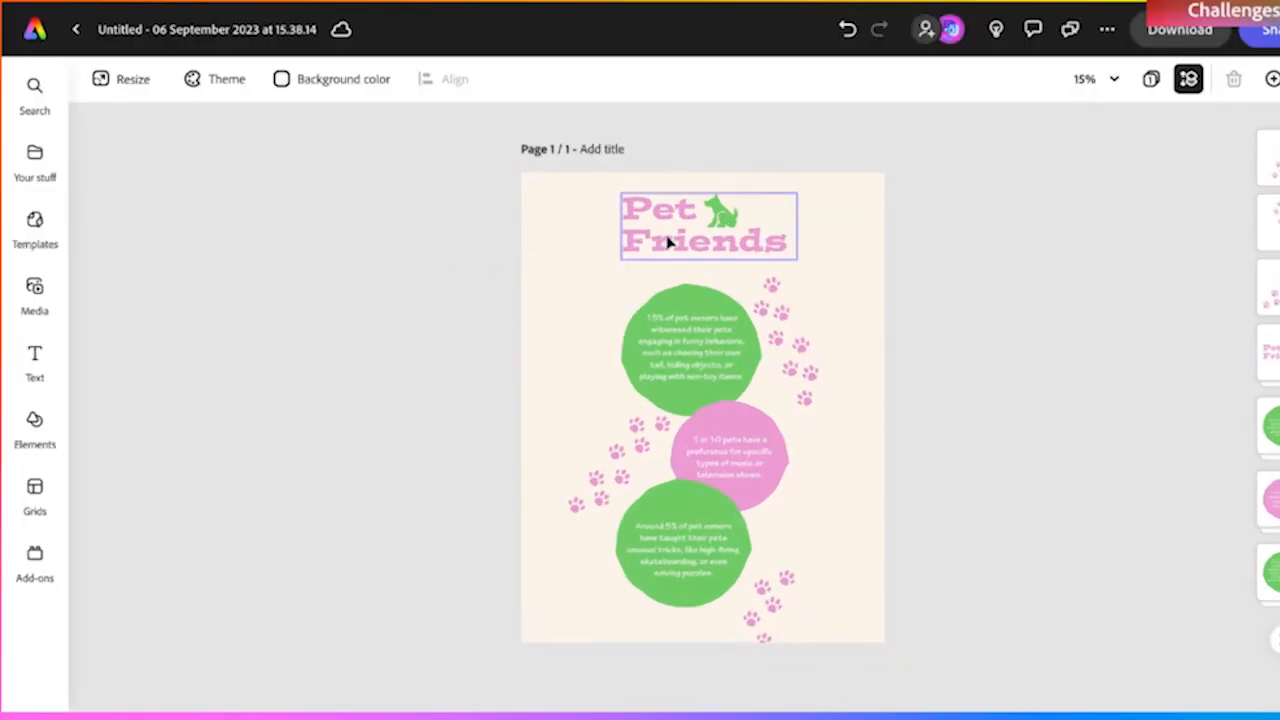
{"action": "left_click", "coordinate": [670, 240]}
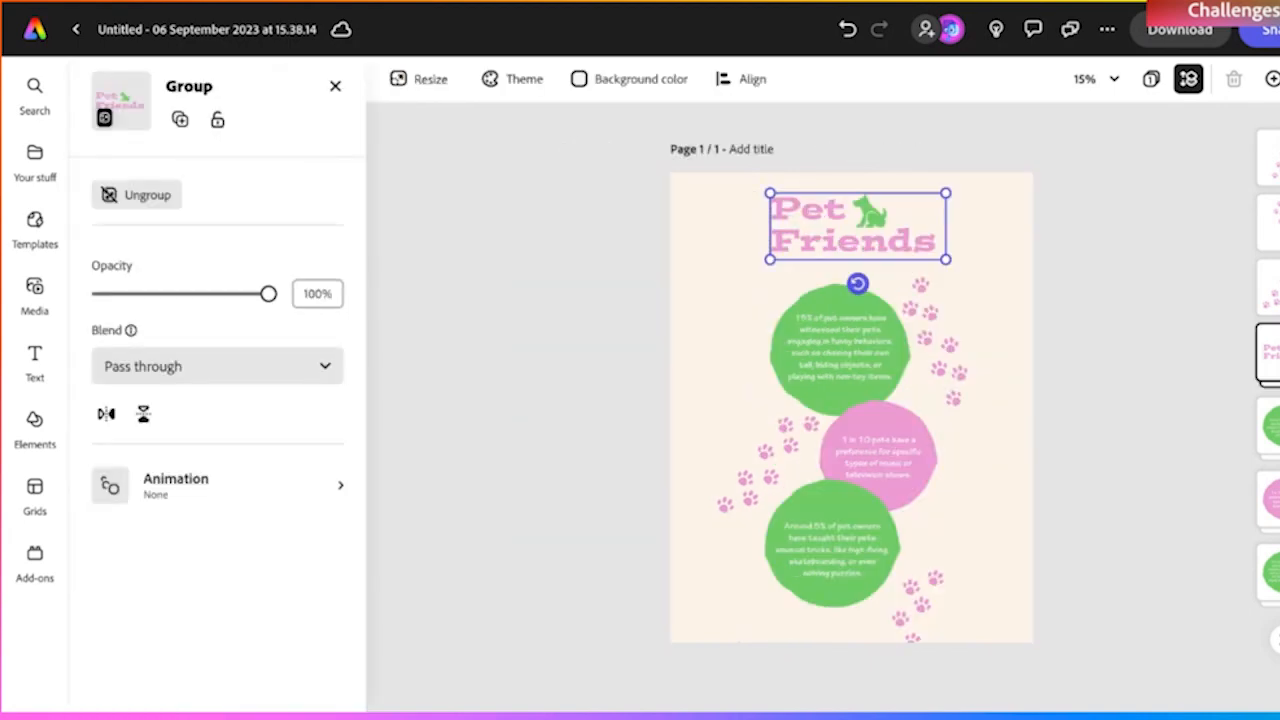
{"action": "mouse_move", "coordinate": [799, 240]}
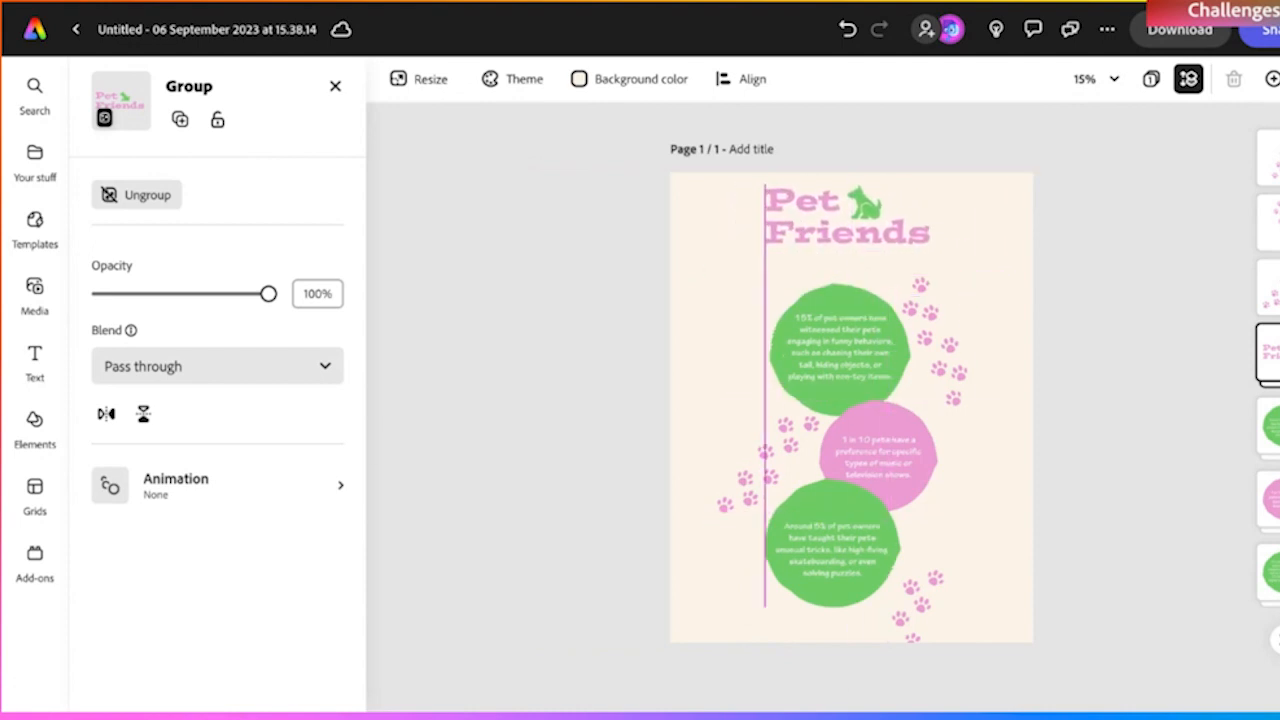
{"action": "left_click", "coordinate": [835, 215]}
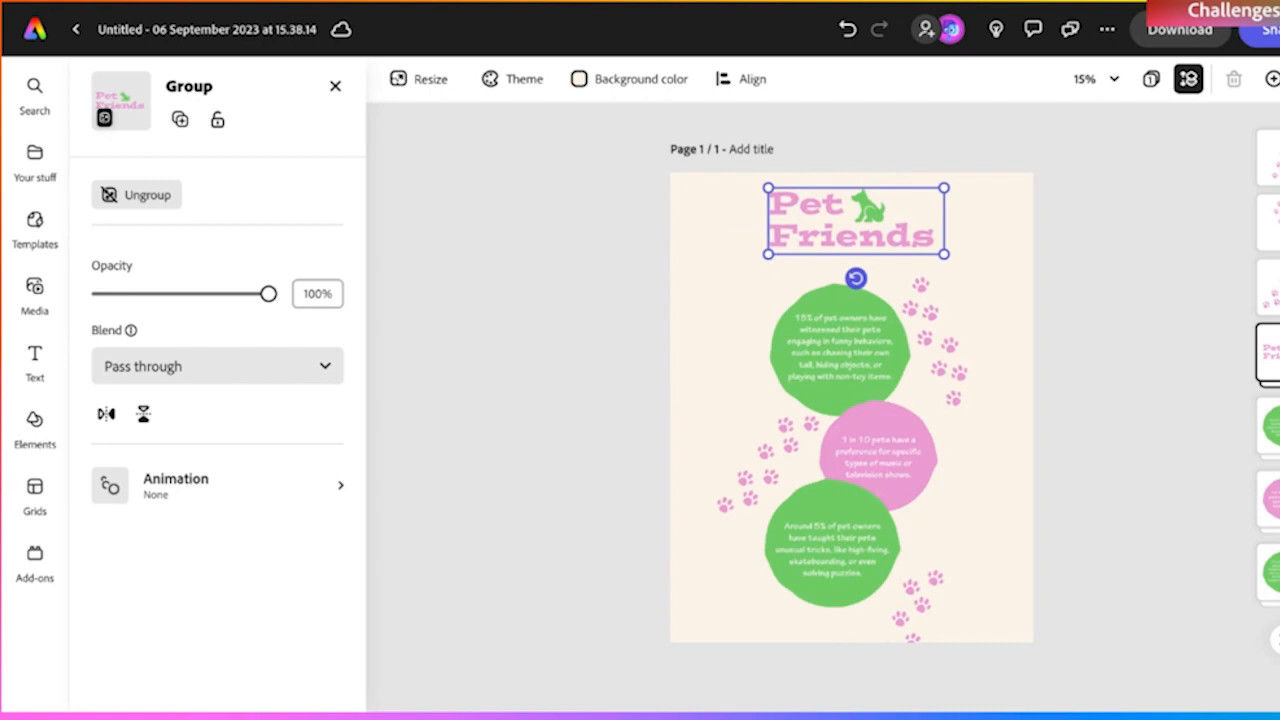
{"action": "mouse_move", "coordinate": [136, 194]}
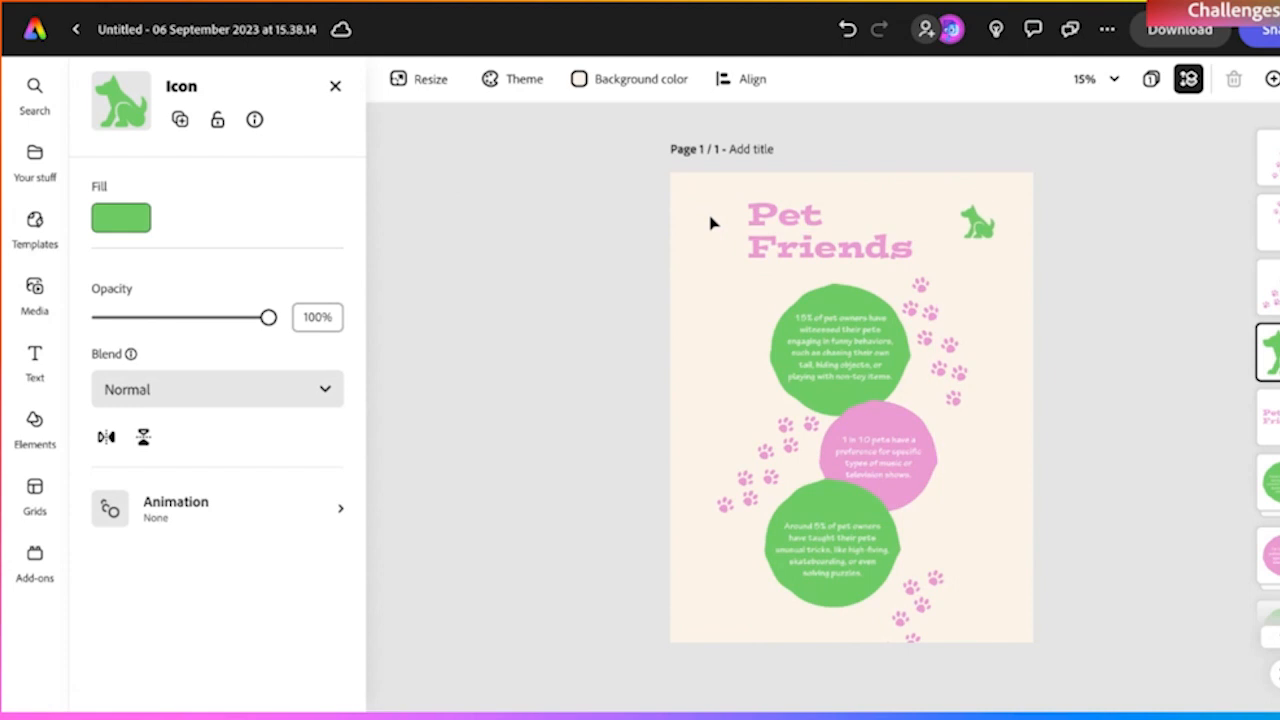
Step: Change the title text to 'Dog facts'
{"action": "left_click", "coordinate": [818, 230]}
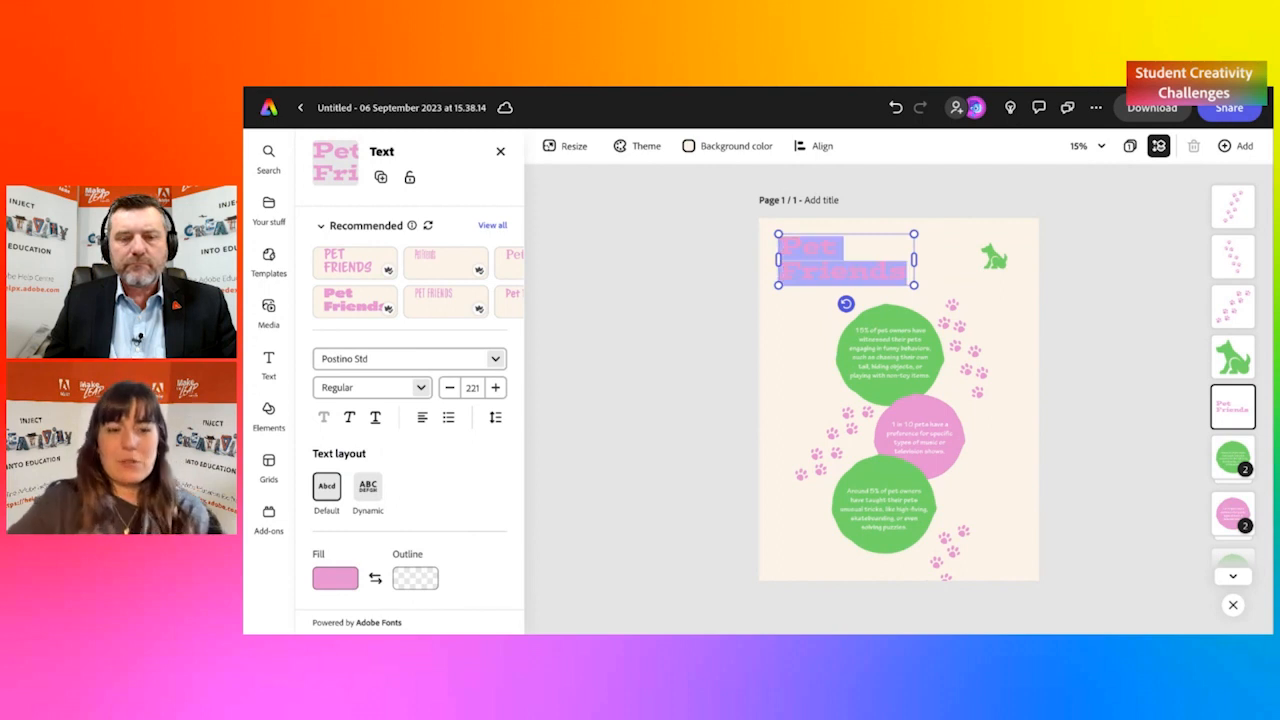
{"action": "type", "text": "Dogs fa"}
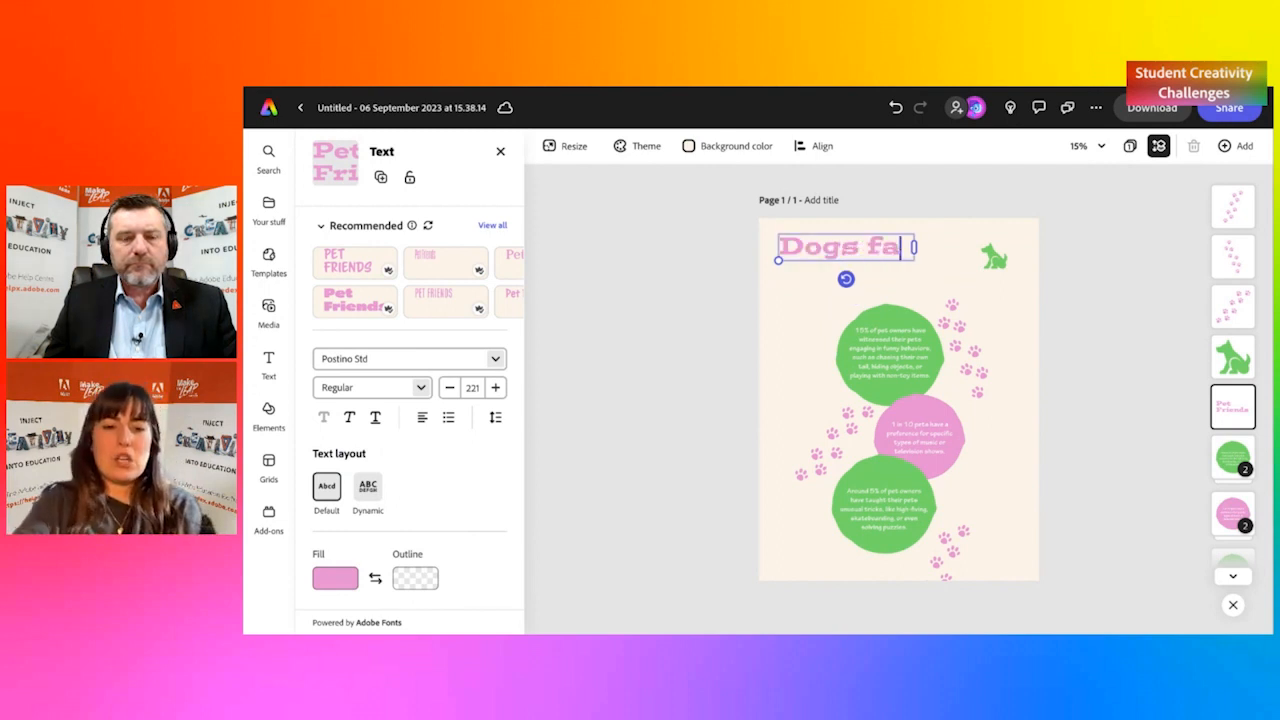
{"action": "type", "text": "cts"}
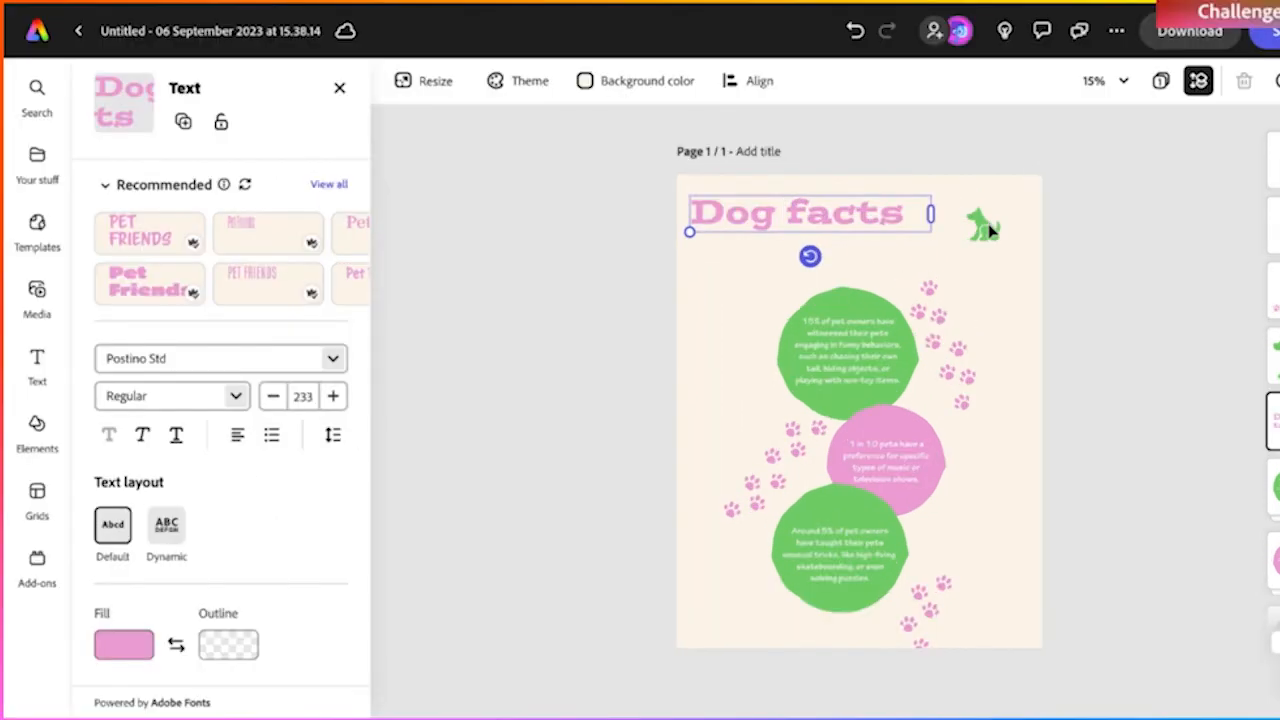
Step: Select the green dog icon and drag its corner handle to enlarge it
{"action": "left_click", "coordinate": [983, 222]}
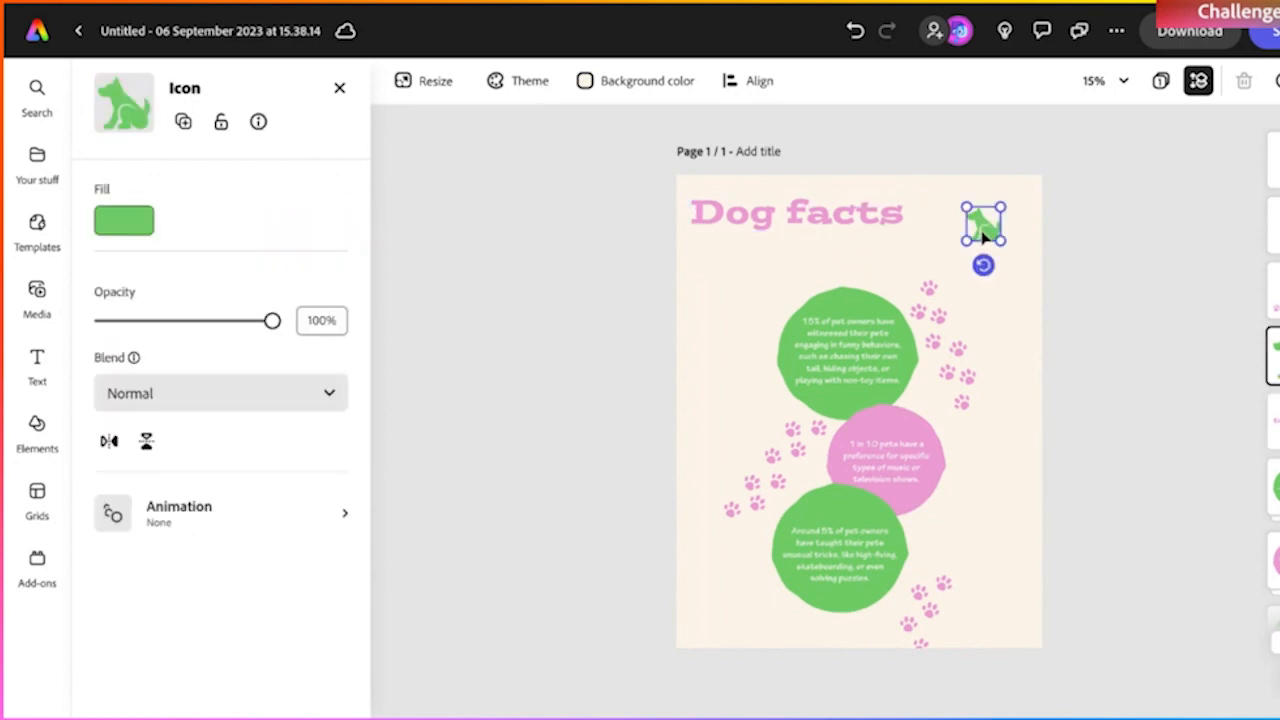
{"action": "left_click_drag", "start_coordinate": [983, 223], "coordinate": [955, 210]}
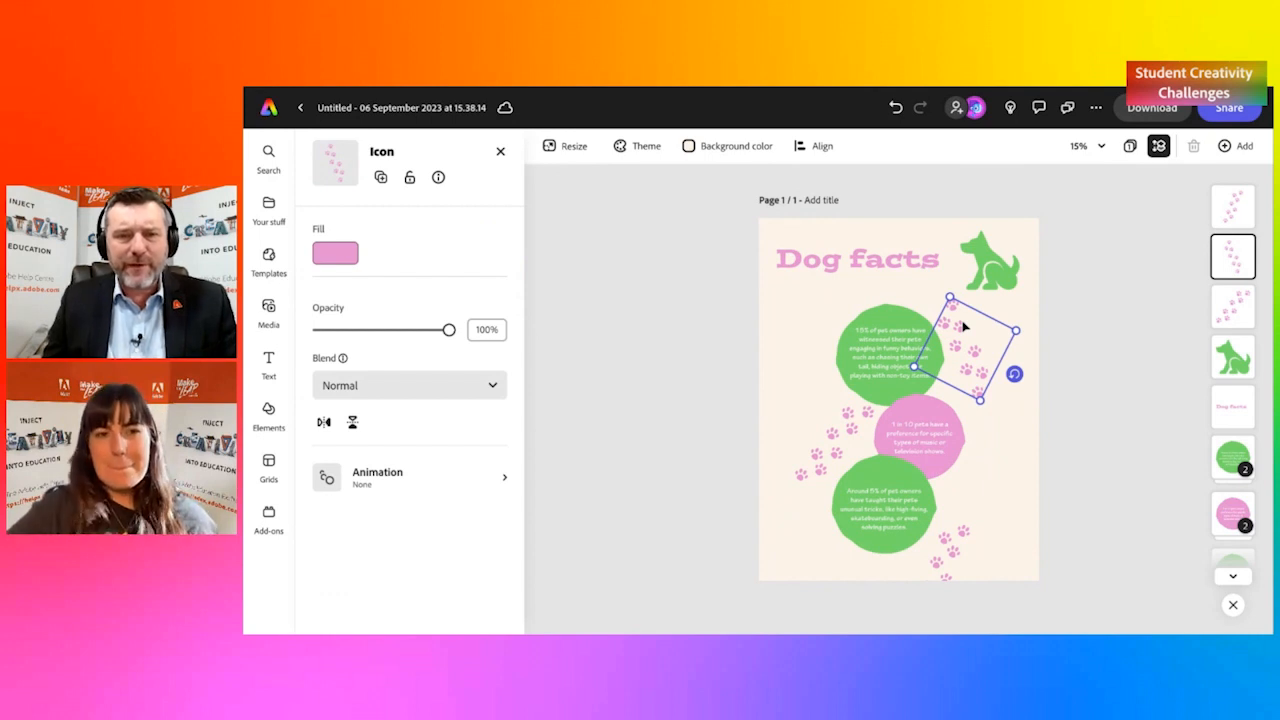
{"action": "mouse_move", "coordinate": [1009, 311]}
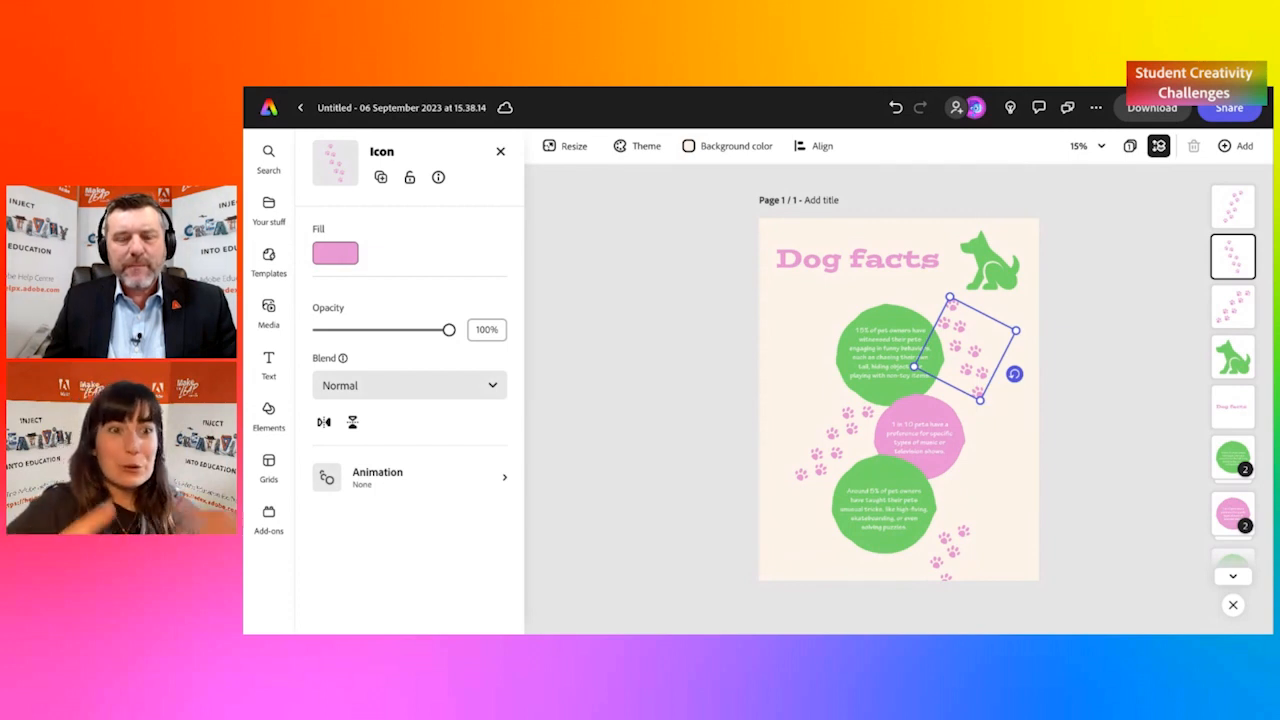
{"action": "mouse_move", "coordinate": [965, 174]}
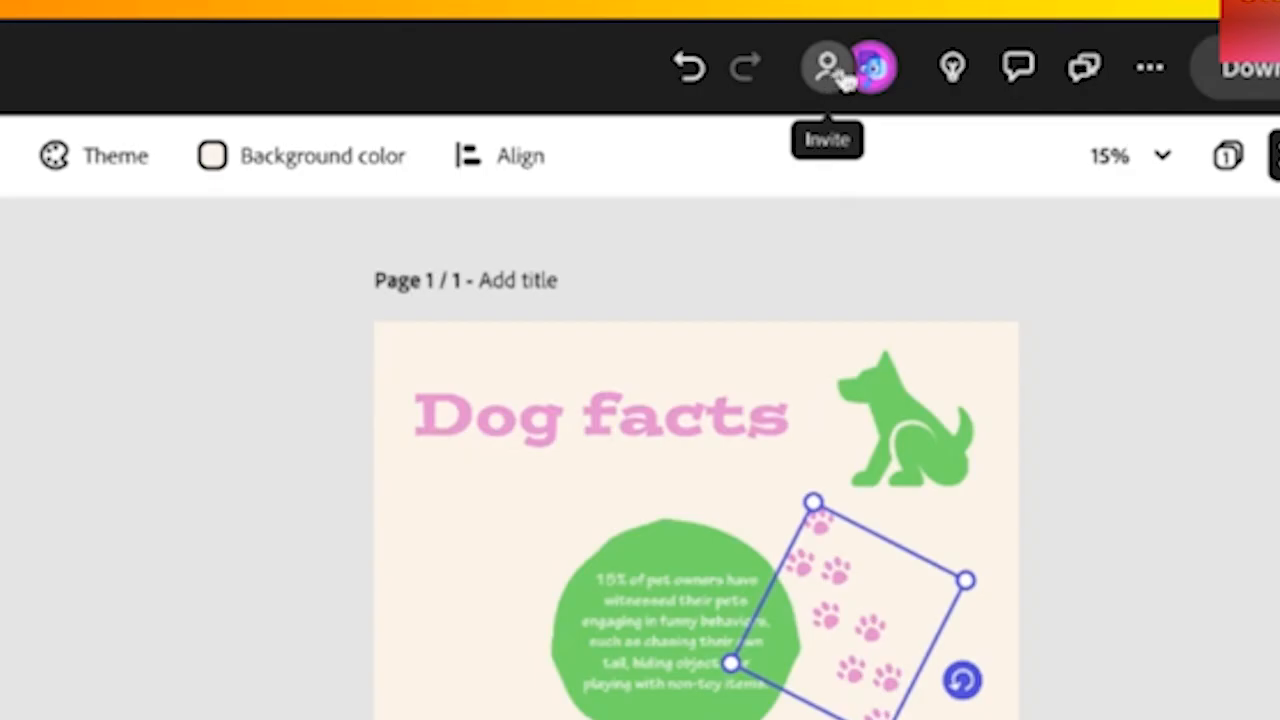
{"action": "left_click", "coordinate": [827, 66]}
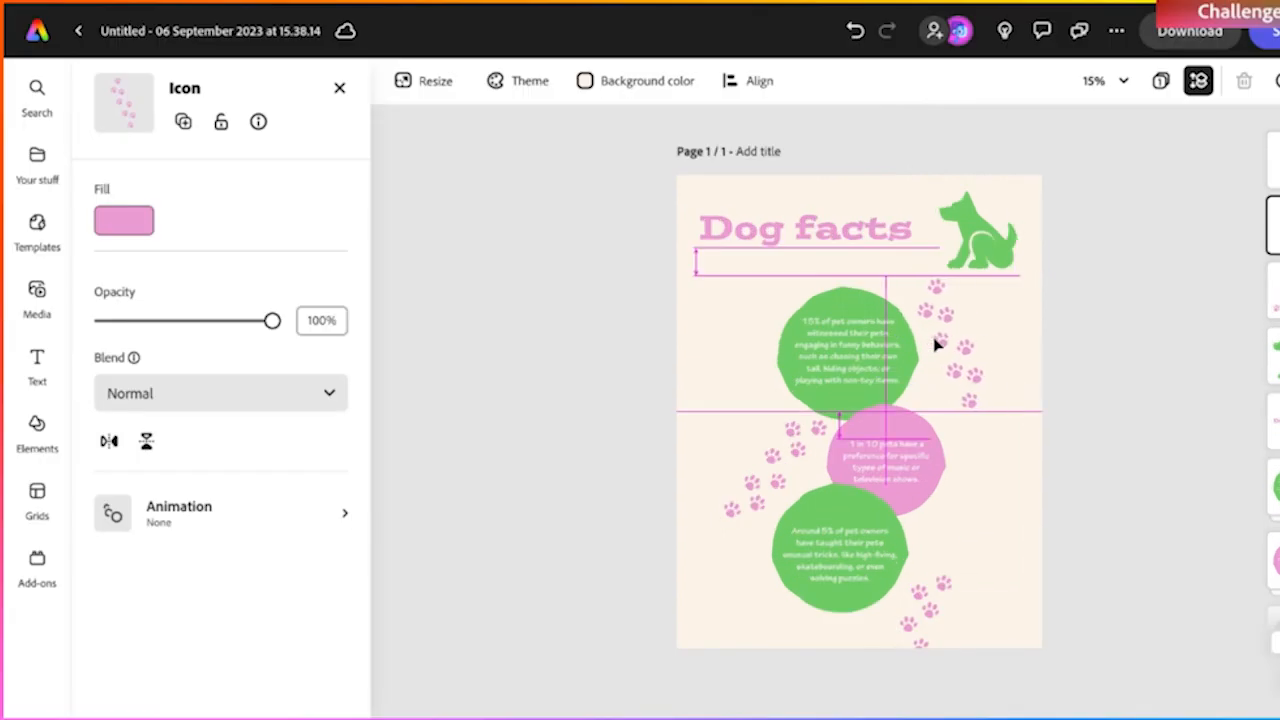
Step: Recolour the top and left paw-print trails from pink to the dark teal theme colour
{"action": "left_click", "coordinate": [940, 340]}
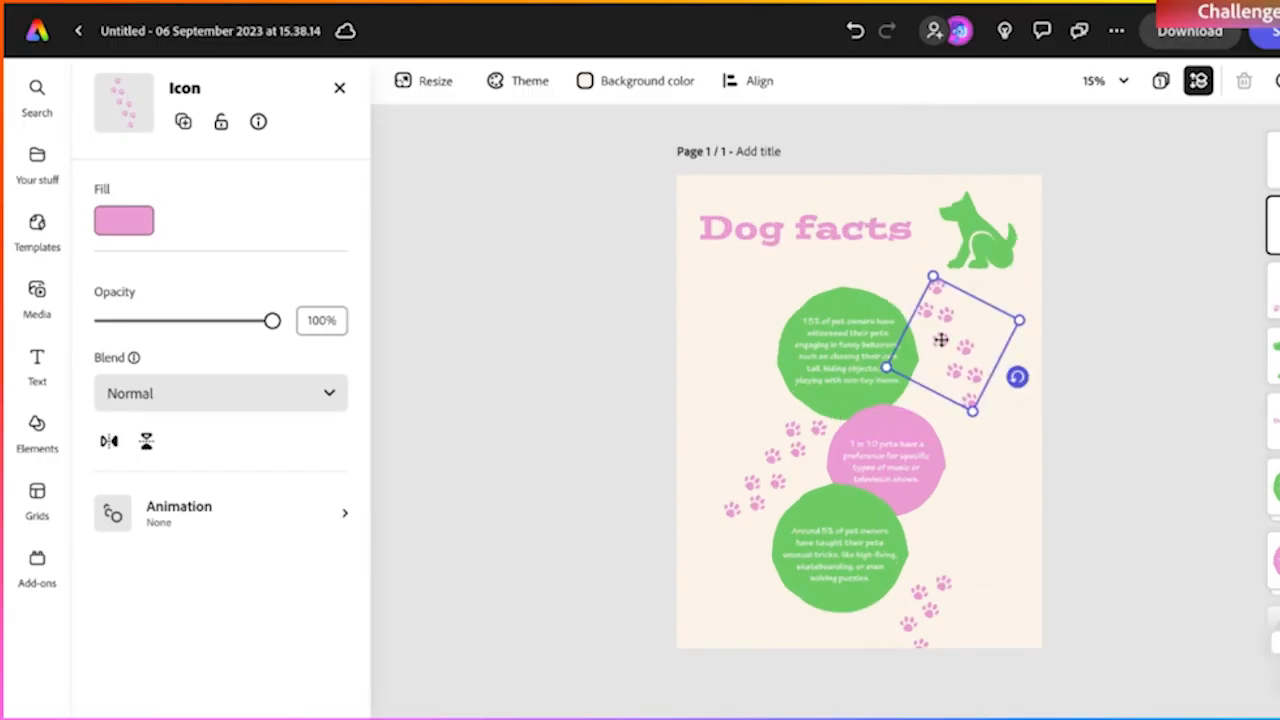
{"action": "mouse_move", "coordinate": [950, 362]}
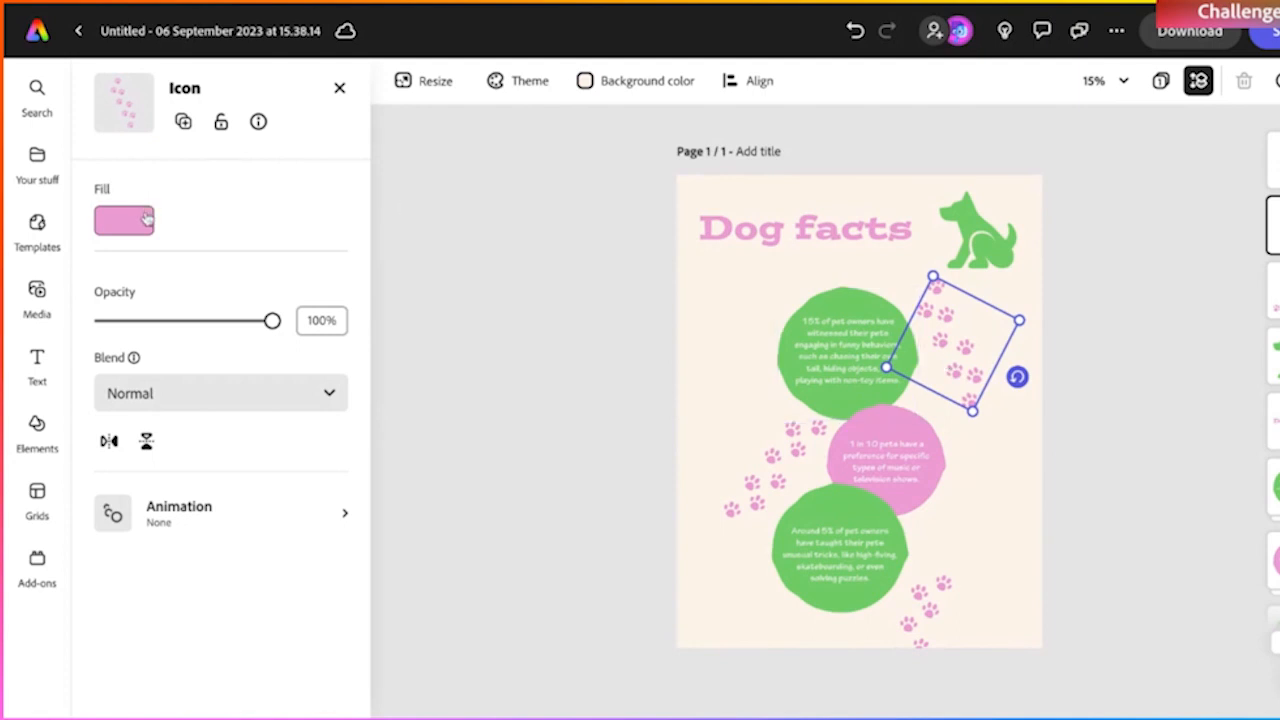
{"action": "left_click", "coordinate": [124, 219]}
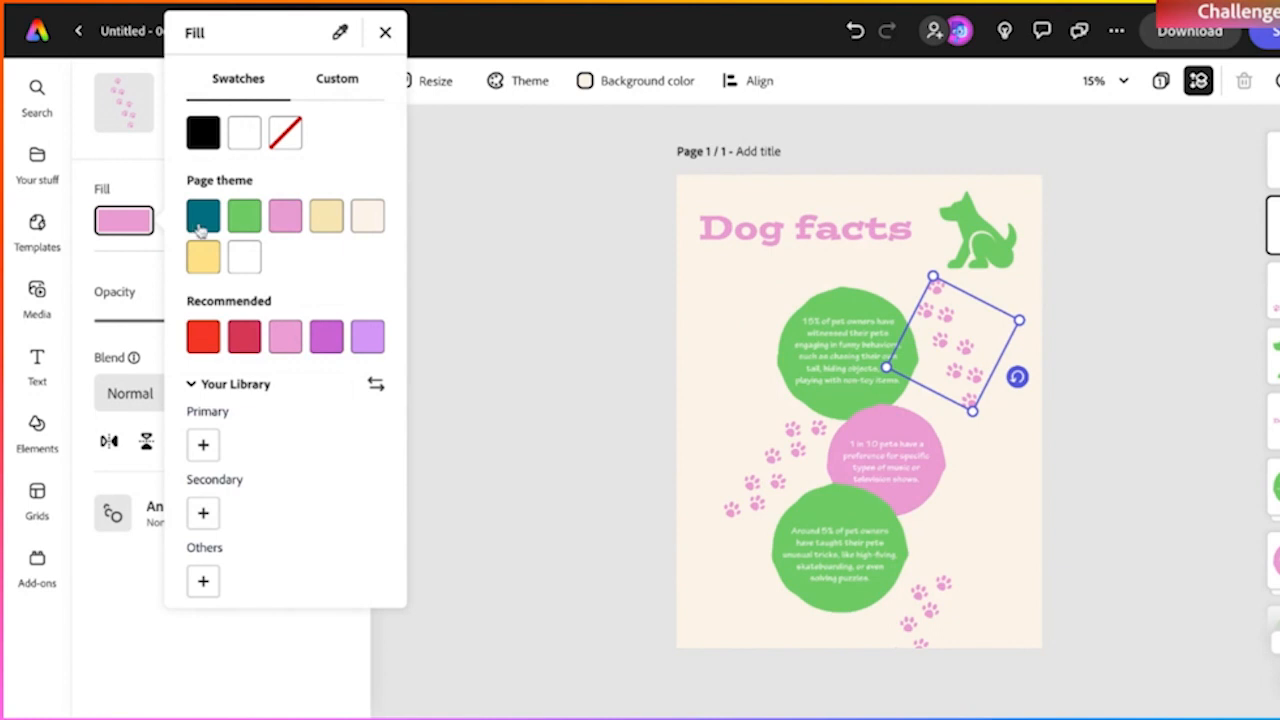
{"action": "left_click", "coordinate": [244, 216]}
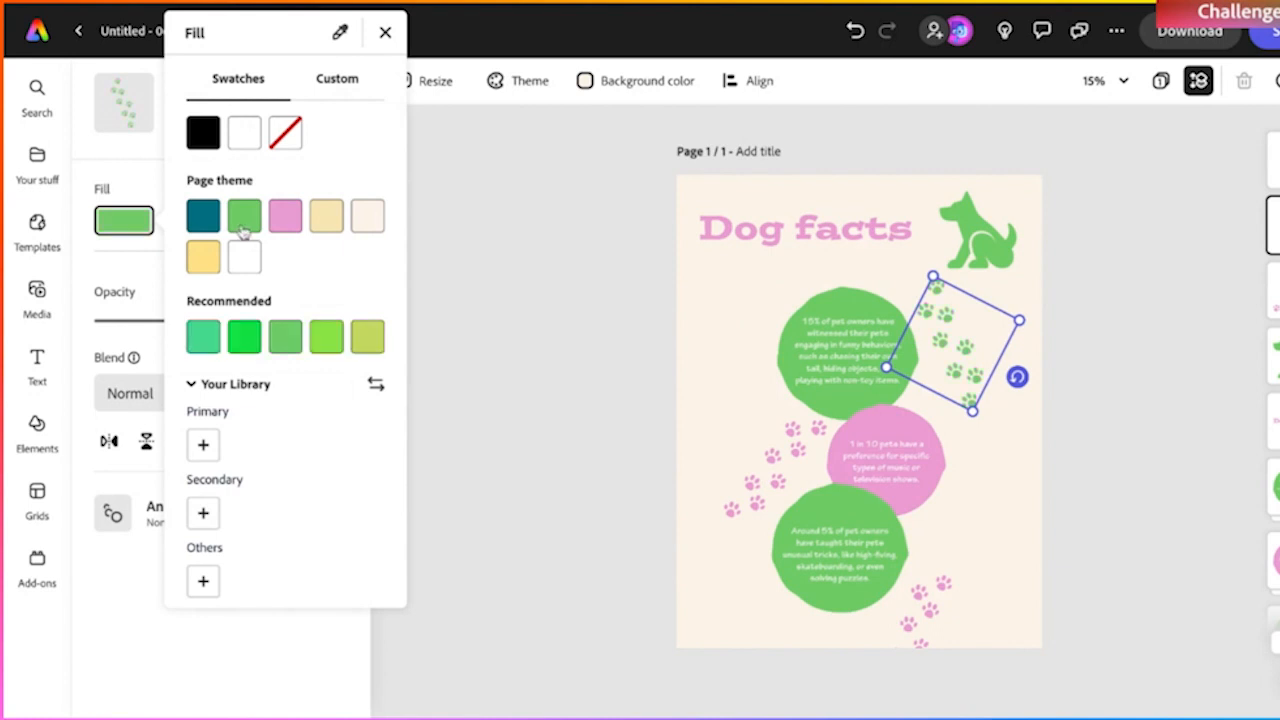
{"action": "left_click", "coordinate": [203, 215]}
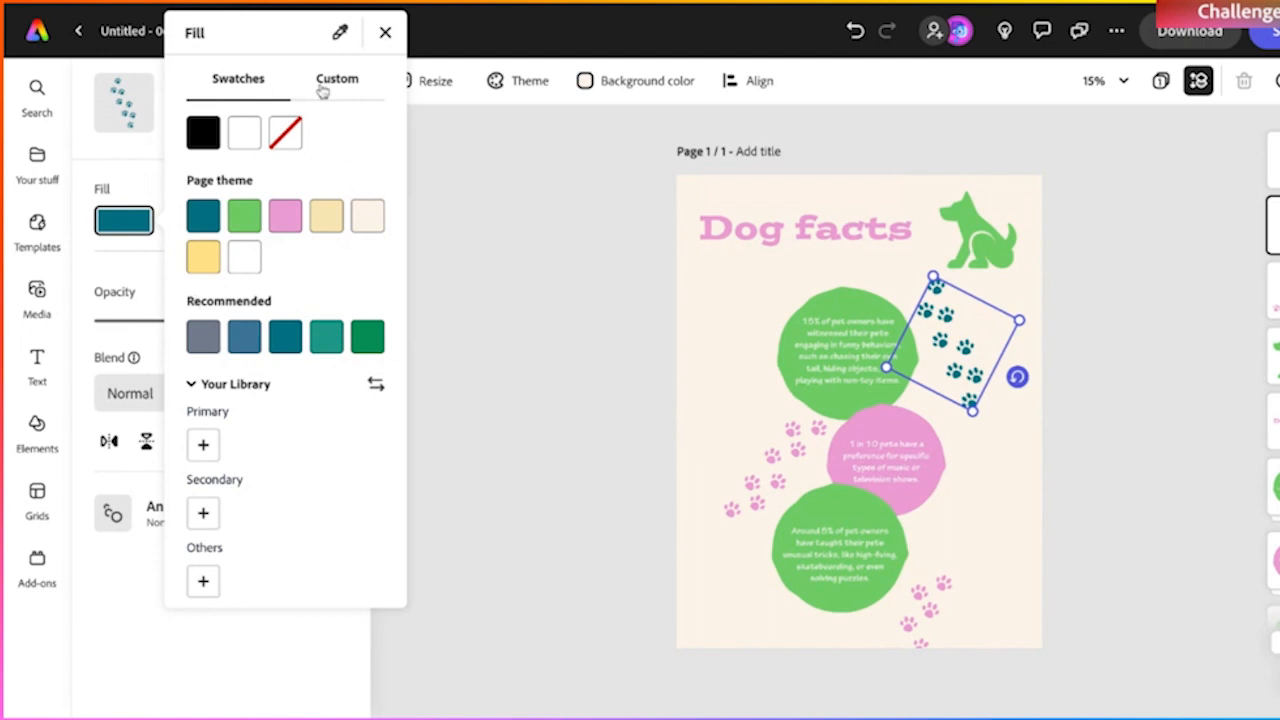
{"action": "left_click", "coordinate": [337, 79]}
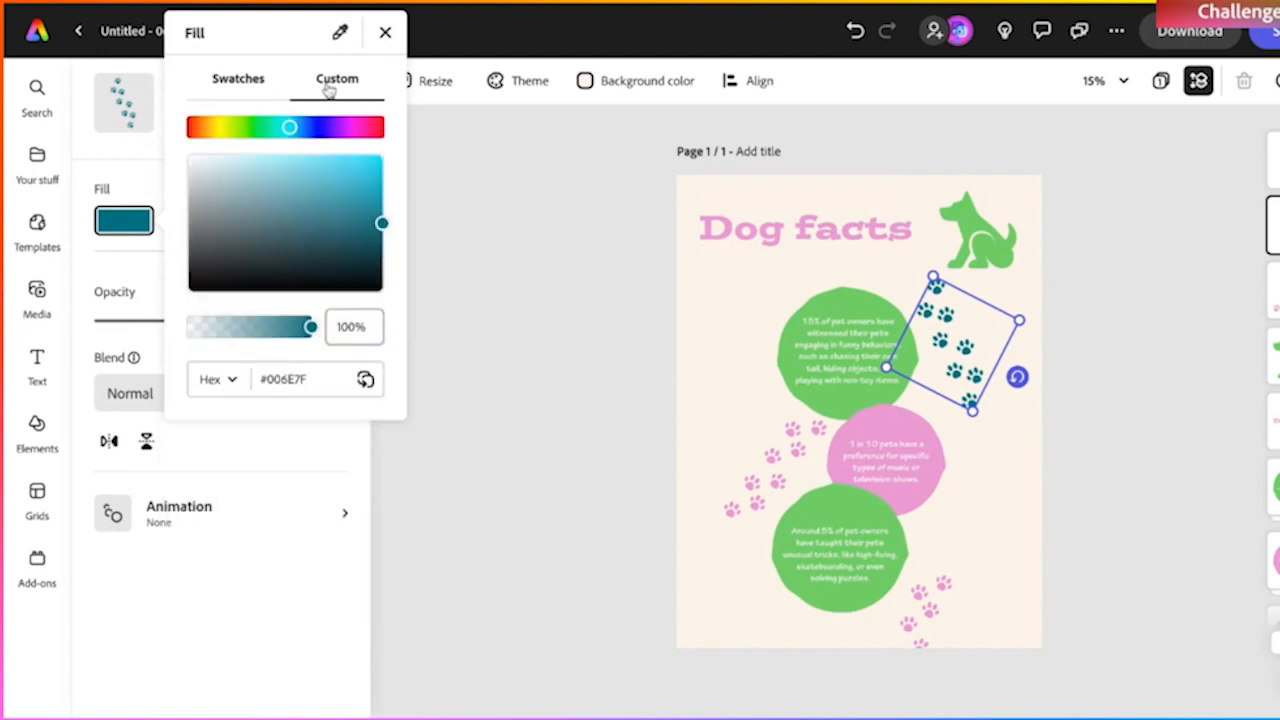
{"action": "mouse_move", "coordinate": [352, 296]}
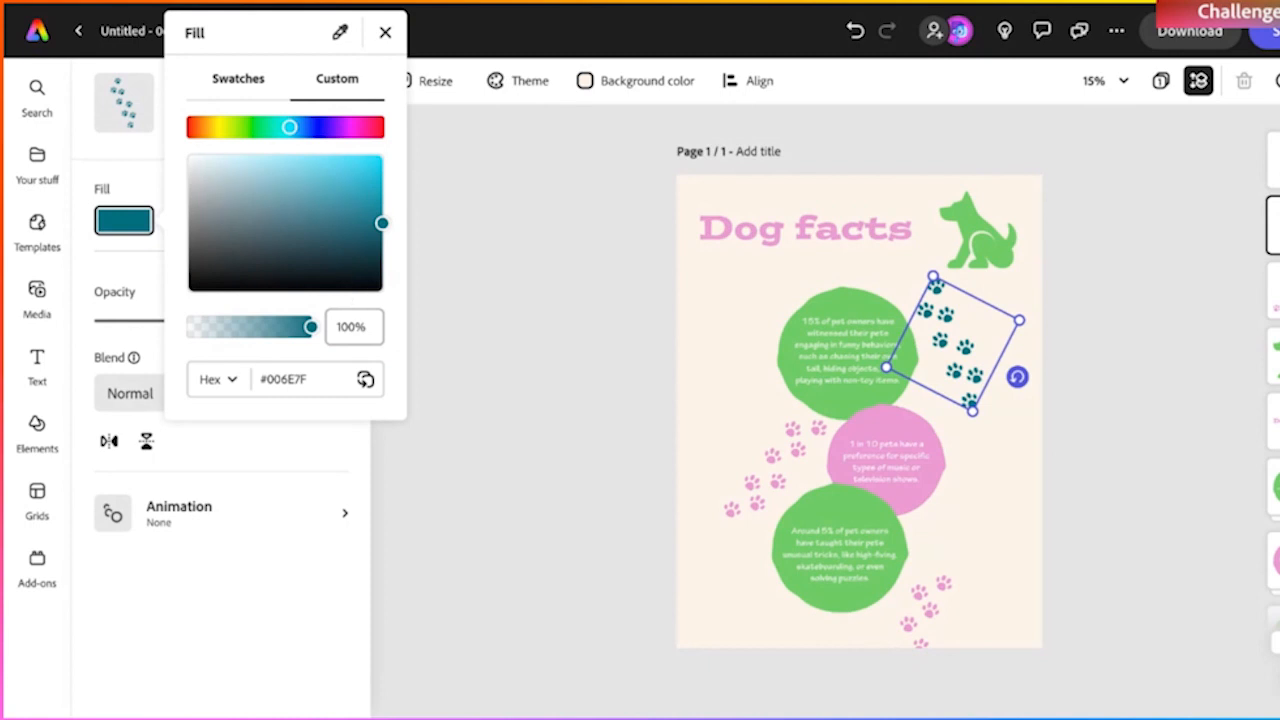
{"action": "mouse_move", "coordinate": [465, 263]}
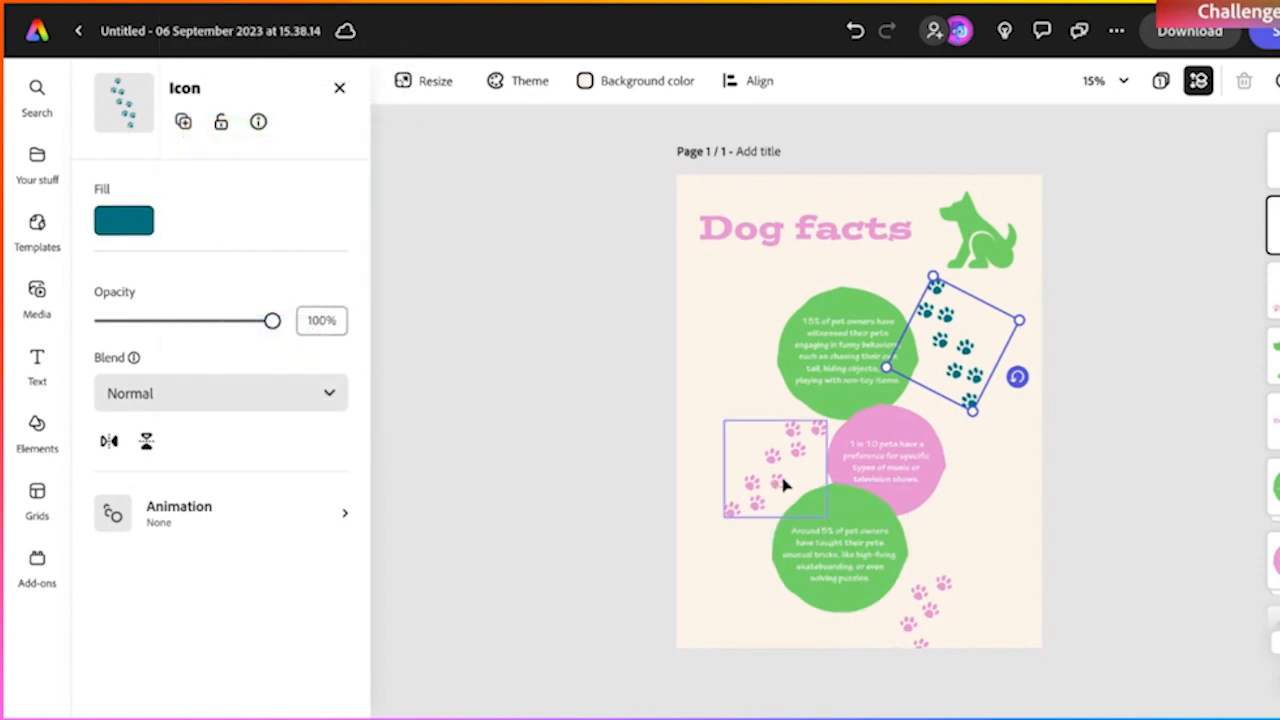
{"action": "left_click", "coordinate": [123, 219]}
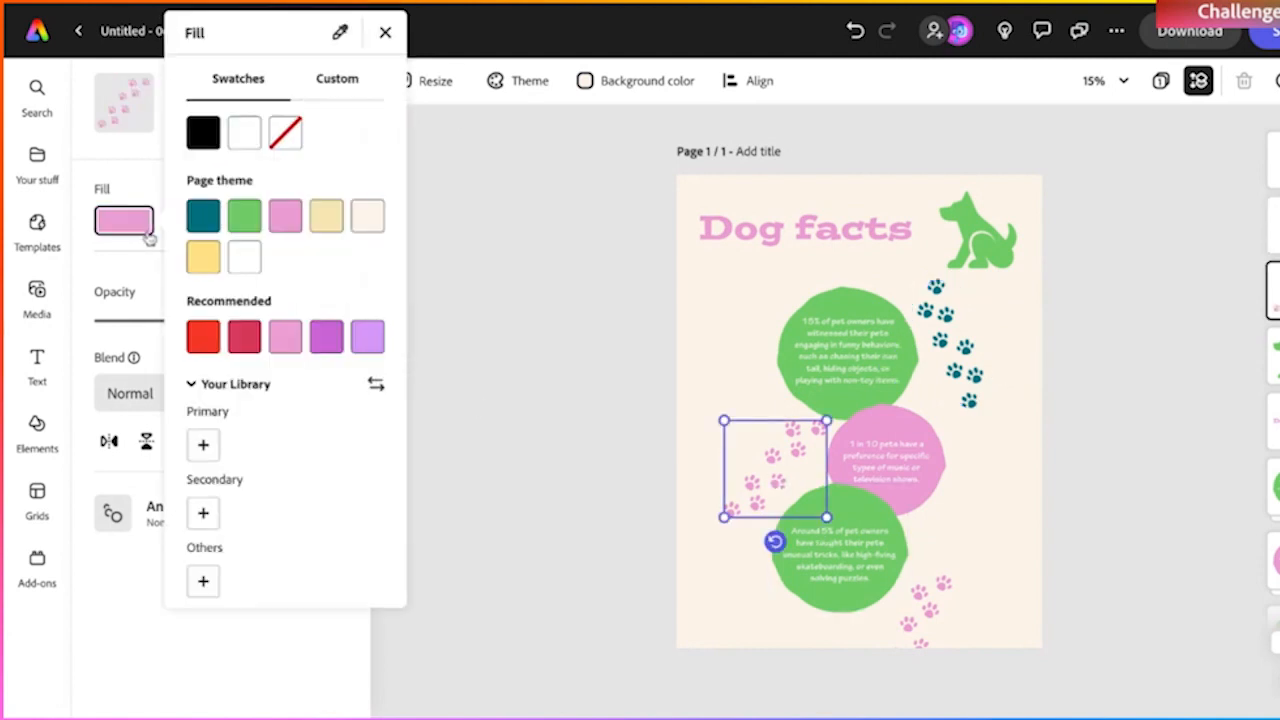
{"action": "left_click", "coordinate": [202, 215]}
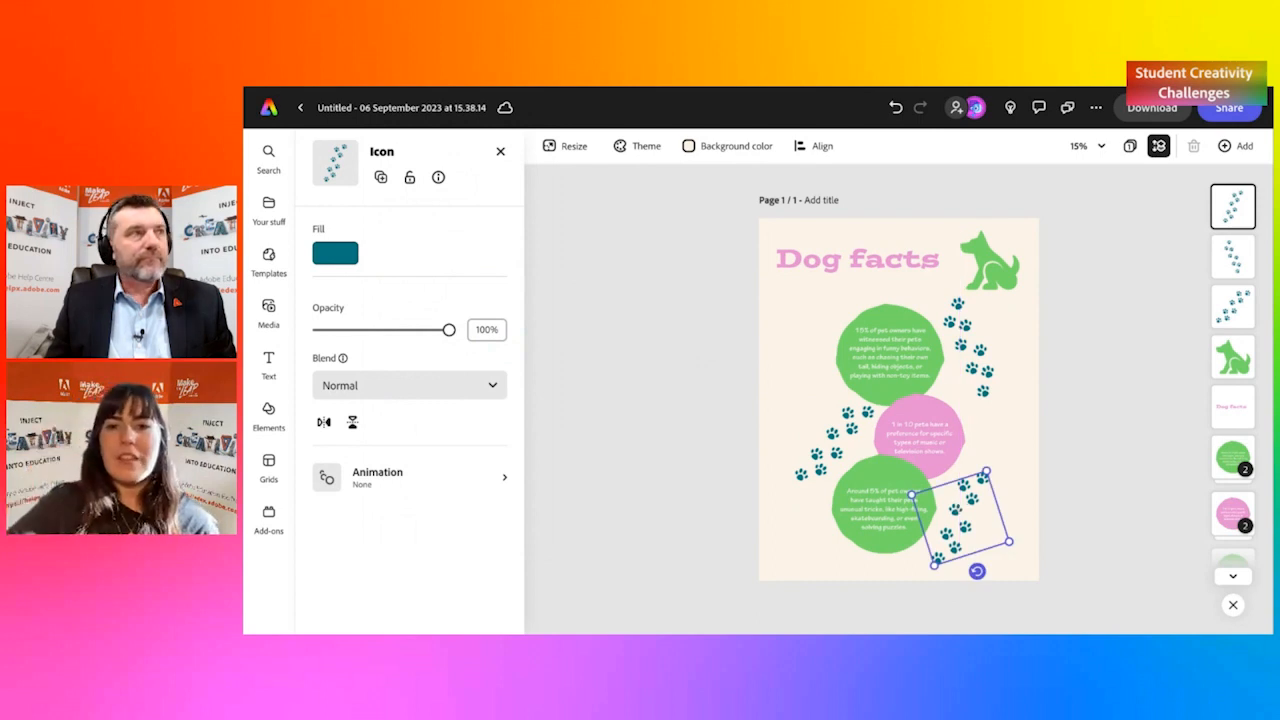
Step: Drag the first green fact circle to the left and select the pink circle
{"action": "left_click", "coordinate": [888, 360]}
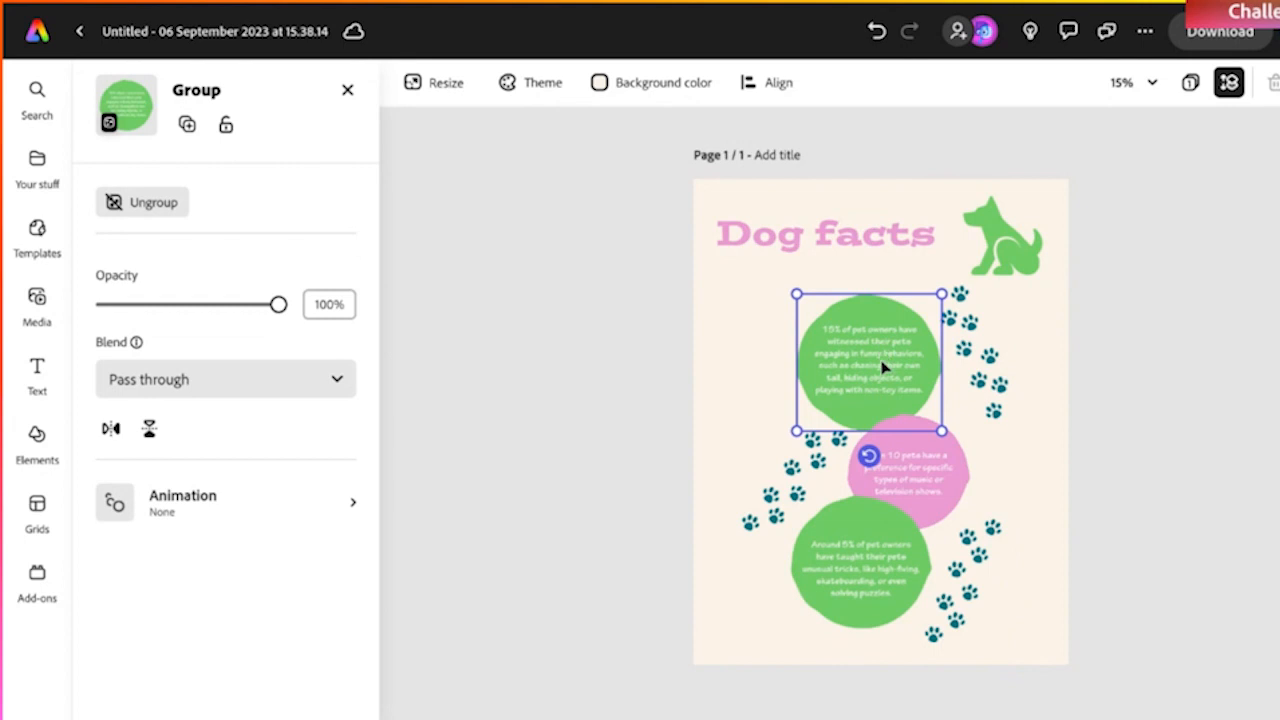
{"action": "left_click_drag", "start_coordinate": [867, 360], "coordinate": [855, 355]}
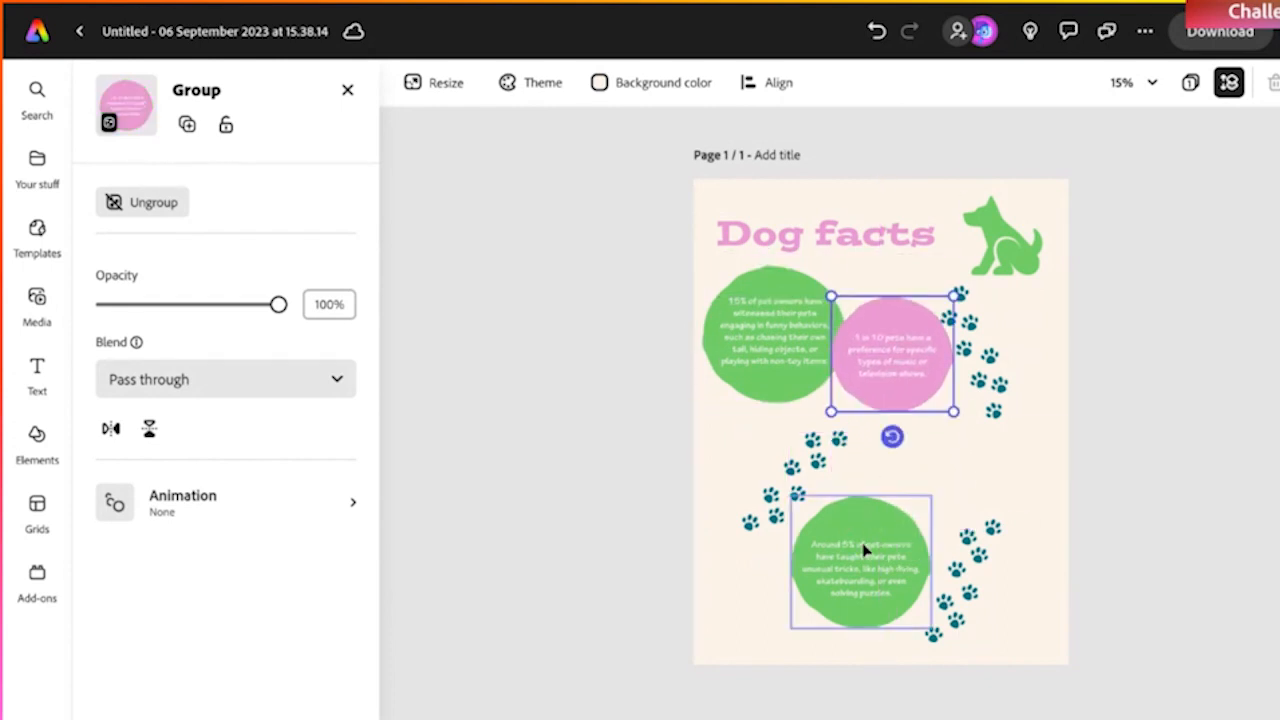
{"action": "double_click", "coordinate": [860, 570]}
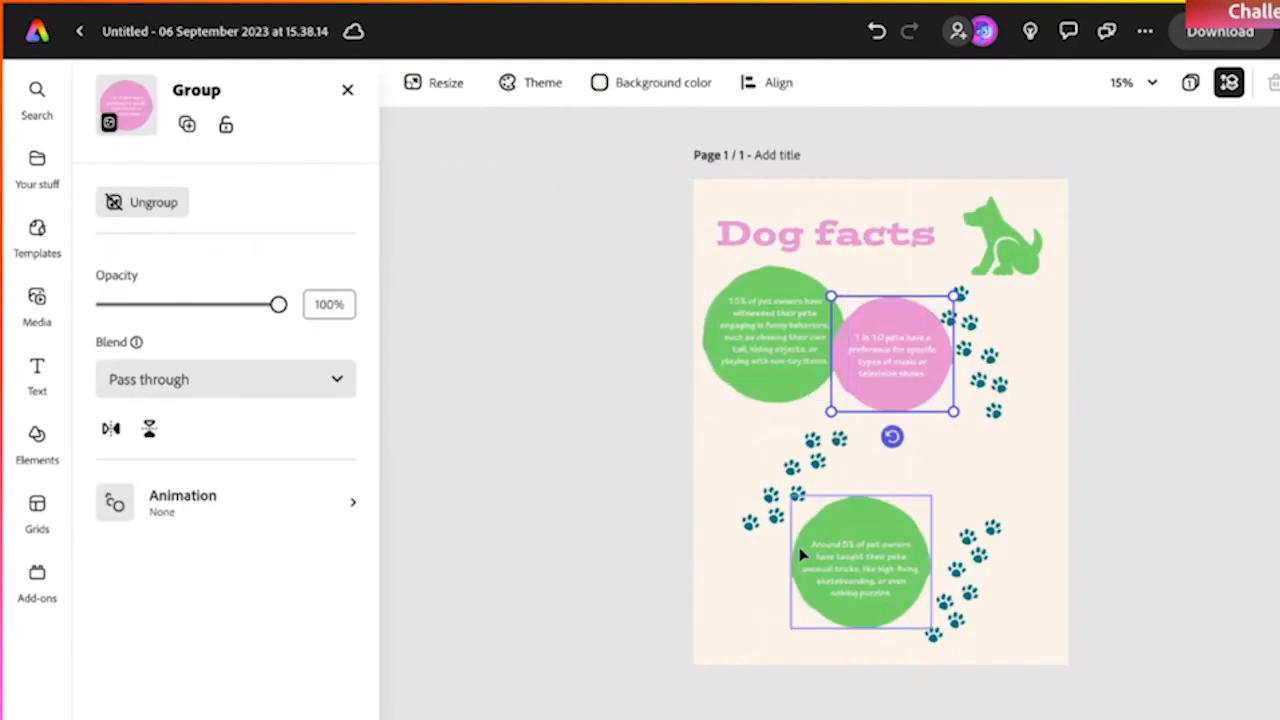
{"action": "left_click", "coordinate": [860, 575]}
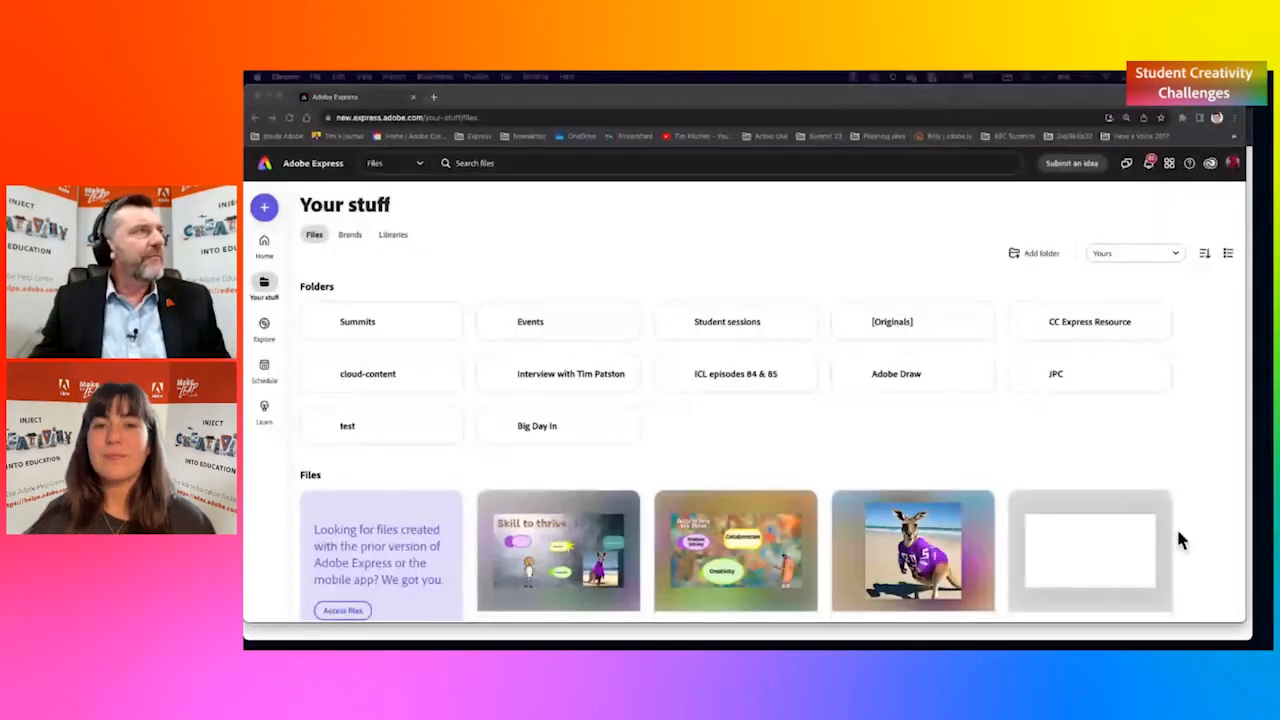
{"action": "mouse_move", "coordinate": [636, 380]}
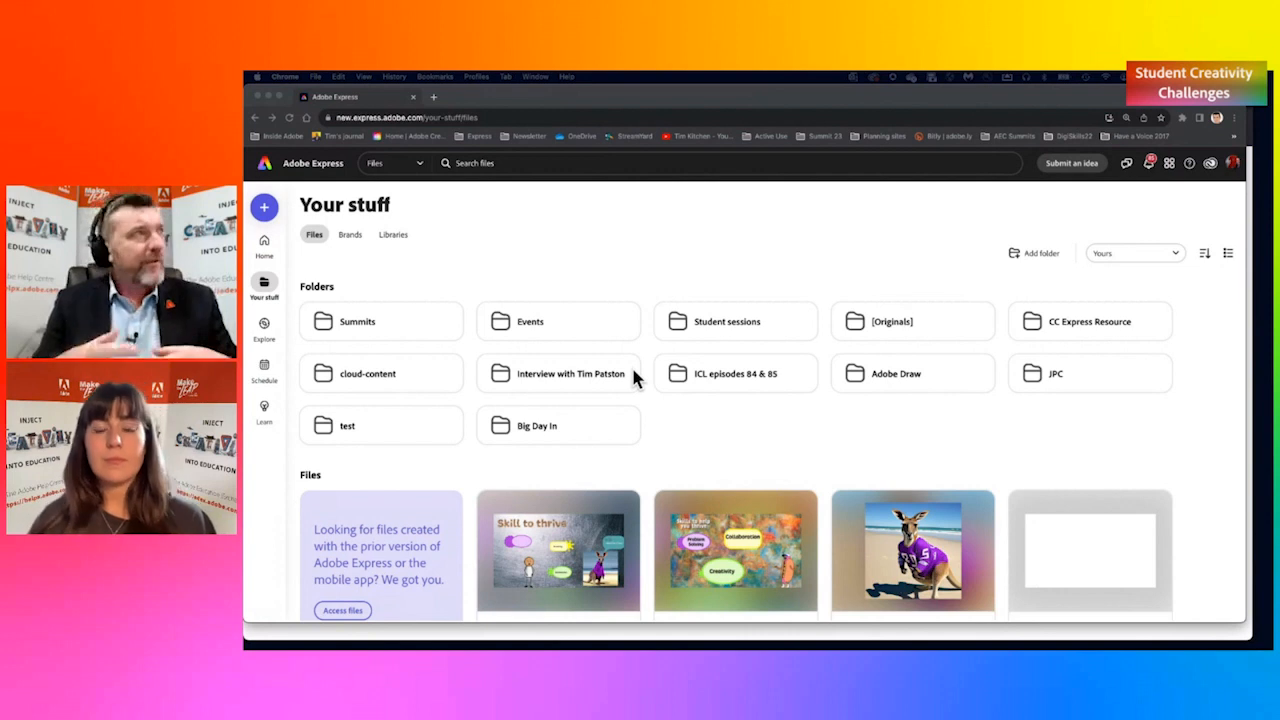
{"action": "mouse_move", "coordinate": [566, 407]}
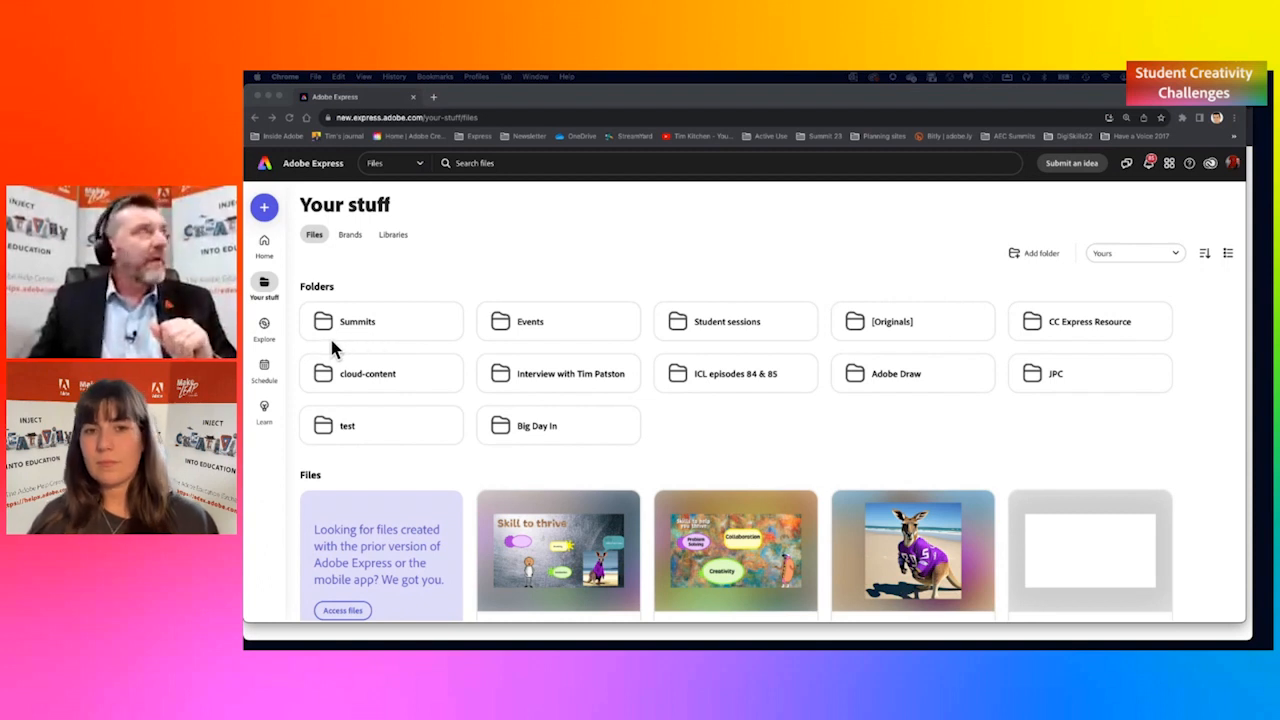
Step: Filter Your stuff to Shared with you and open the Dog facts project
{"action": "scroll", "scroll_direction": "down", "scroll_amount": 3}
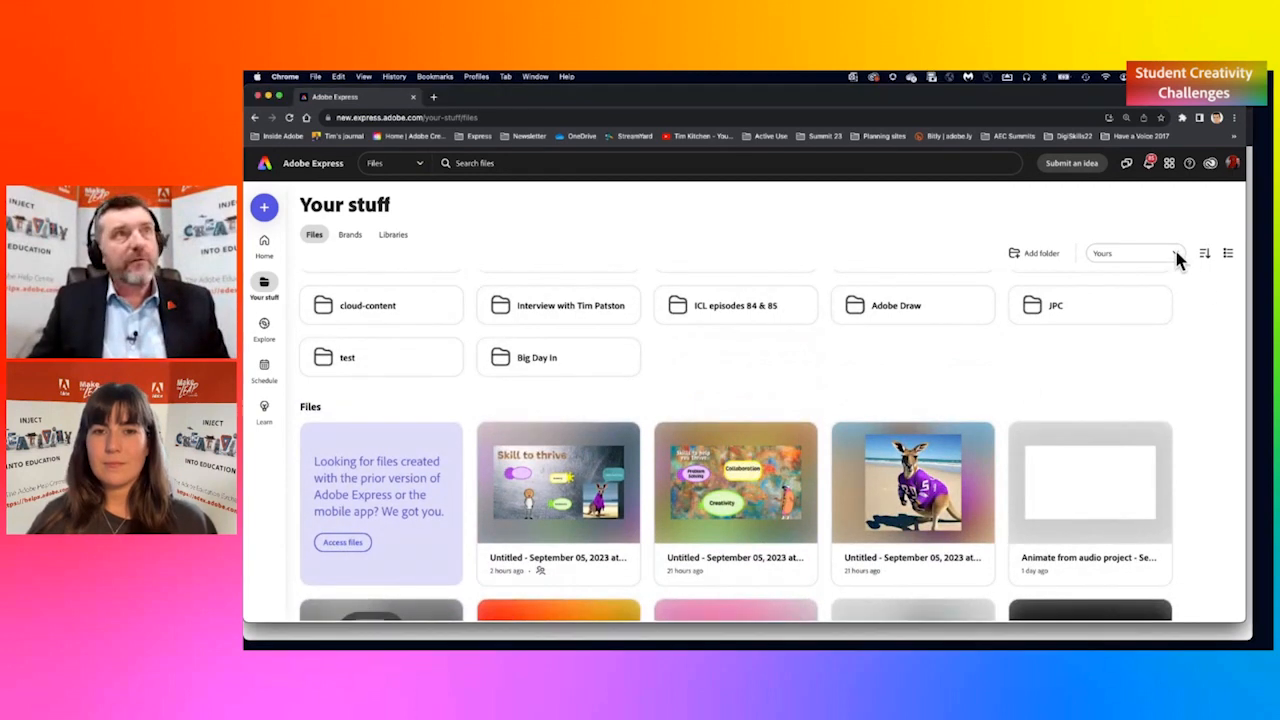
{"action": "left_click", "coordinate": [1133, 253]}
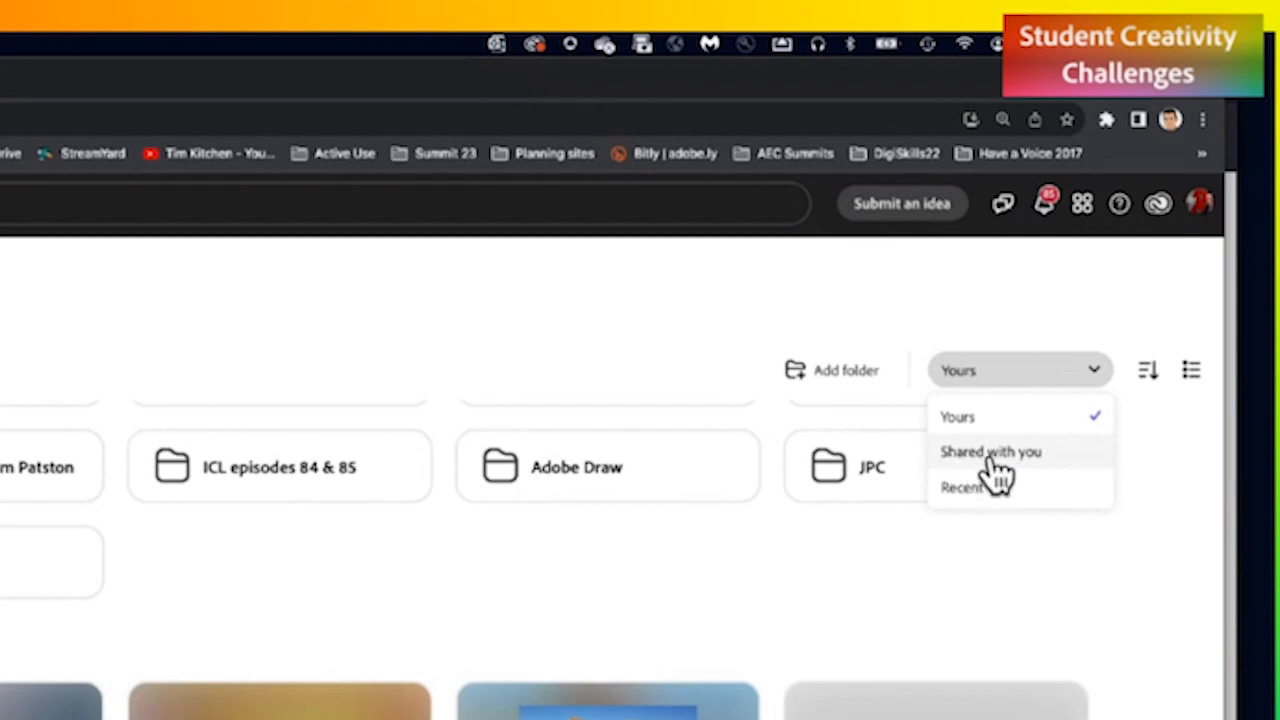
{"action": "left_click", "coordinate": [990, 452]}
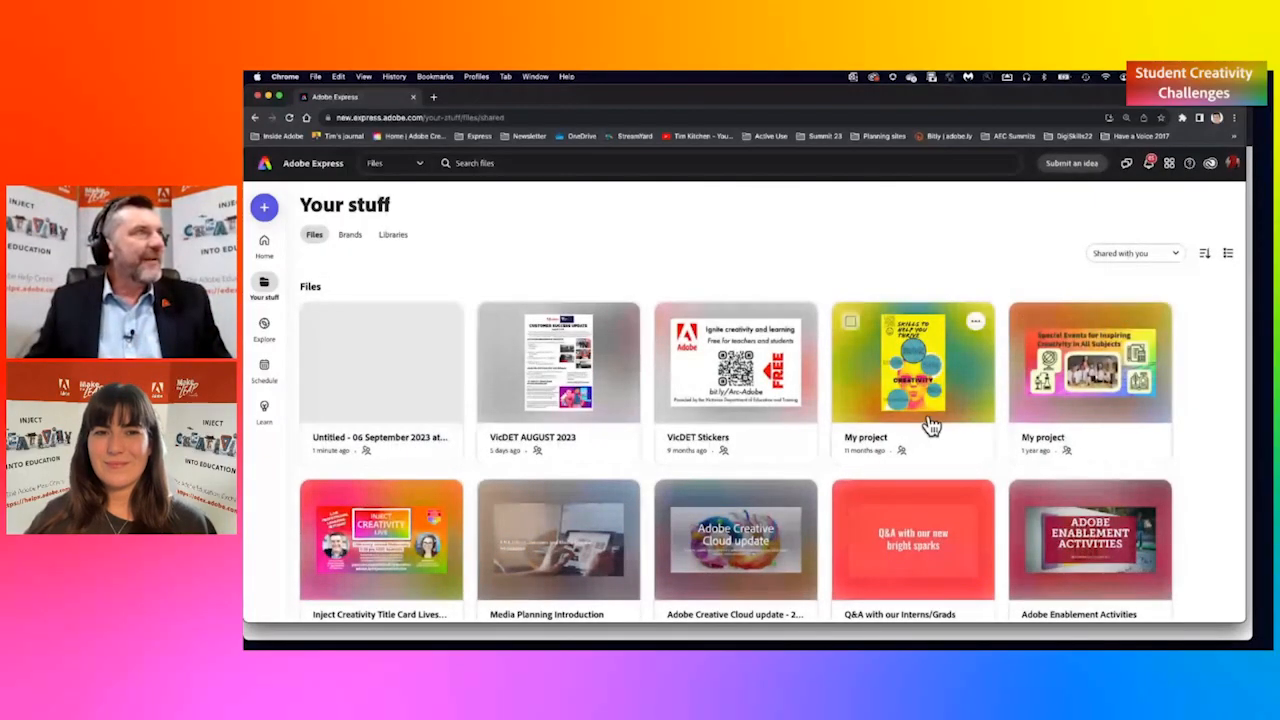
{"action": "mouse_move", "coordinate": [380, 370]}
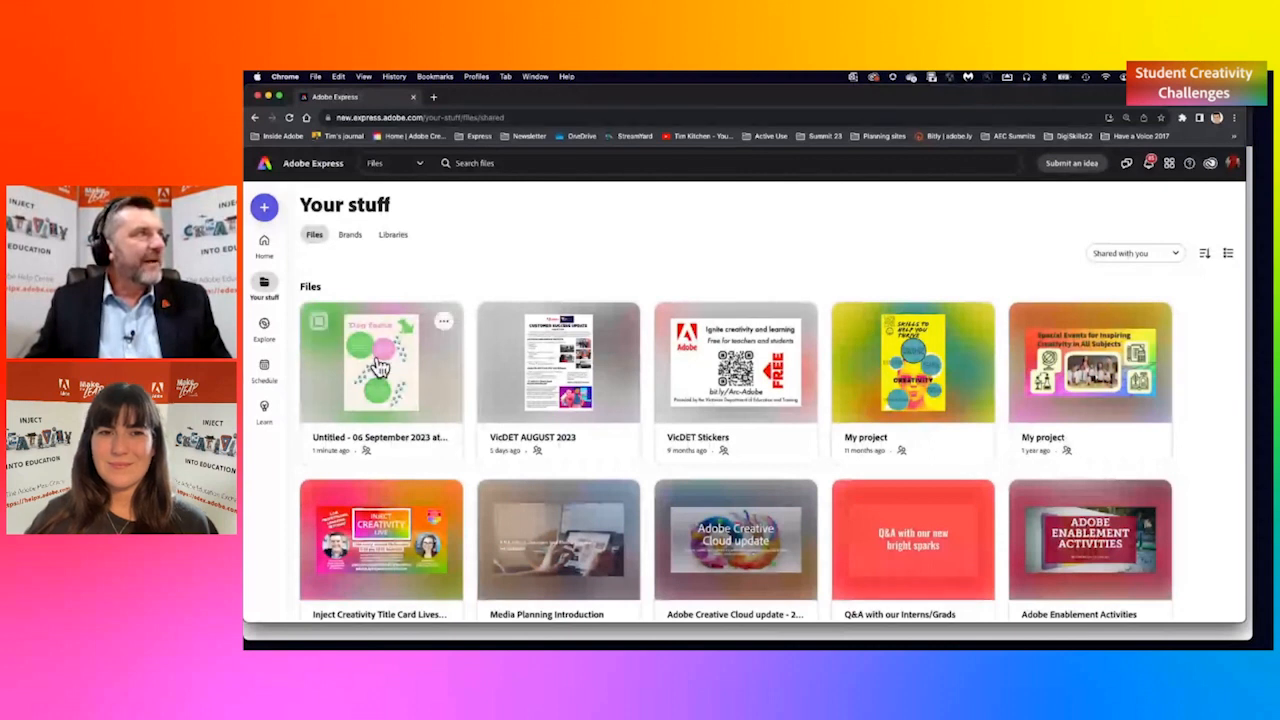
{"action": "double_click", "coordinate": [380, 364]}
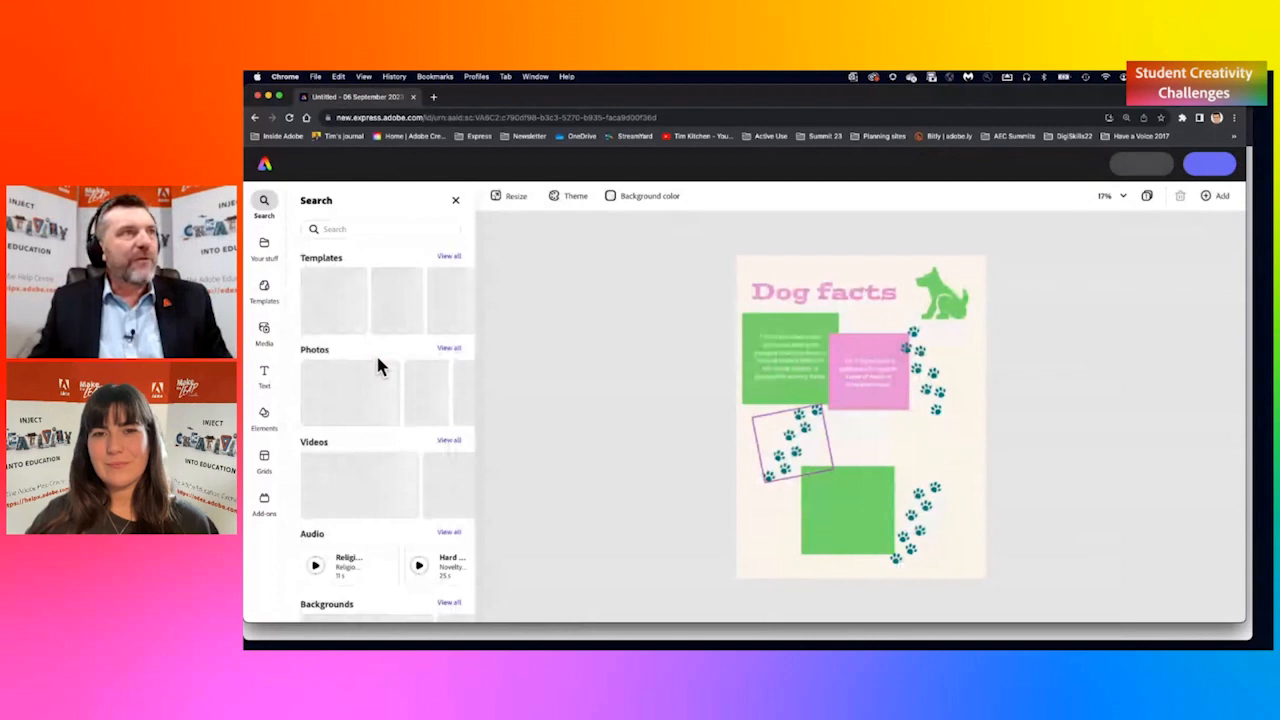
{"action": "mouse_move", "coordinate": [975, 515]}
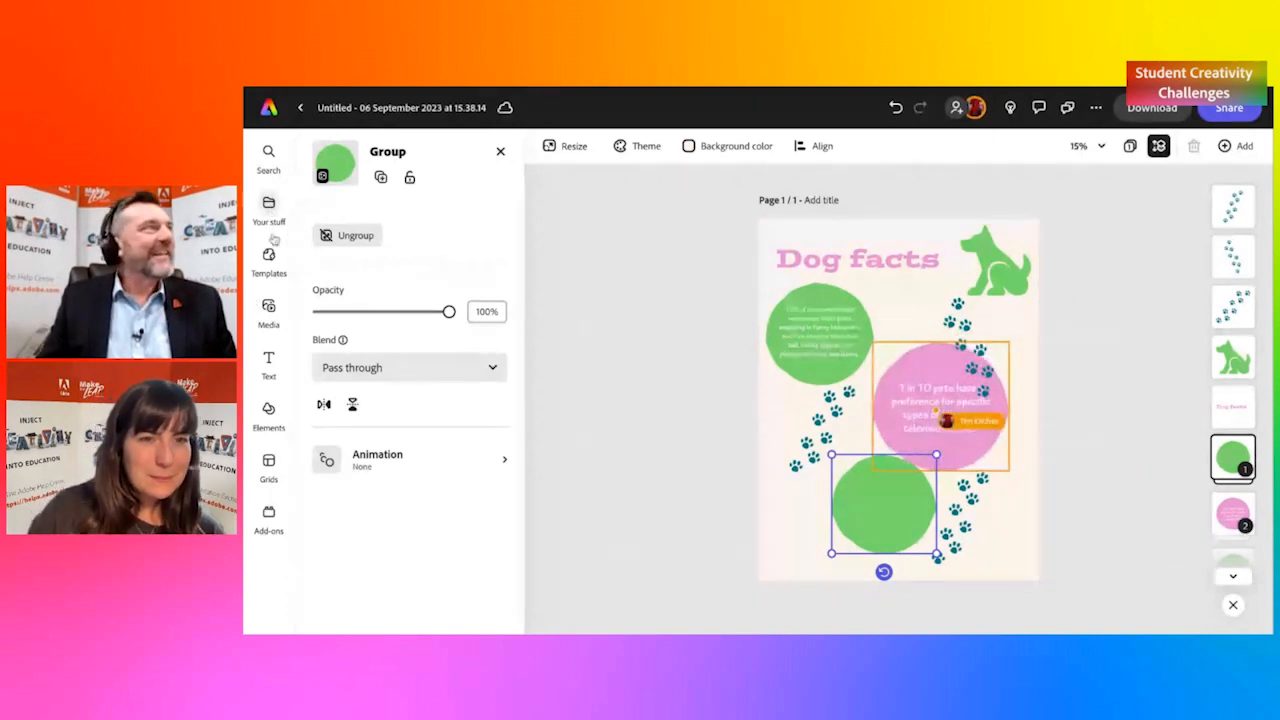
Step: Search the Elements library for 'dog' to find a photo for the bottom circle
{"action": "left_click", "coordinate": [268, 411]}
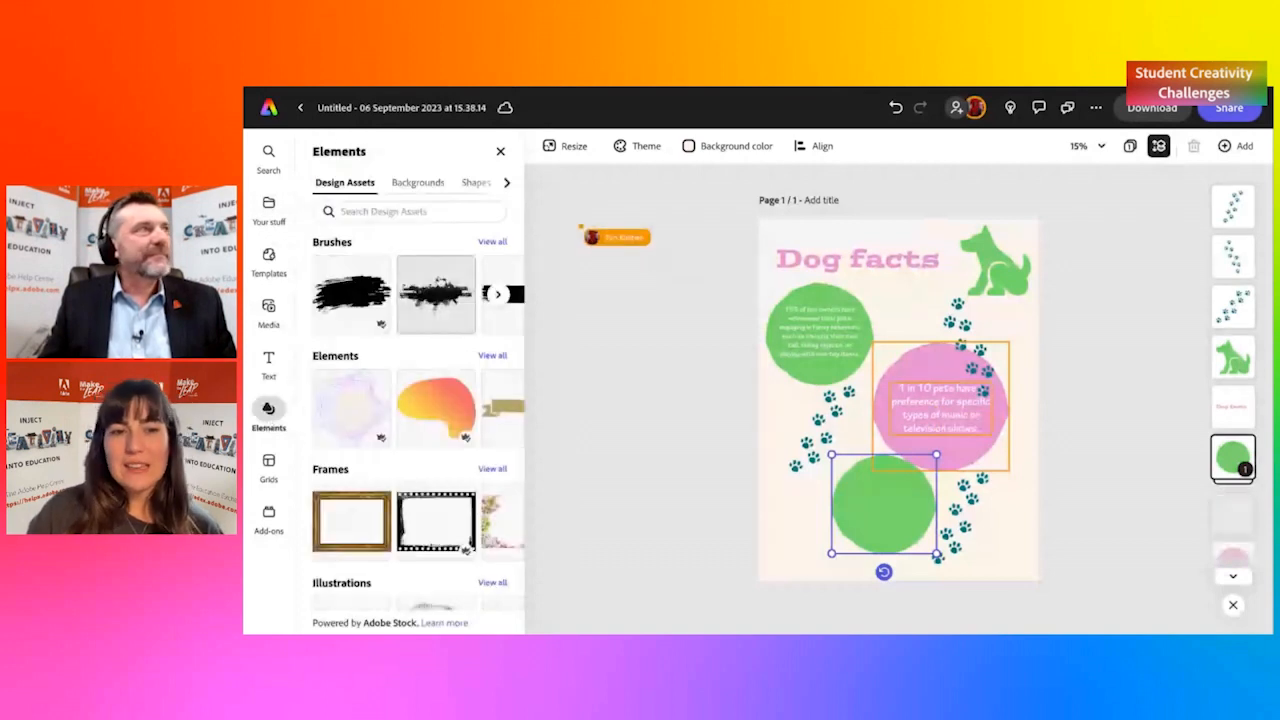
{"action": "scroll", "scroll_direction": "down", "scroll_amount": 3}
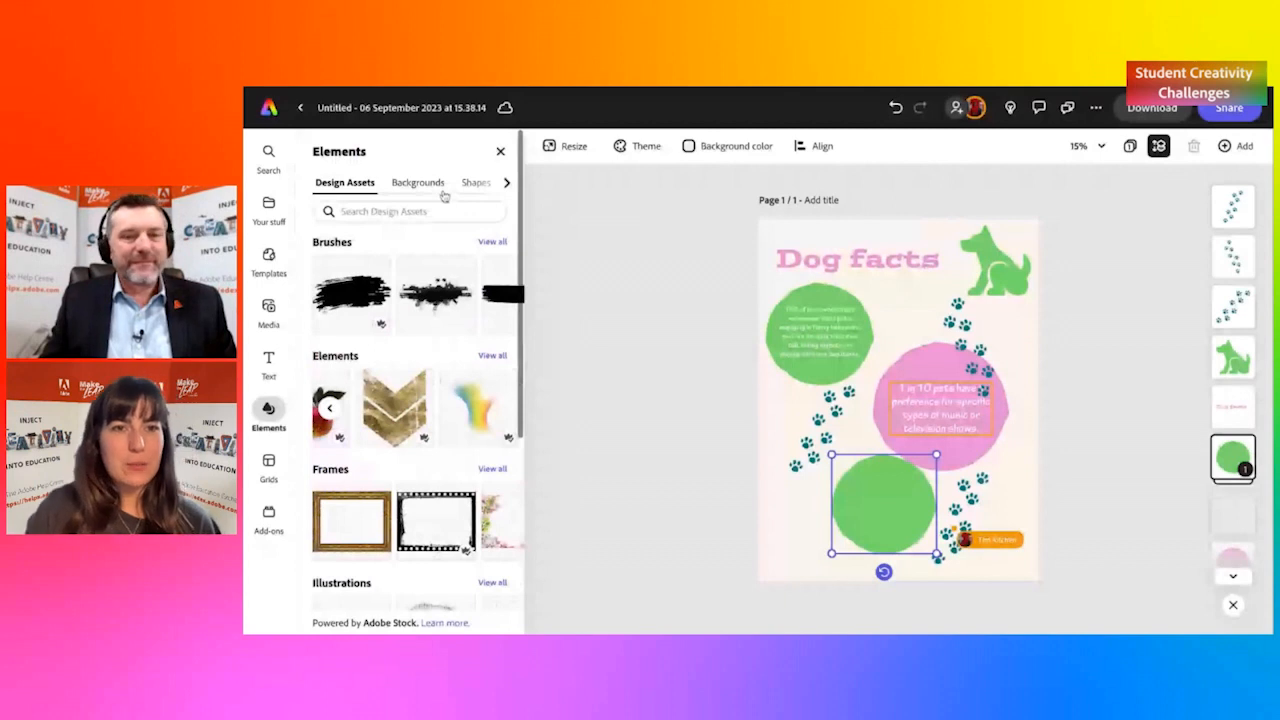
{"action": "type", "text": "dog"}
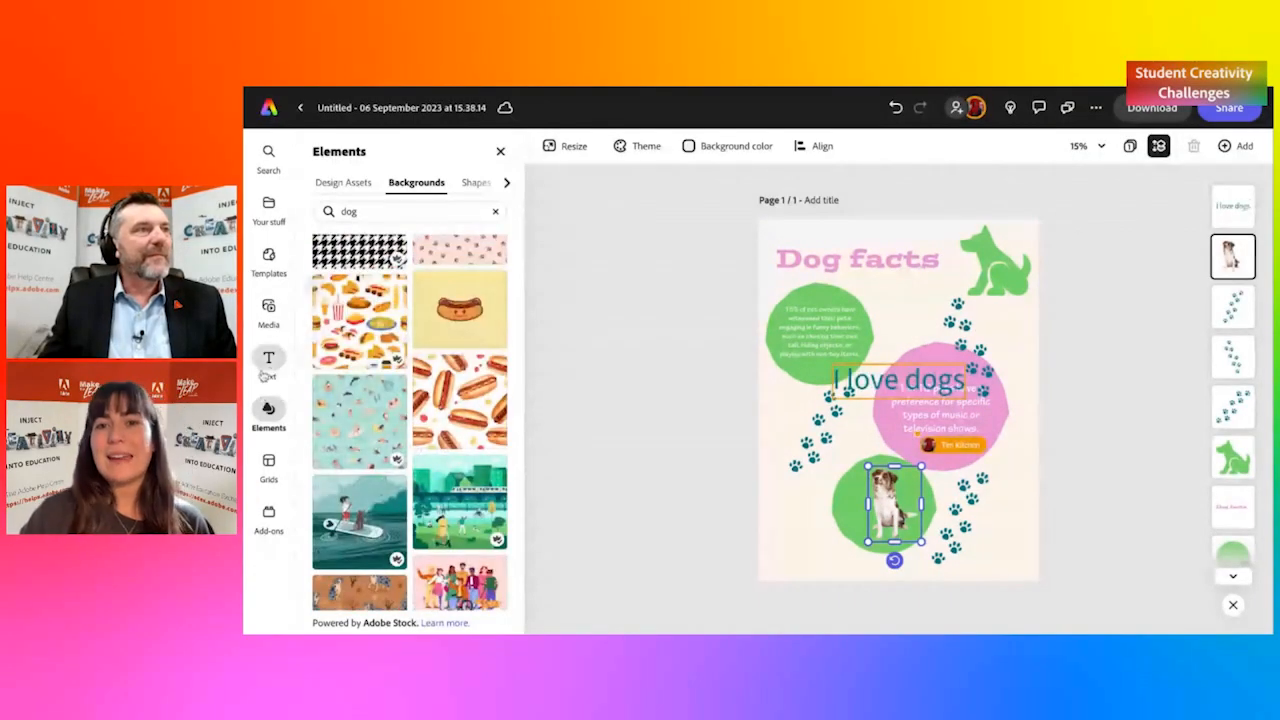
Step: Insert the six-dog portrait grid and position it in the bottom-right corner
{"action": "left_click", "coordinate": [857, 259]}
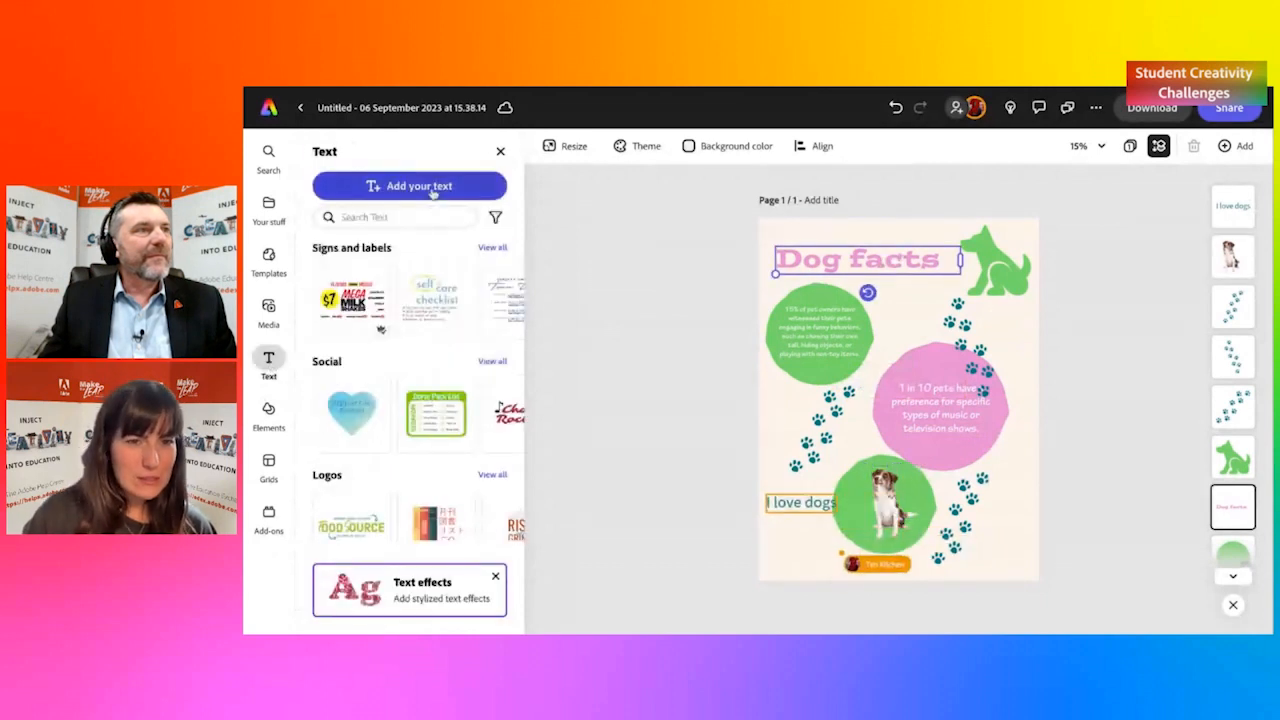
{"action": "left_click", "coordinate": [409, 186]}
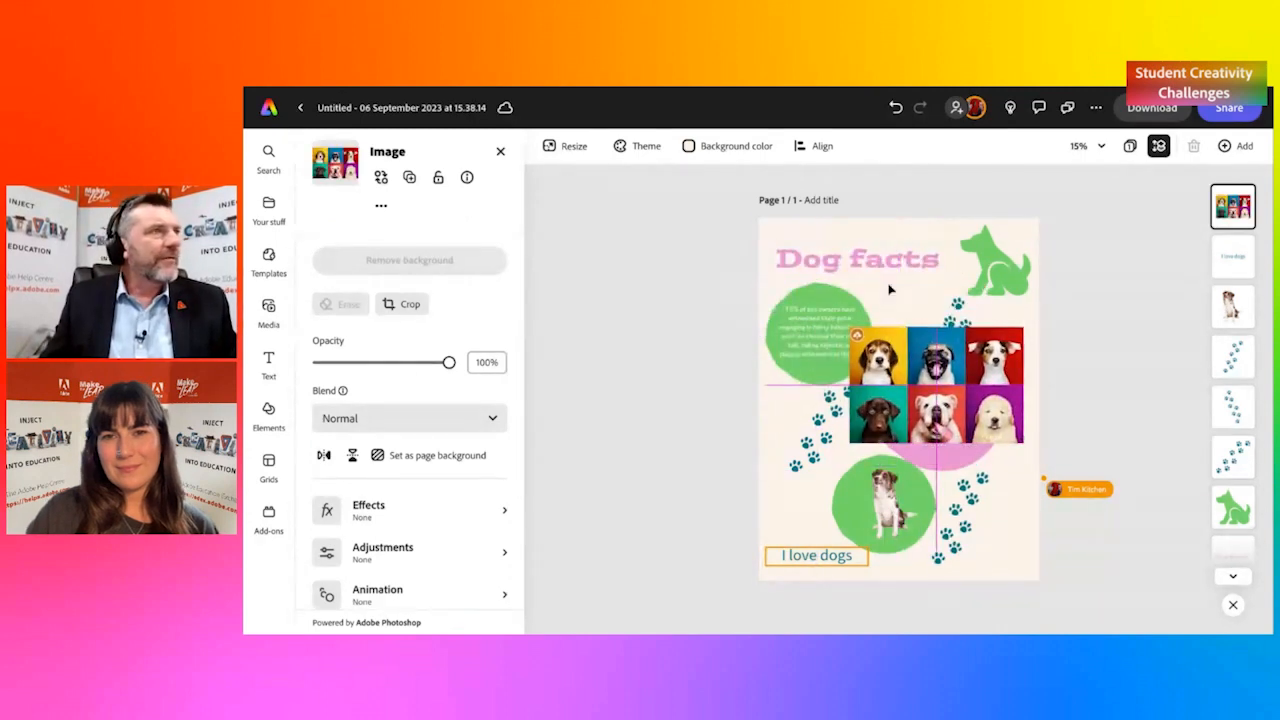
{"action": "left_click", "coordinate": [935, 385]}
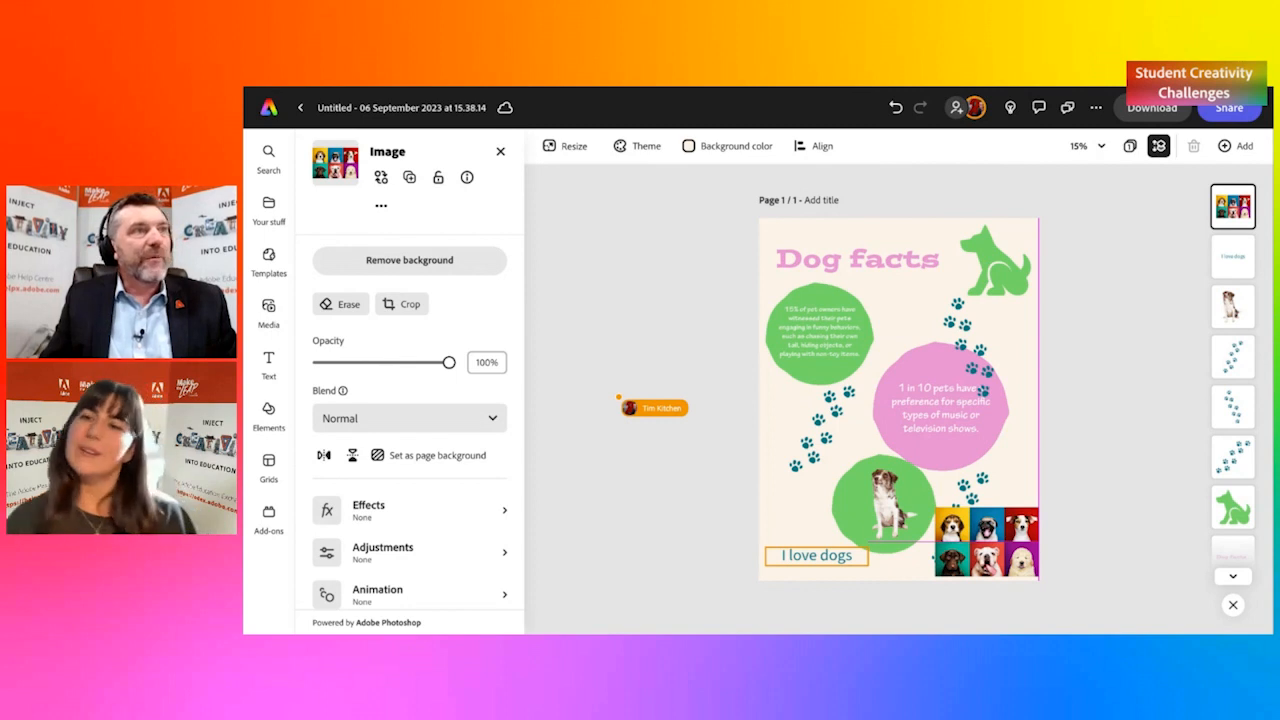
{"action": "left_click", "coordinate": [985, 545]}
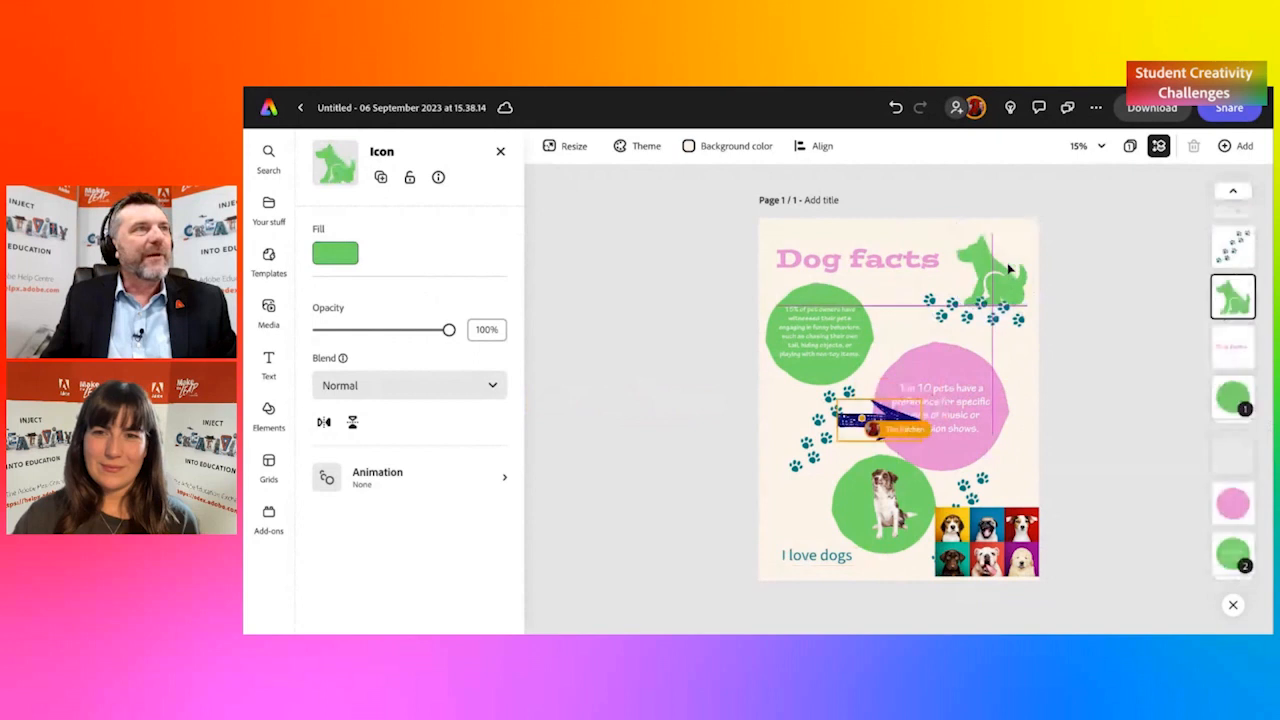
Step: Move the paw prints beside the dog silhouette and duplicate the blue arrow
{"action": "left_click_drag", "start_coordinate": [975, 270], "coordinate": [990, 260]}
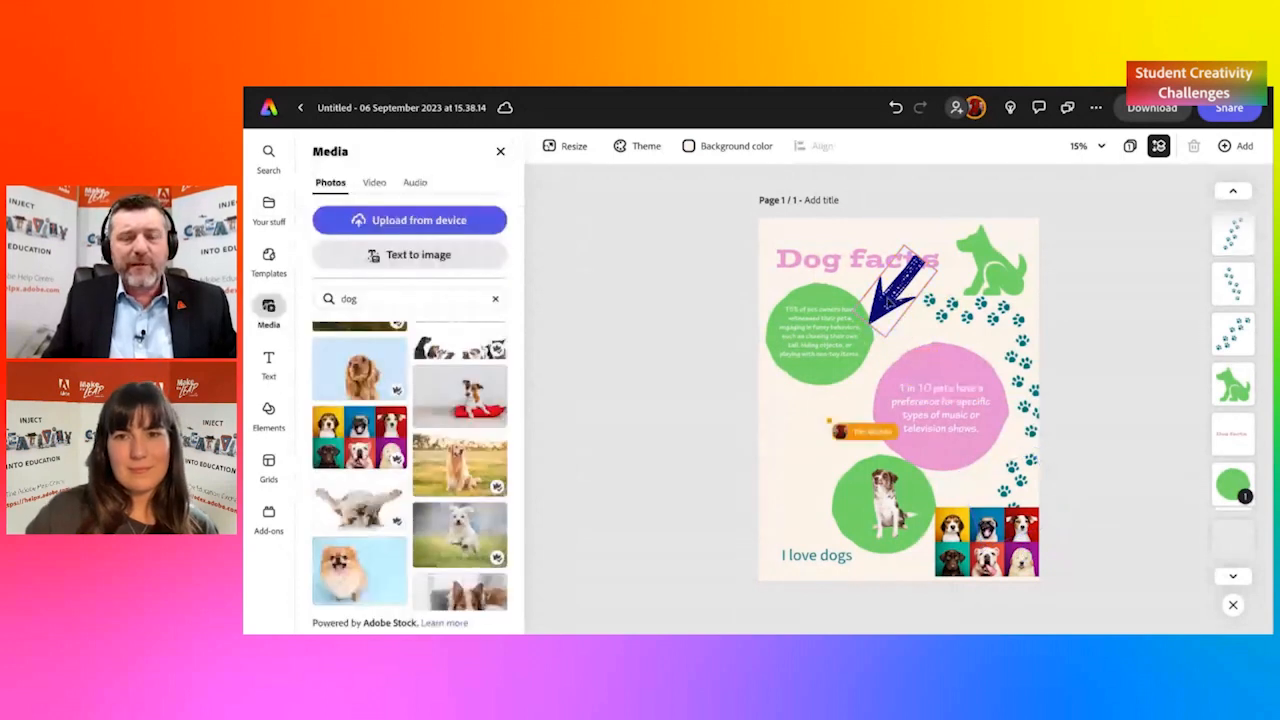
{"action": "right_click", "coordinate": [885, 300]}
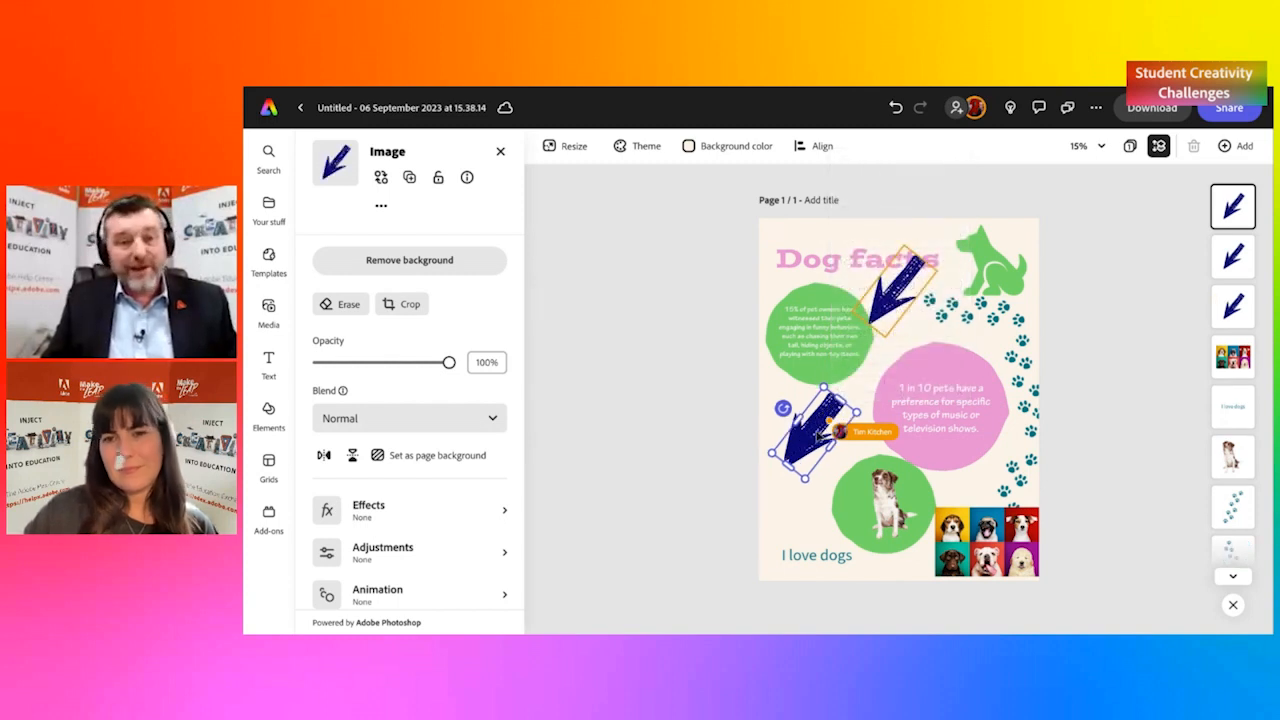
Step: Move the arrow copy to the lower left, pointing toward 'I love dogs'
{"action": "left_click_drag", "start_coordinate": [810, 420], "coordinate": [970, 330]}
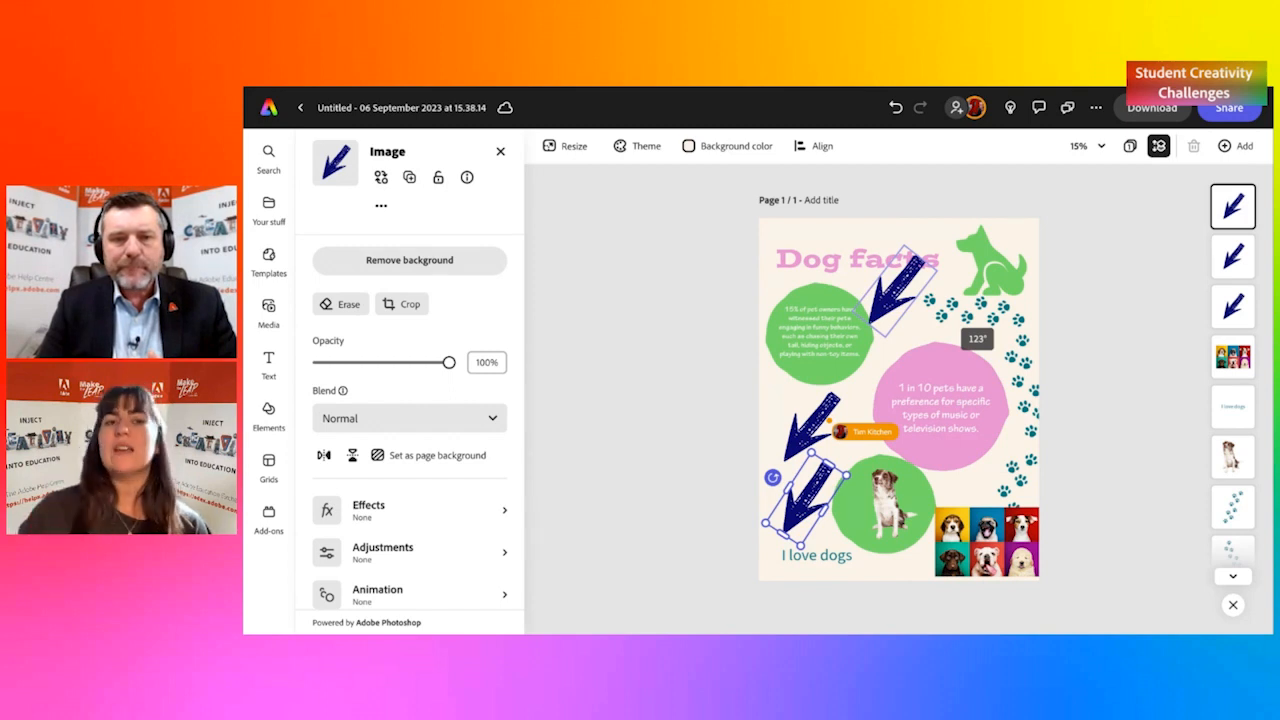
Step: Send the top arrow near the title to the back and check the layer order
{"action": "right_click", "coordinate": [890, 290]}
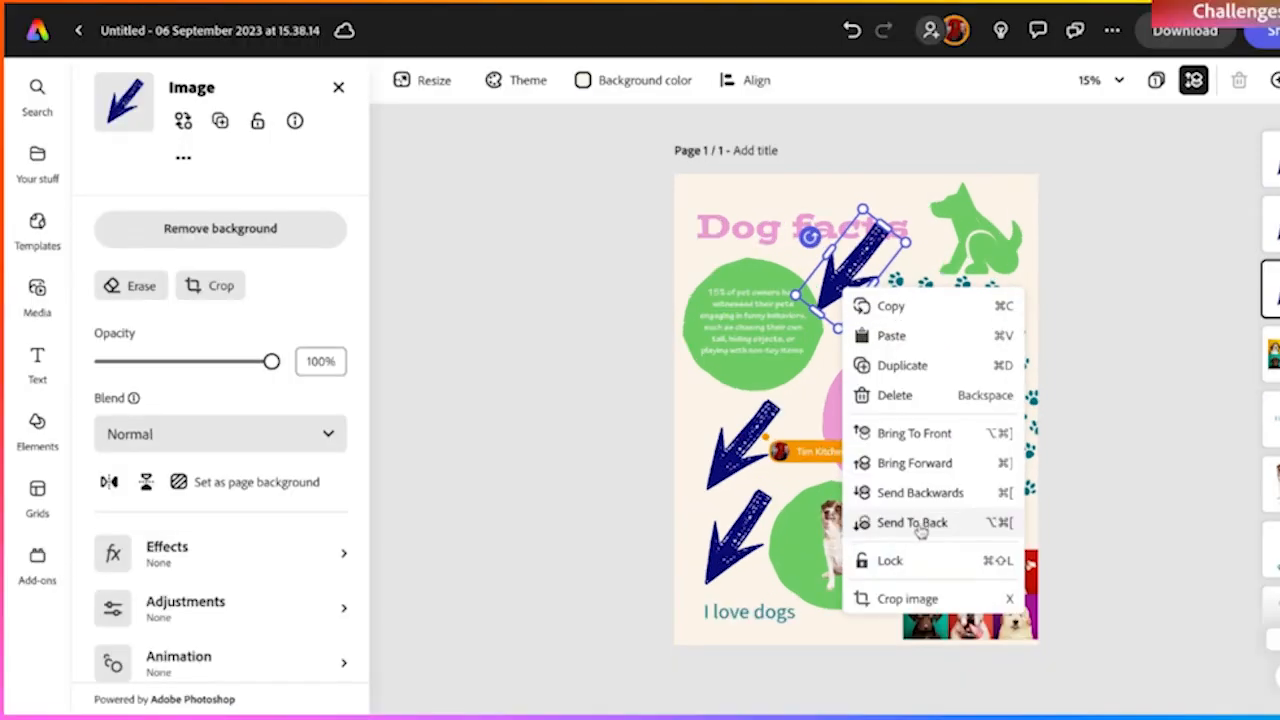
{"action": "left_click", "coordinate": [912, 522]}
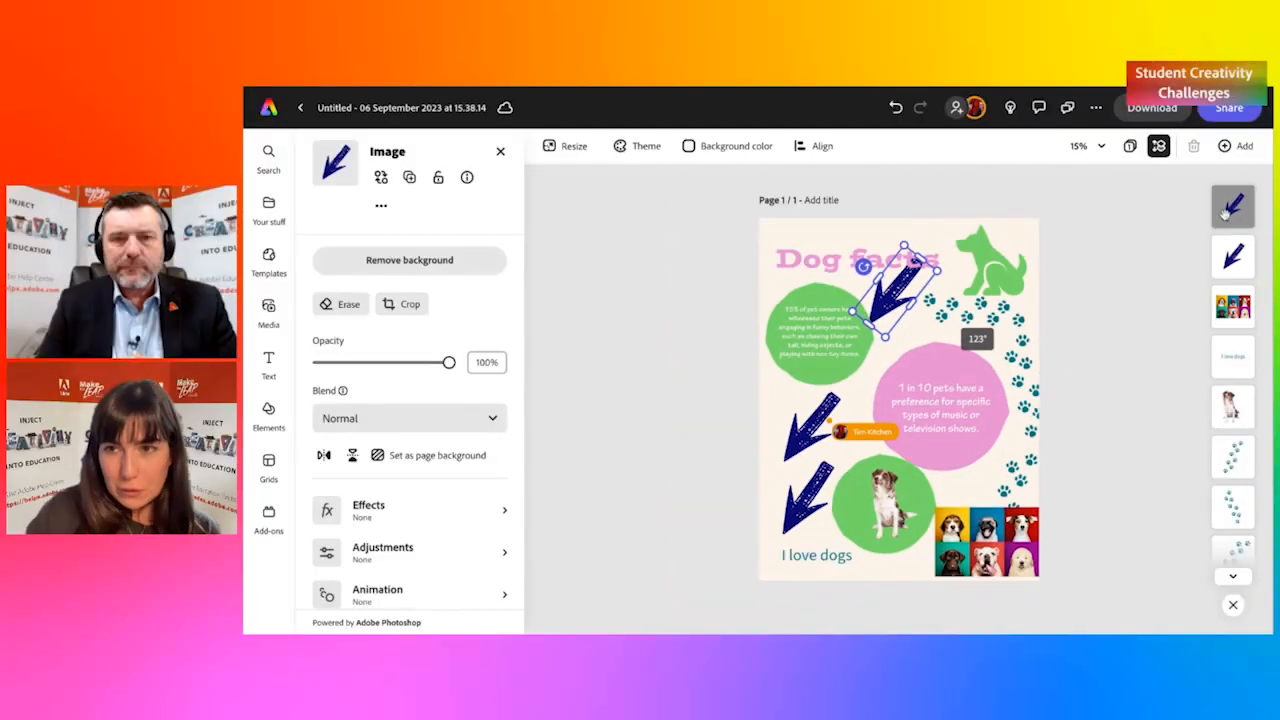
{"action": "left_click", "coordinate": [1234, 256]}
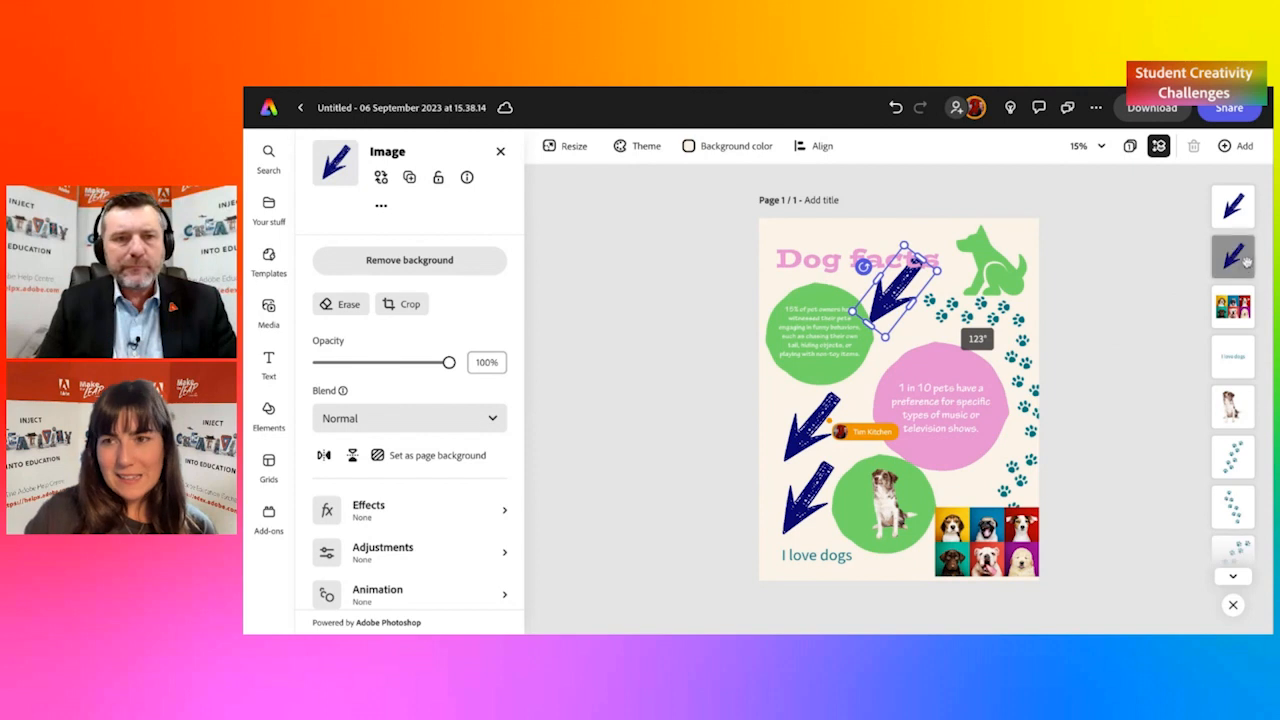
{"action": "mouse_move", "coordinate": [1078, 534]}
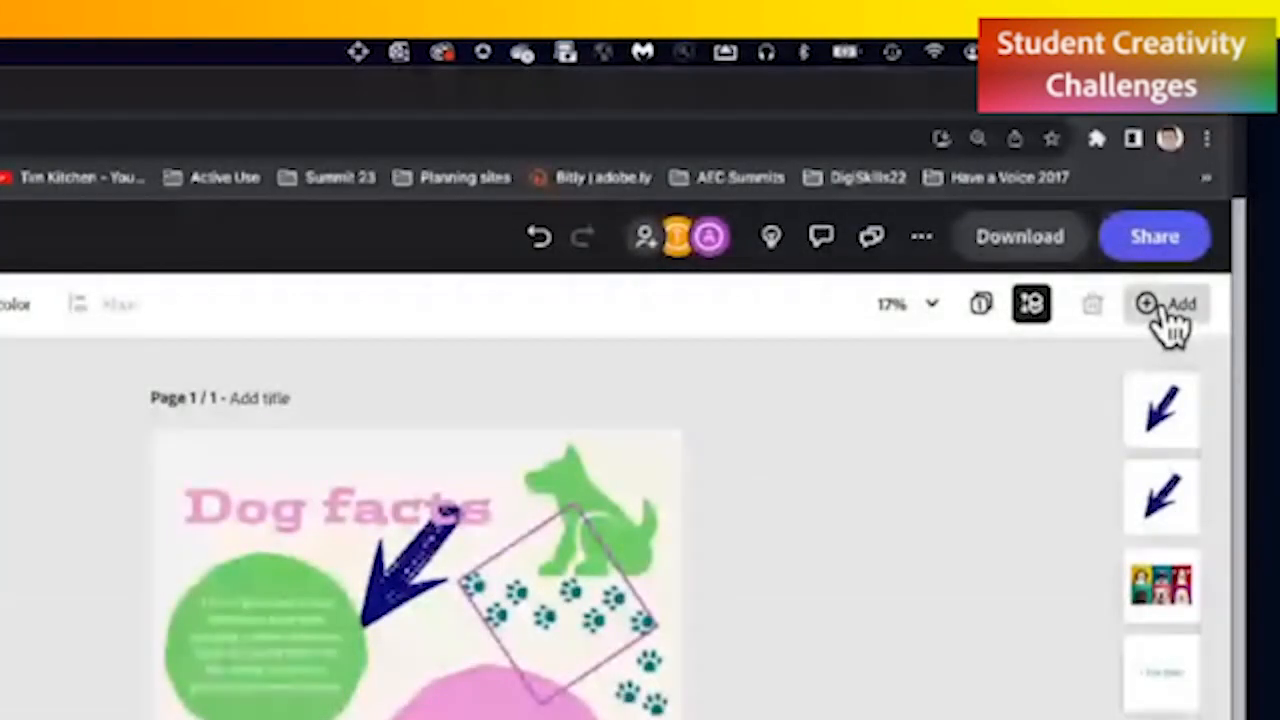
Step: Convert the flyer into a five-second video scene and open the full timeline
{"action": "left_click", "coordinate": [1169, 305]}
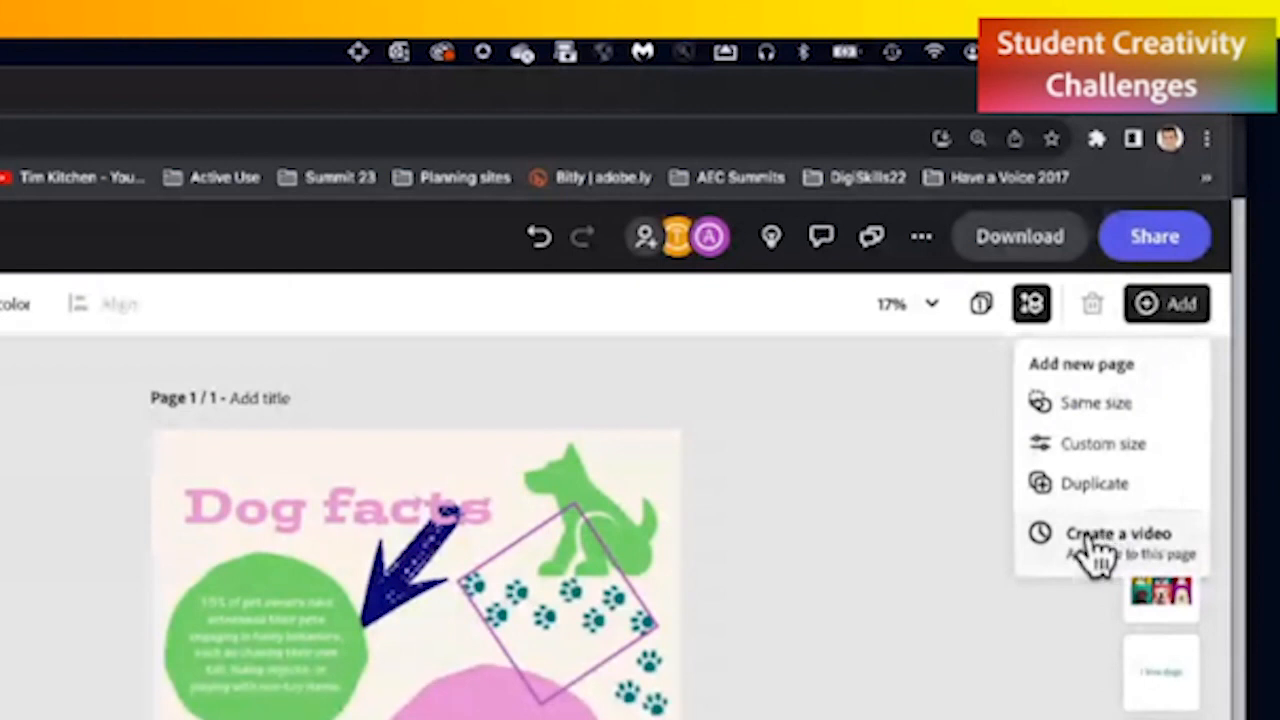
{"action": "mouse_move", "coordinate": [1093, 558]}
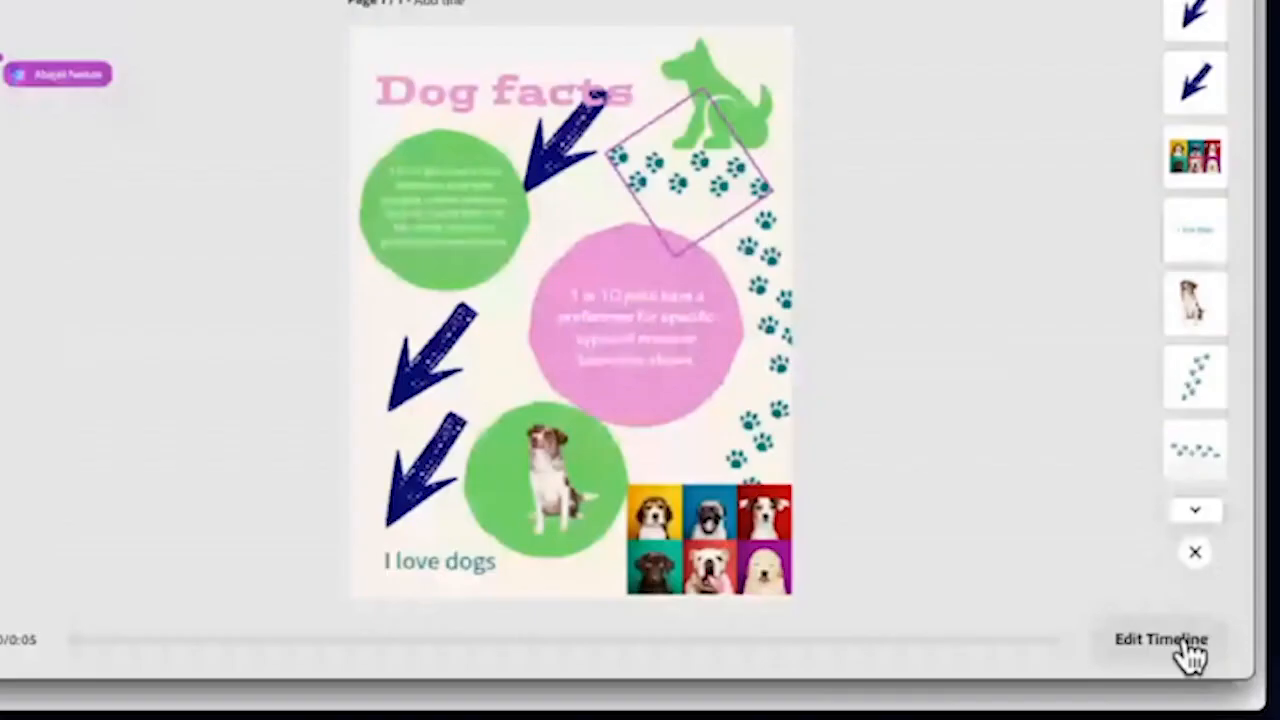
{"action": "left_click", "coordinate": [1161, 637]}
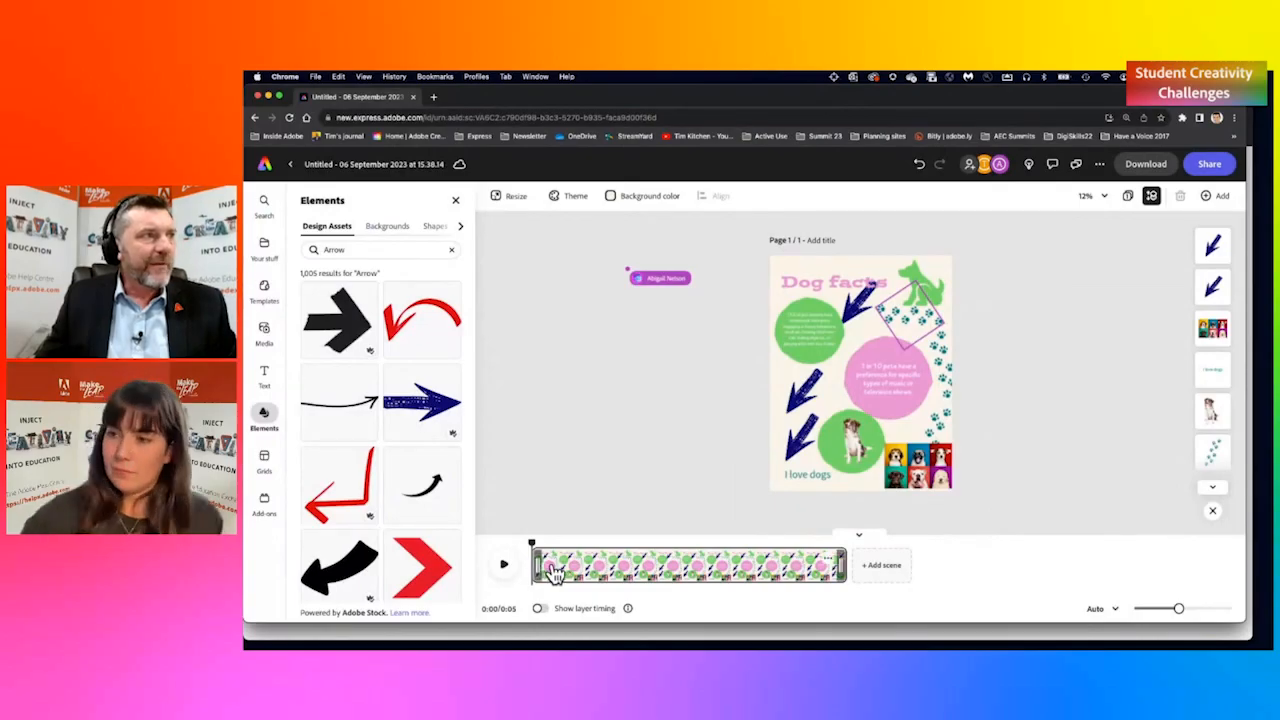
Step: Select the 'Dog facts' title and browse In animations like Fade, Drift and Spin
{"action": "left_click", "coordinate": [503, 564]}
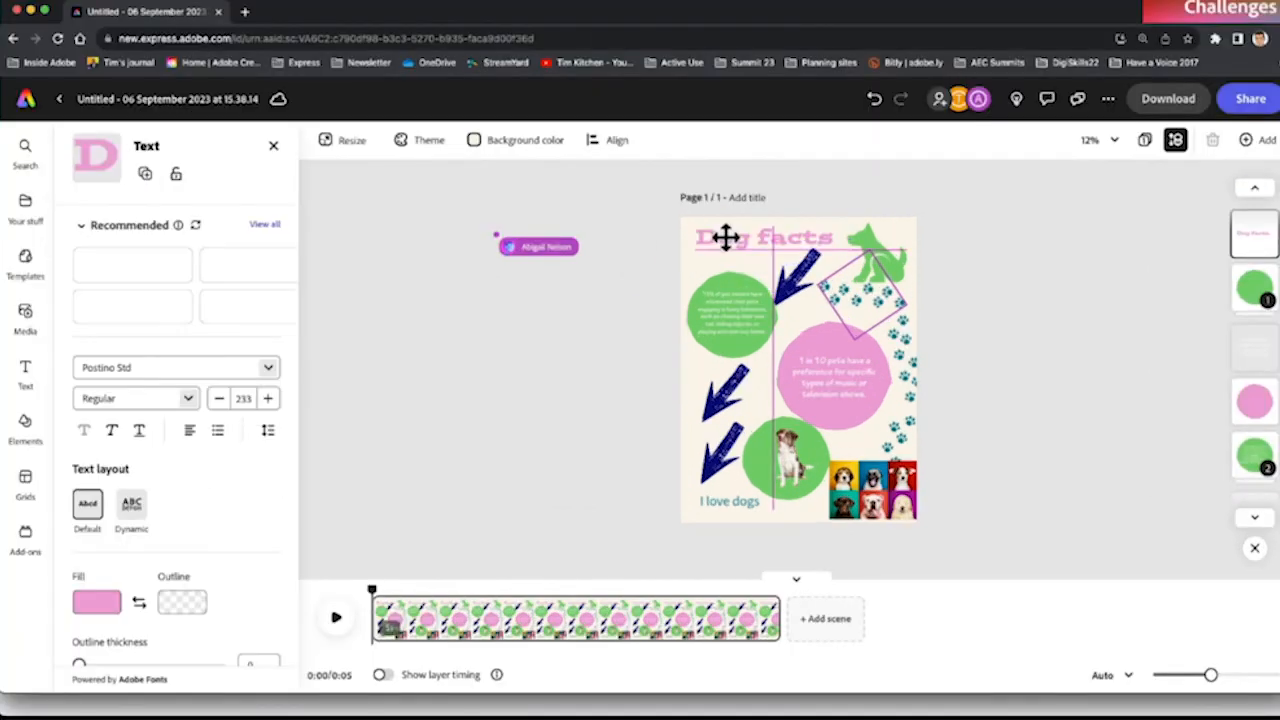
{"action": "left_click", "coordinate": [760, 237]}
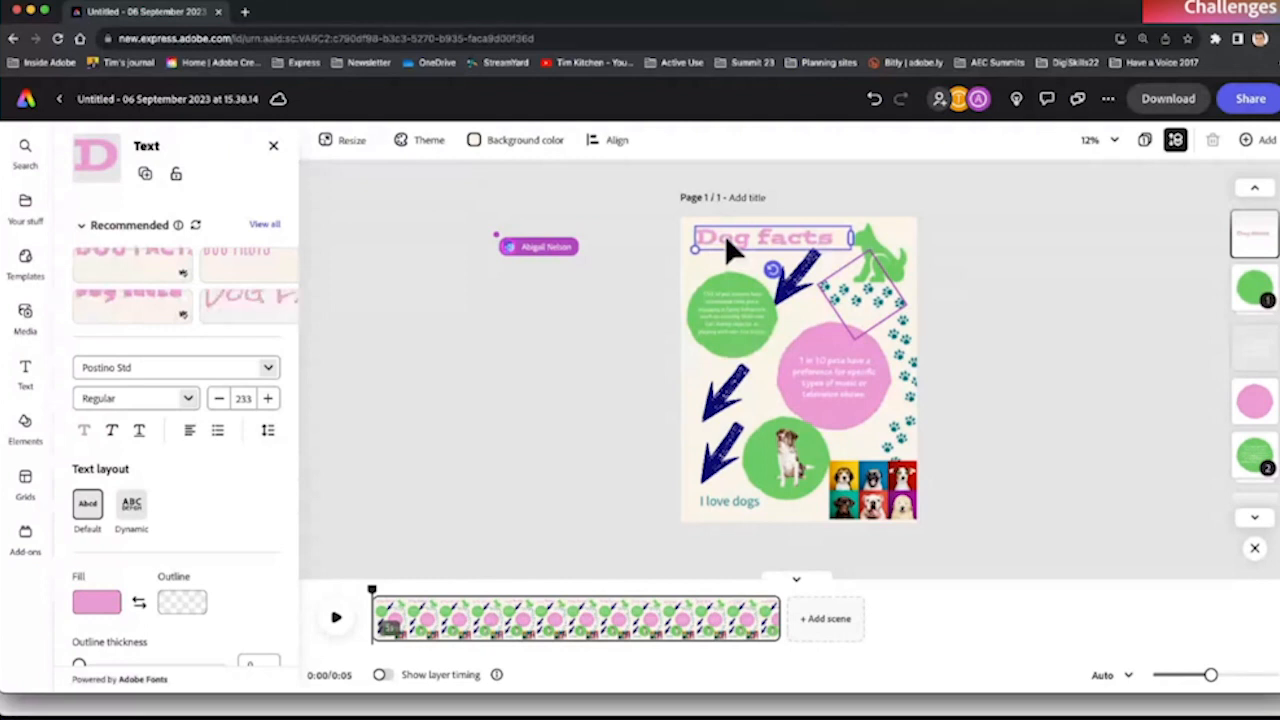
{"action": "mouse_move", "coordinate": [205, 500]}
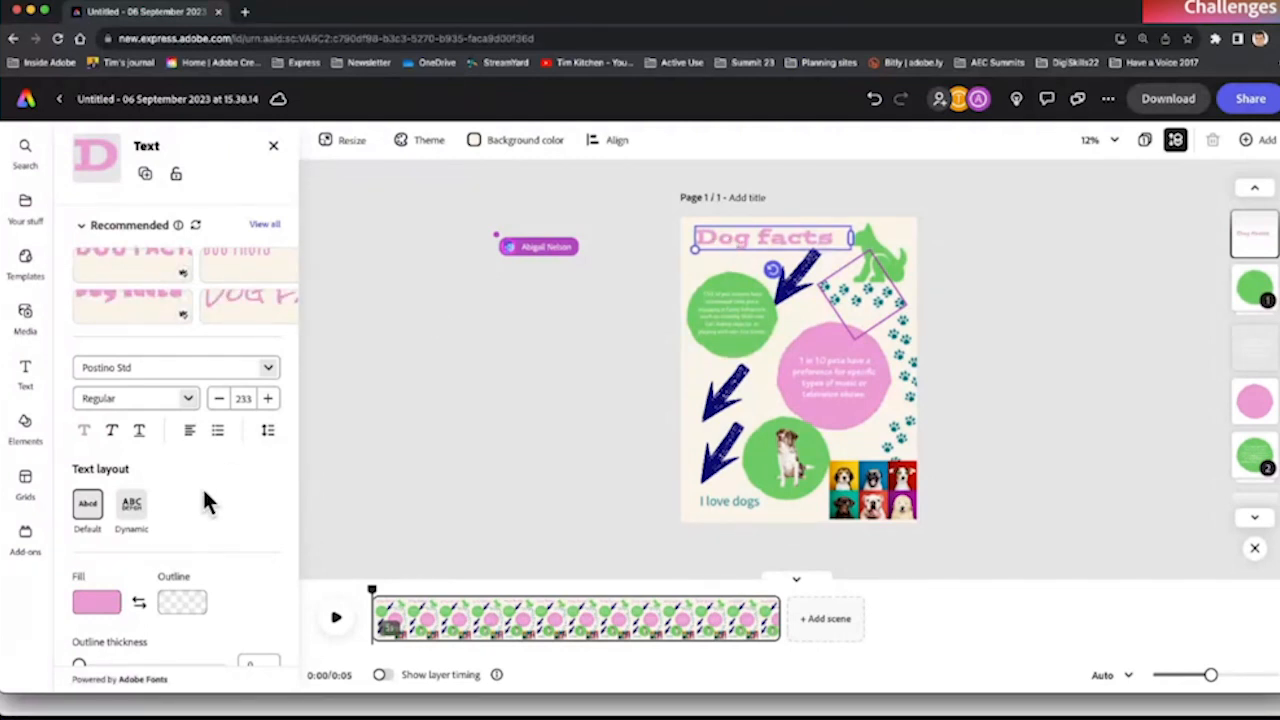
{"action": "scroll", "scroll_direction": "down", "scroll_amount": 3}
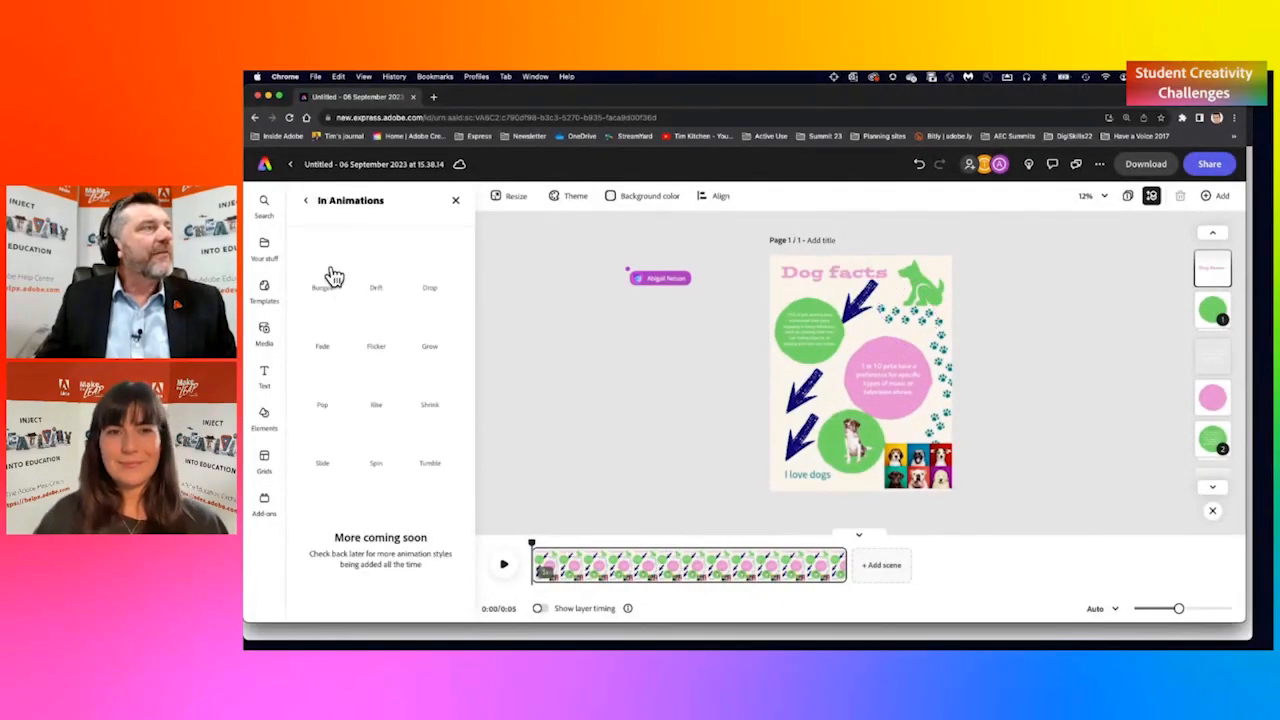
{"action": "mouse_move", "coordinate": [383, 280]}
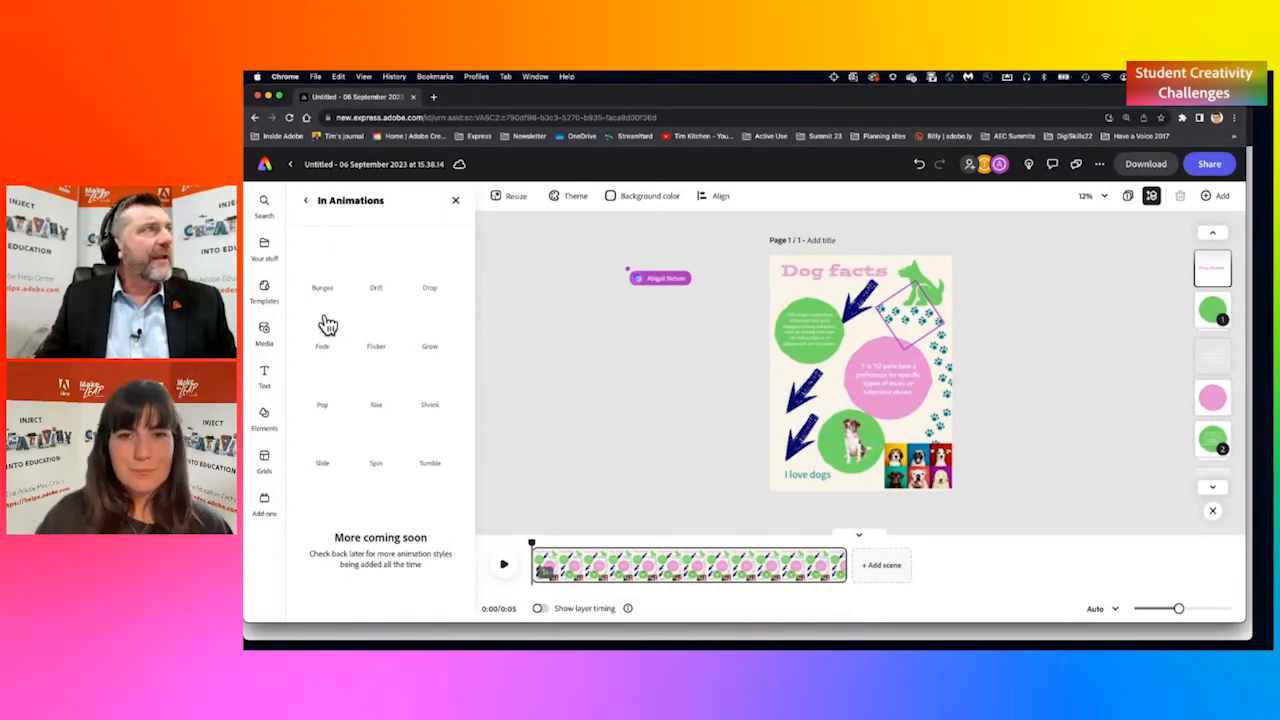
{"action": "mouse_move", "coordinate": [350, 270]}
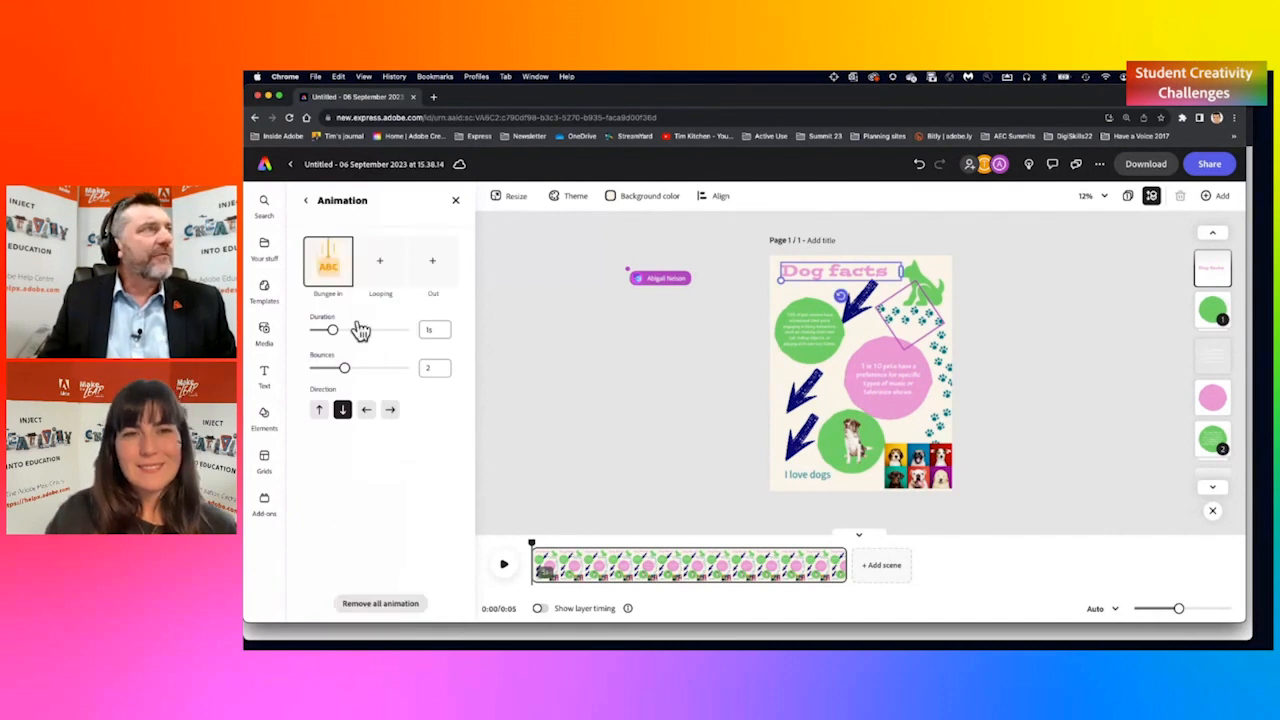
Step: Lengthen the title's bounce-in to about 1.56 s moving rightward, and preview it
{"action": "left_click_drag", "start_coordinate": [334, 330], "coordinate": [346, 330]}
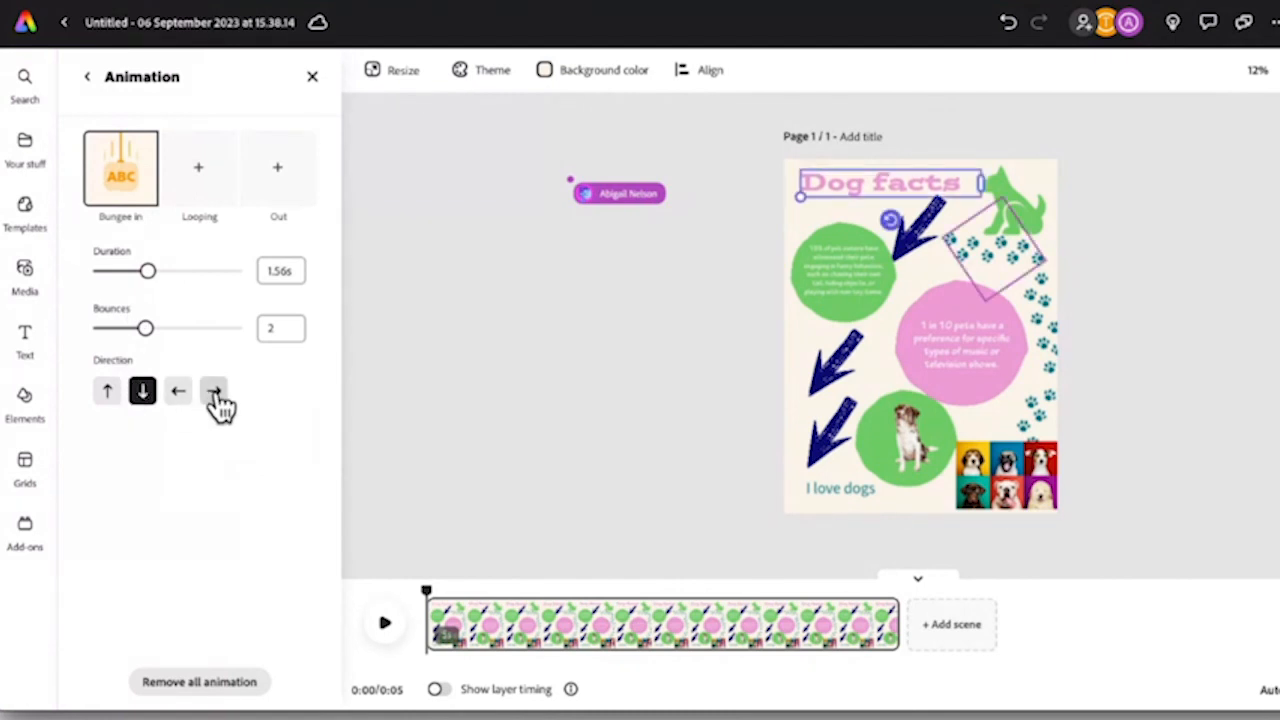
{"action": "left_click", "coordinate": [214, 390]}
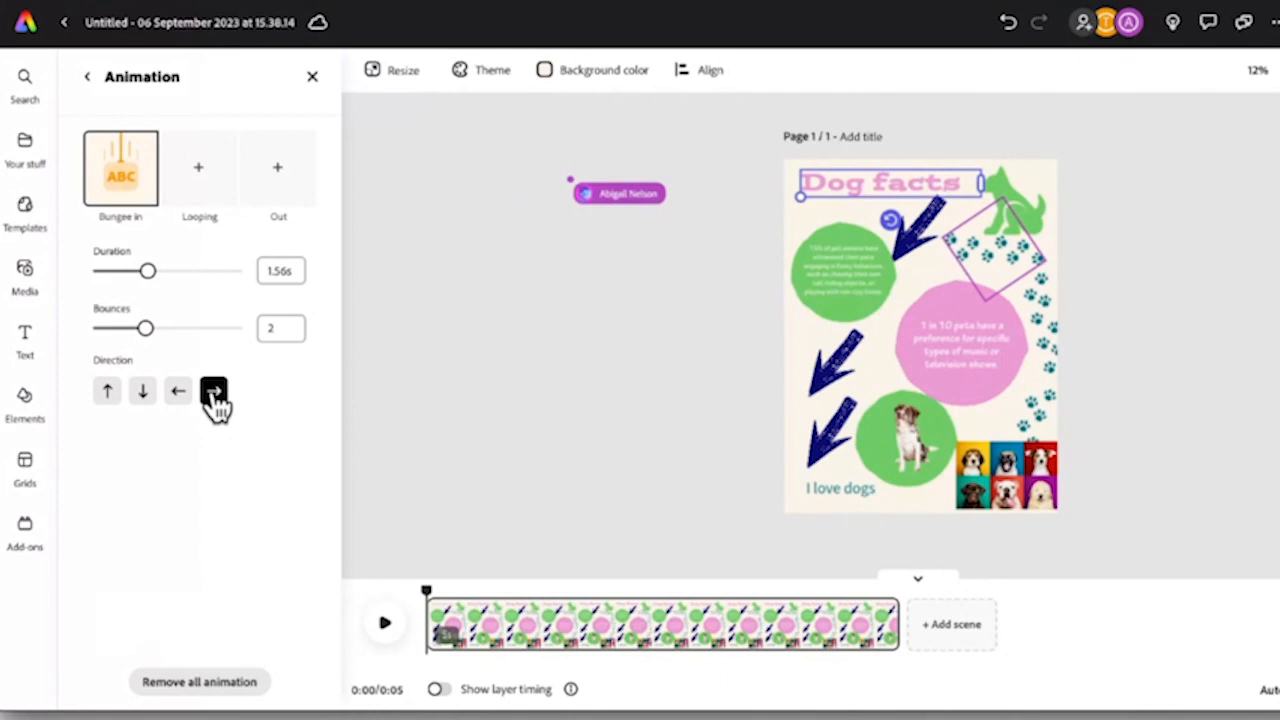
{"action": "left_click", "coordinate": [384, 622]}
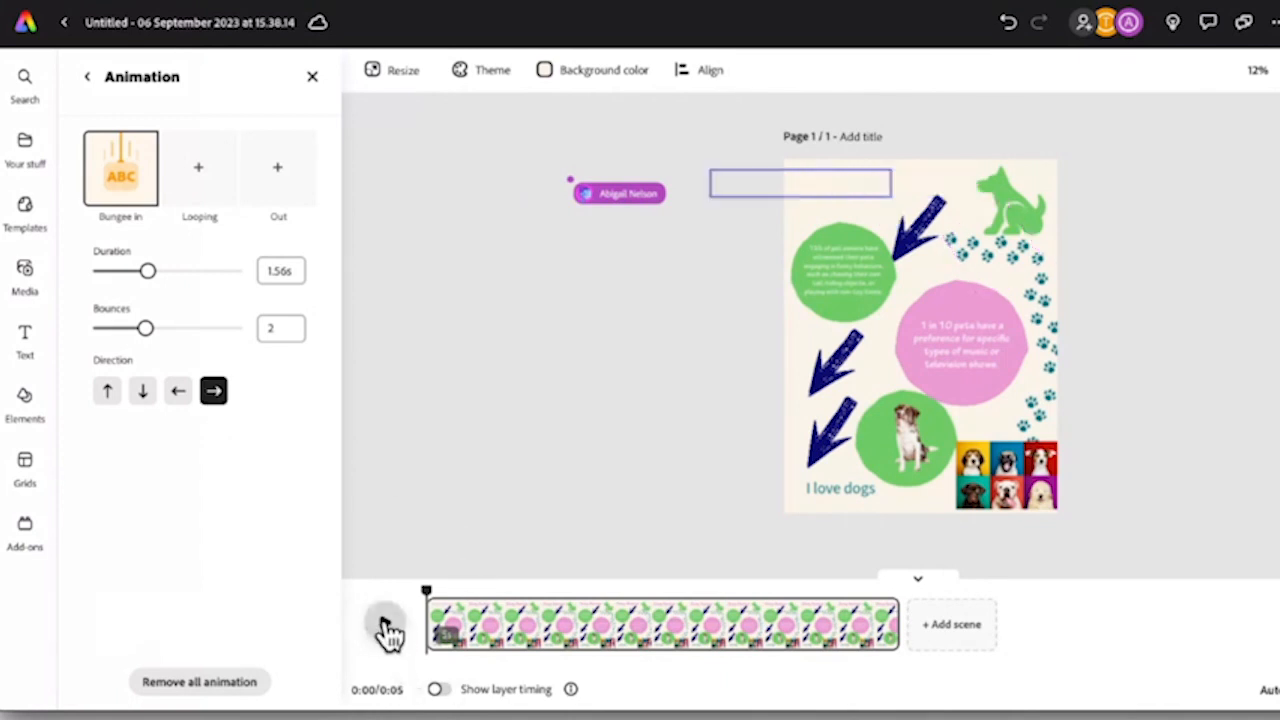
{"action": "left_click", "coordinate": [382, 628]}
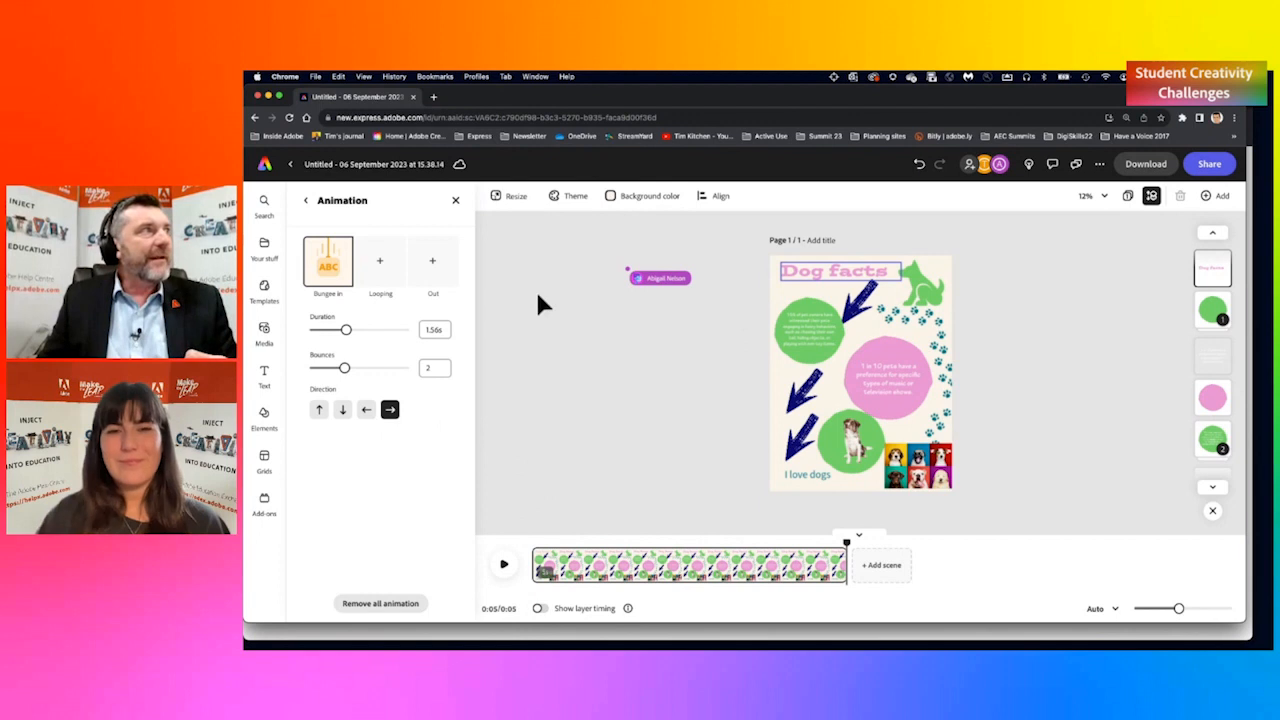
Step: Give the title a Breathe loop and a Drop out exit animation
{"action": "left_click", "coordinate": [380, 260]}
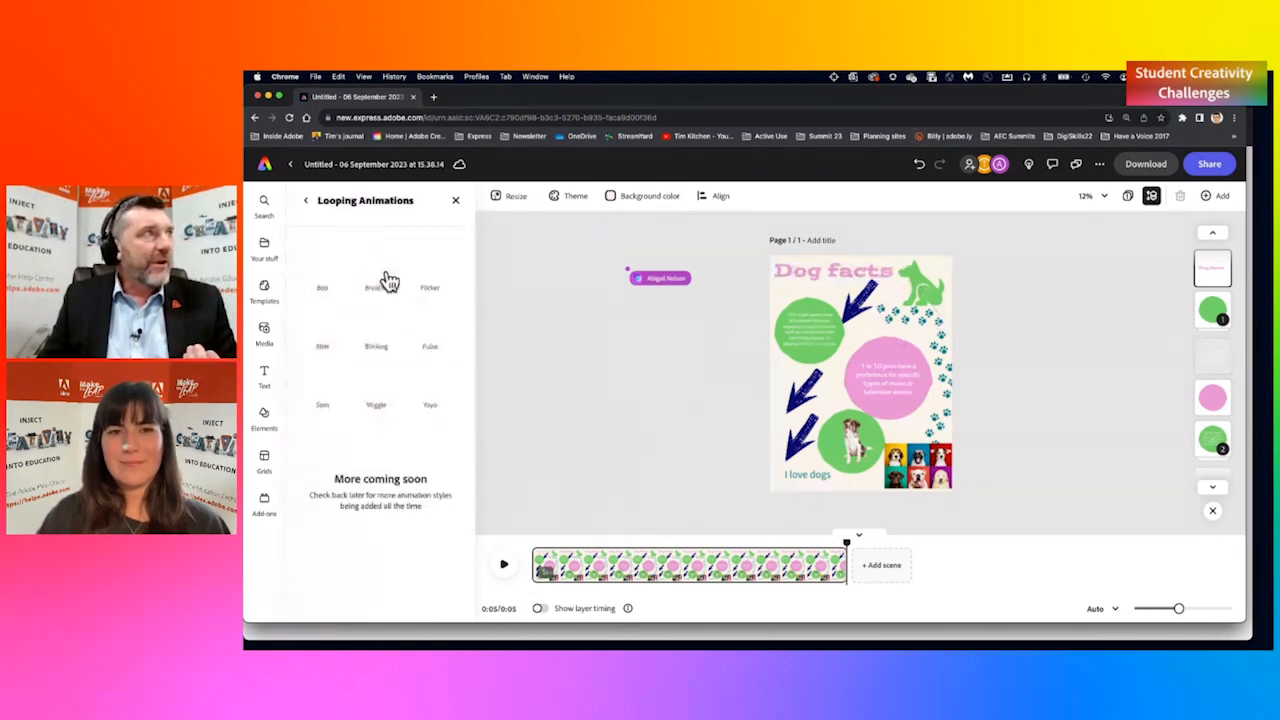
{"action": "left_click", "coordinate": [376, 287]}
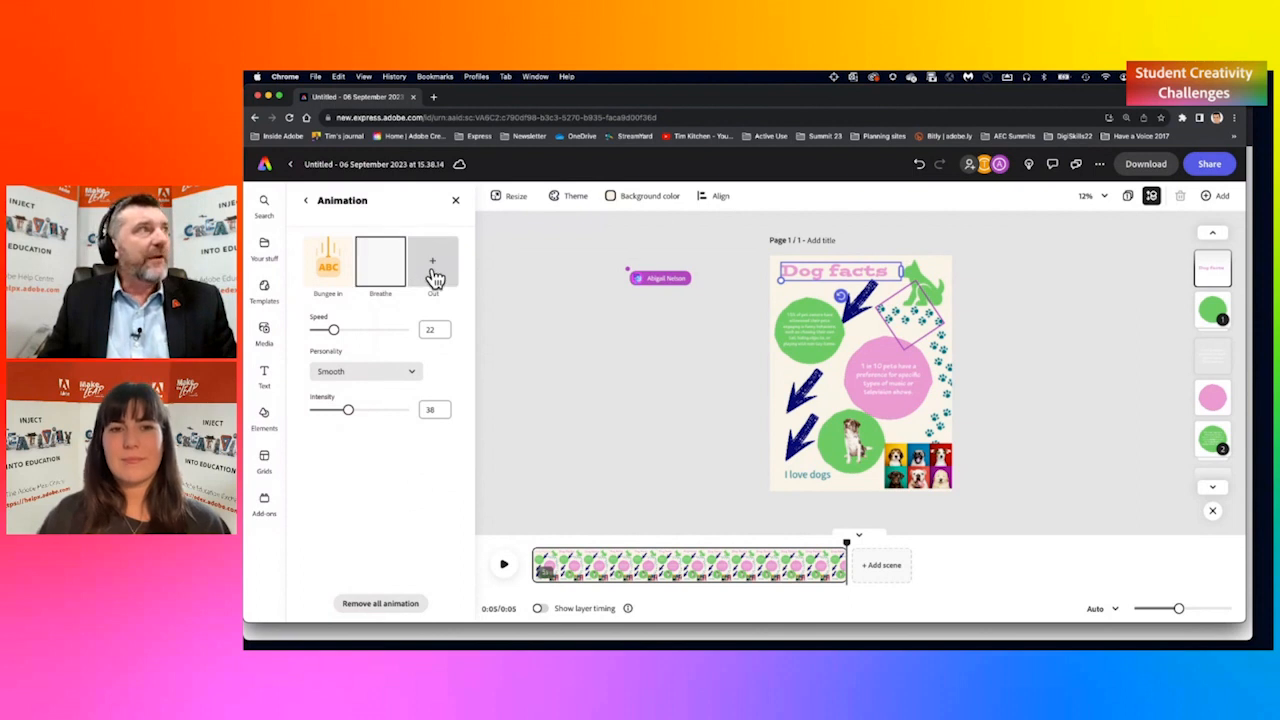
{"action": "left_click", "coordinate": [433, 262]}
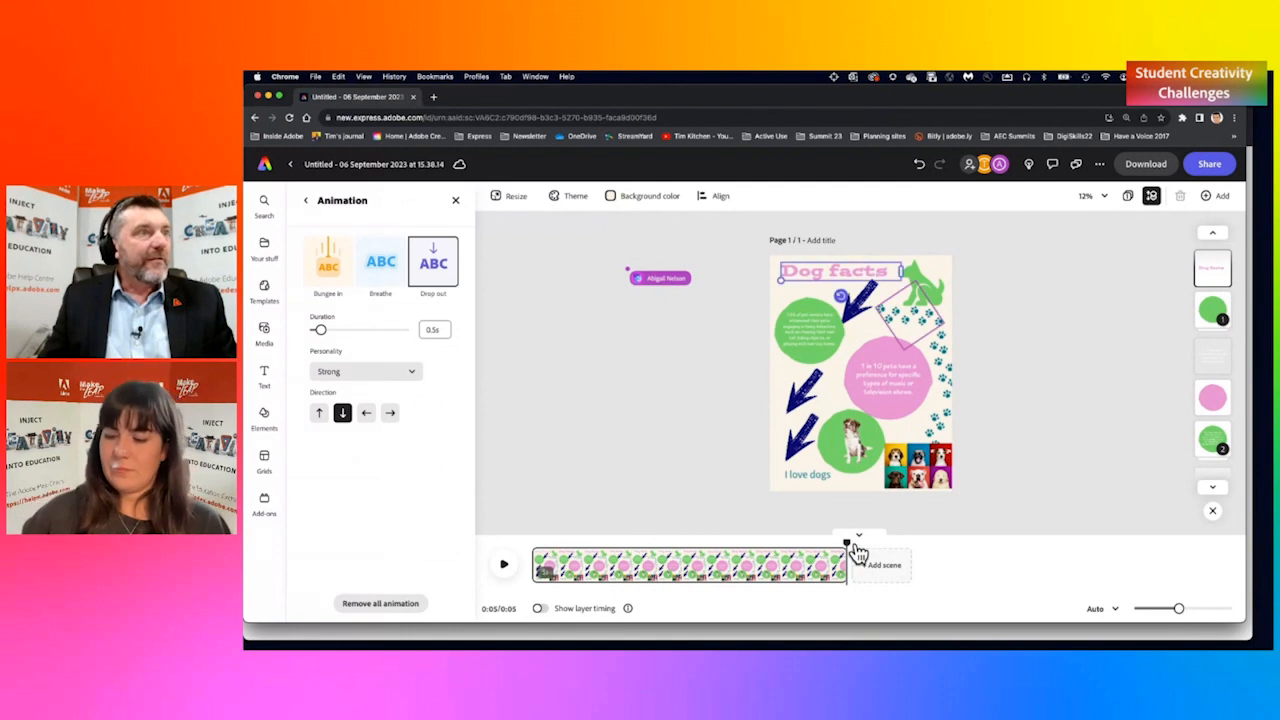
{"action": "left_click", "coordinate": [503, 564]}
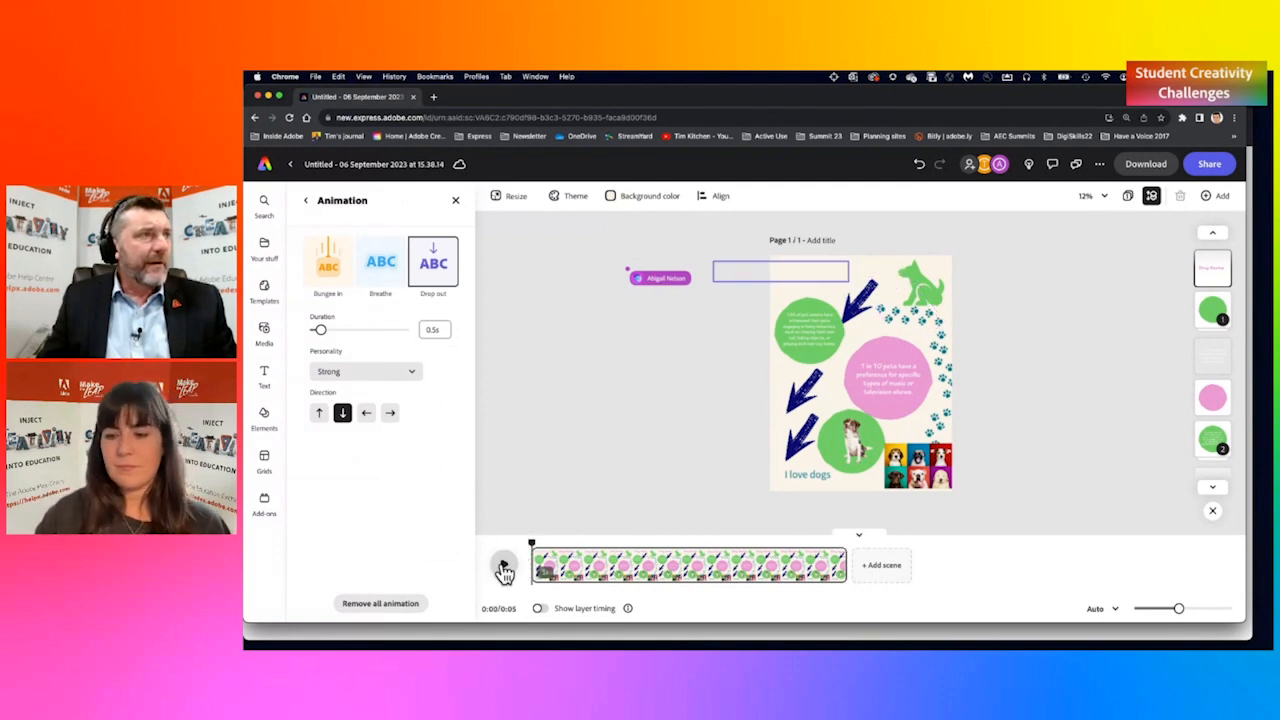
{"action": "left_click", "coordinate": [503, 565]}
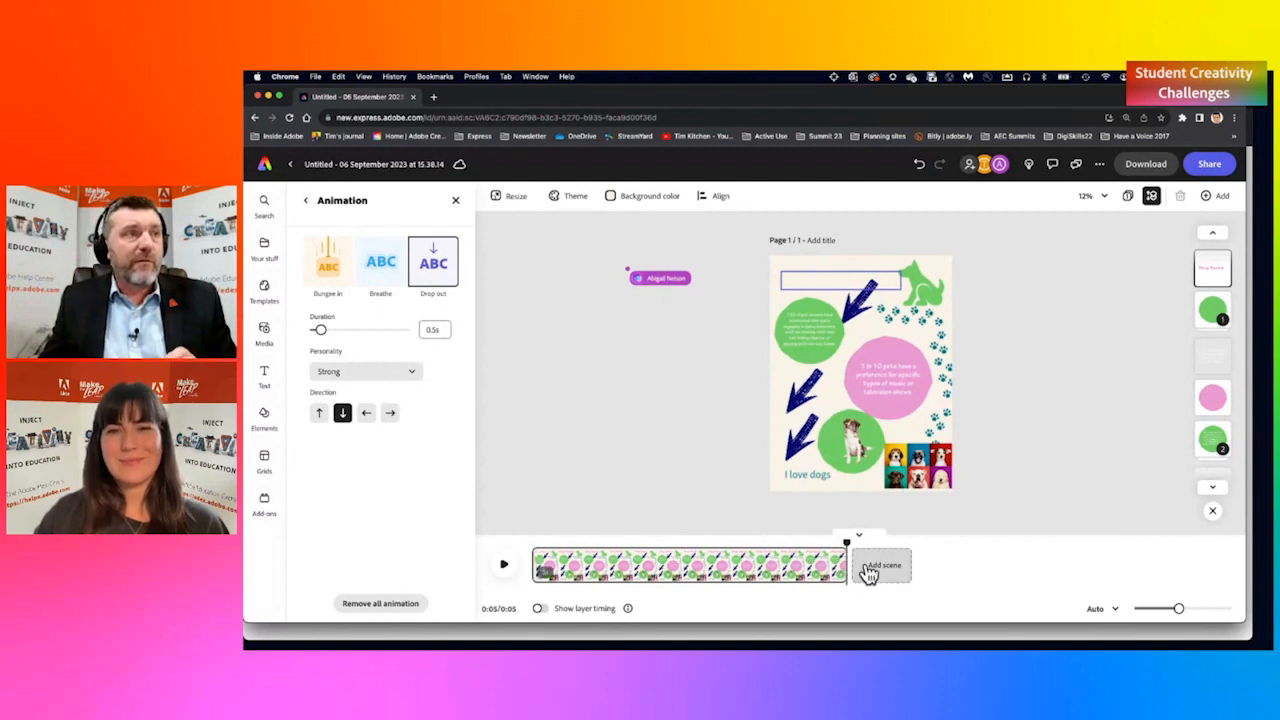
Step: Add a blank second scene and browse Media's stock videos and music tracks
{"action": "left_click", "coordinate": [881, 566]}
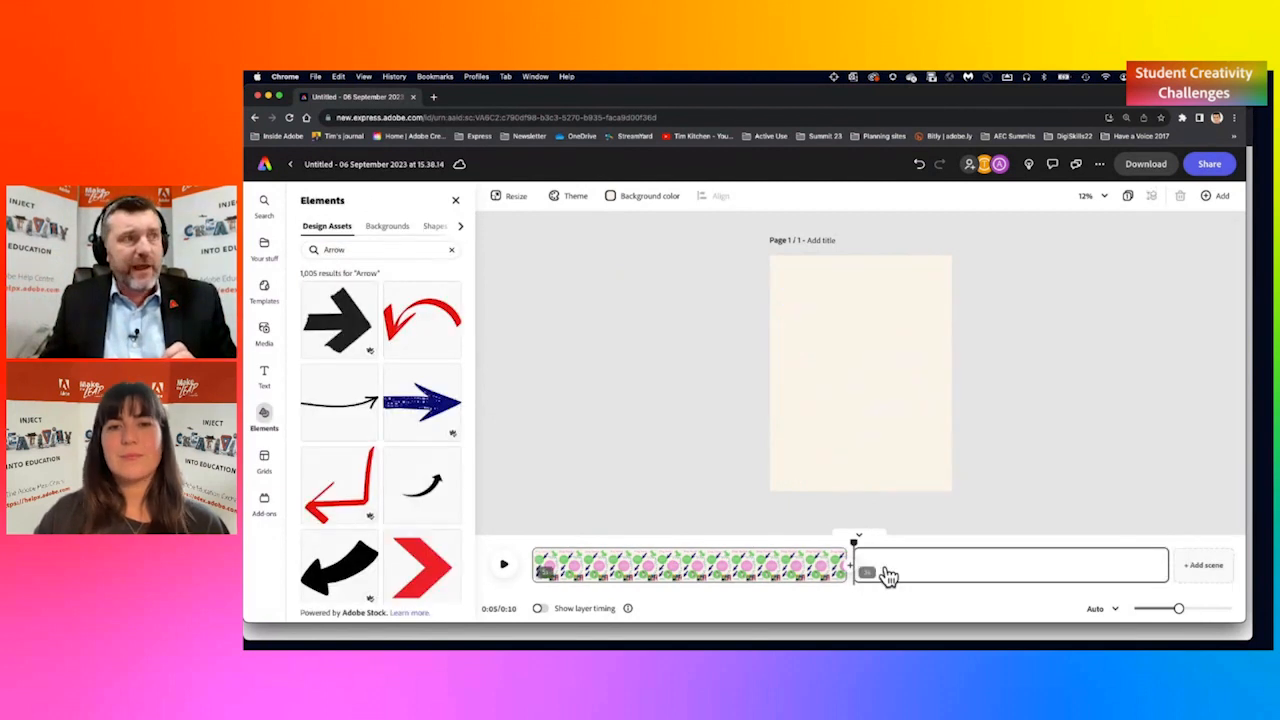
{"action": "left_click", "coordinate": [264, 331]}
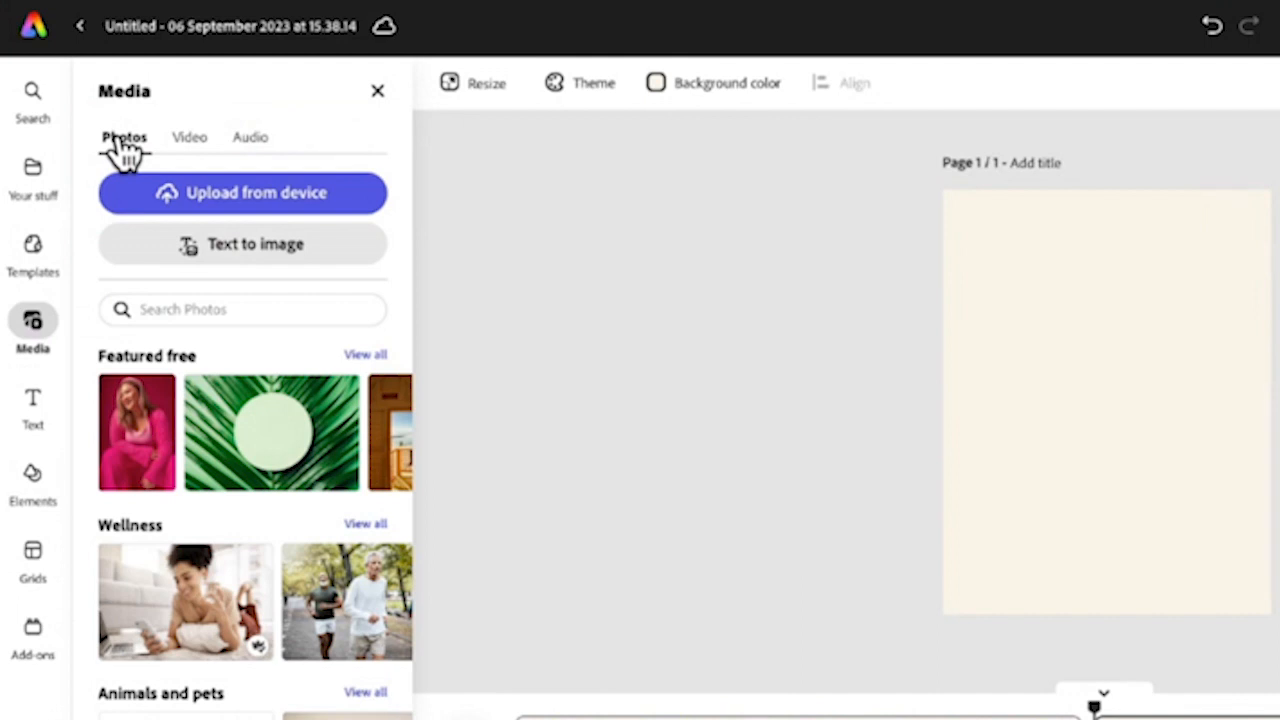
{"action": "mouse_move", "coordinate": [193, 153]}
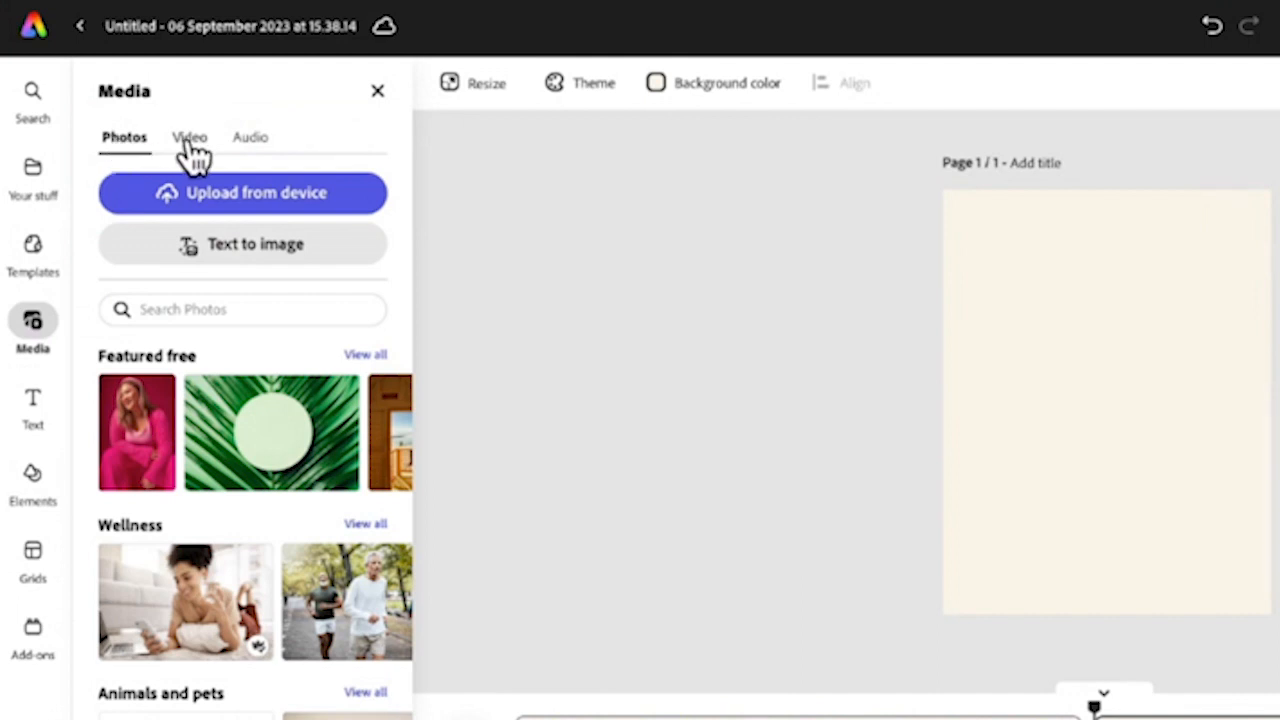
{"action": "left_click", "coordinate": [188, 137]}
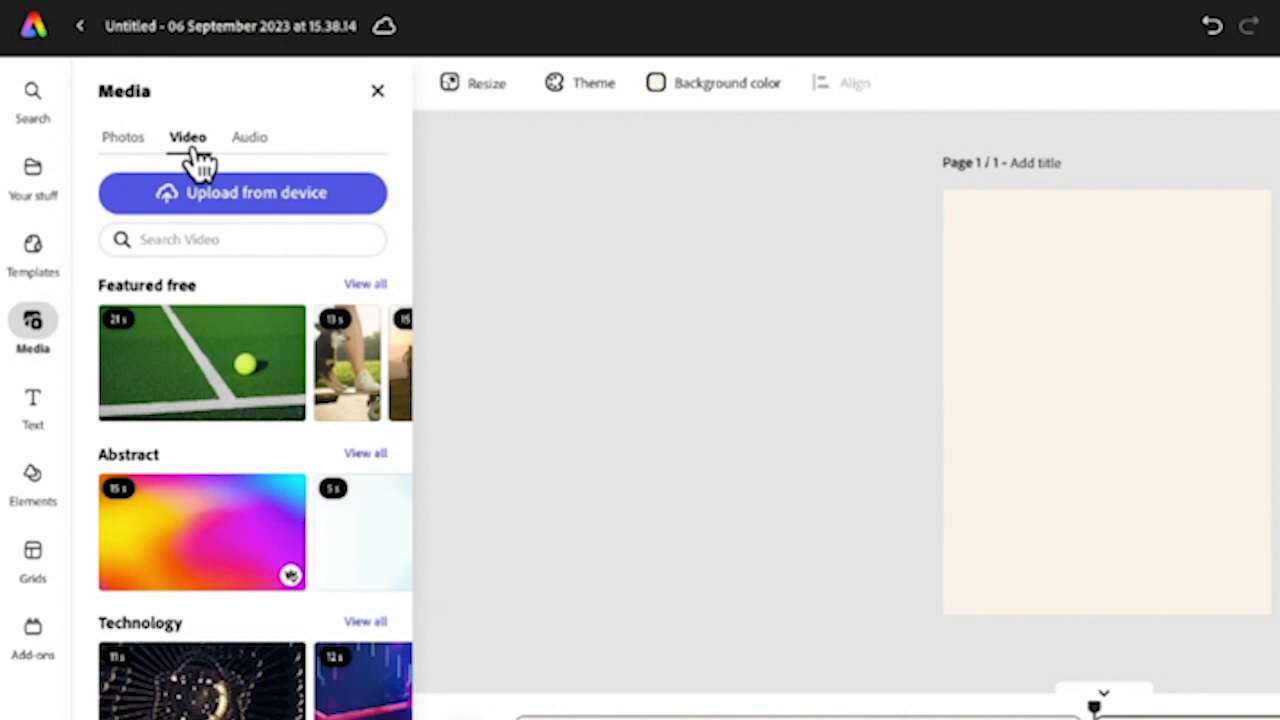
{"action": "left_click", "coordinate": [248, 137]}
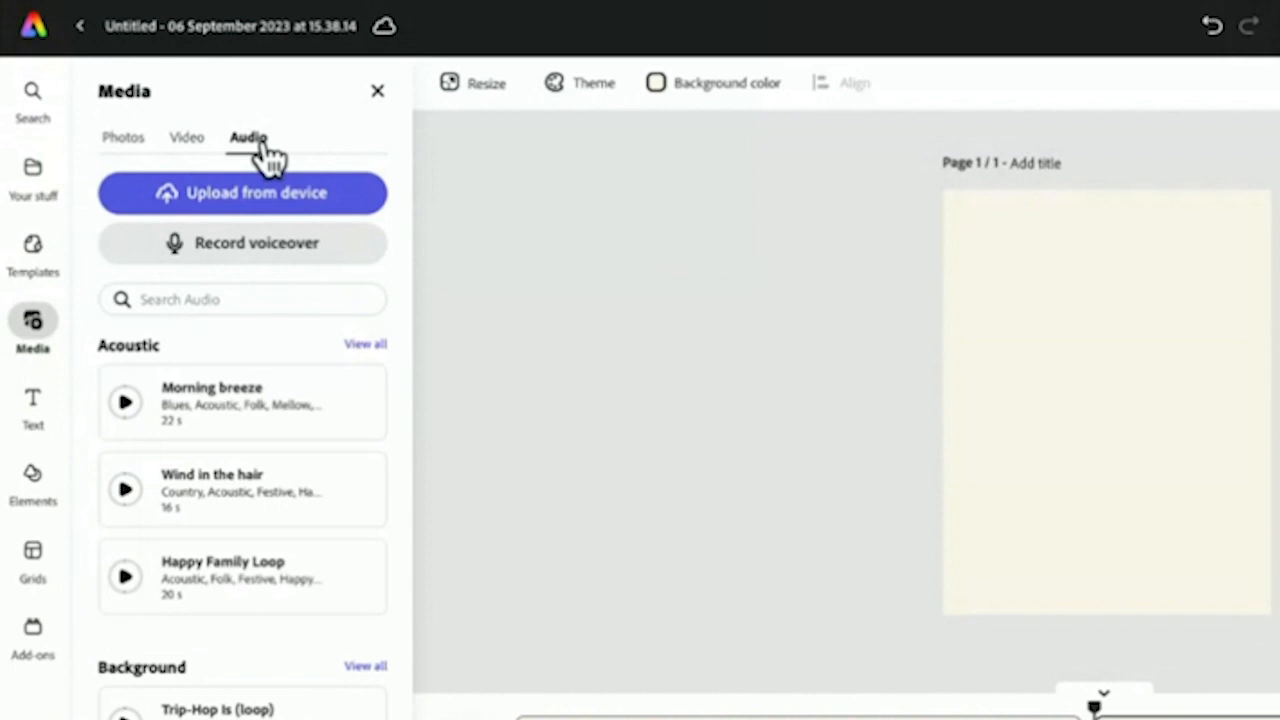
{"action": "mouse_move", "coordinate": [196, 263]}
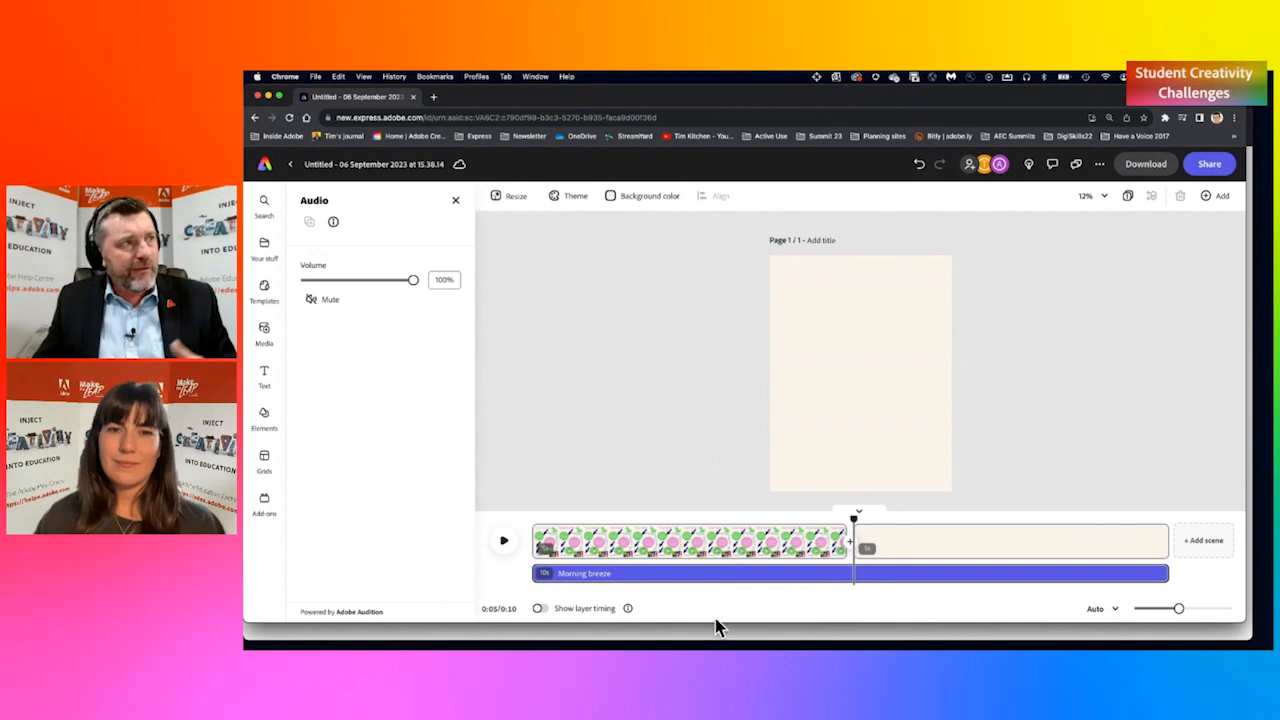
{"action": "mouse_move", "coordinate": [849, 516]}
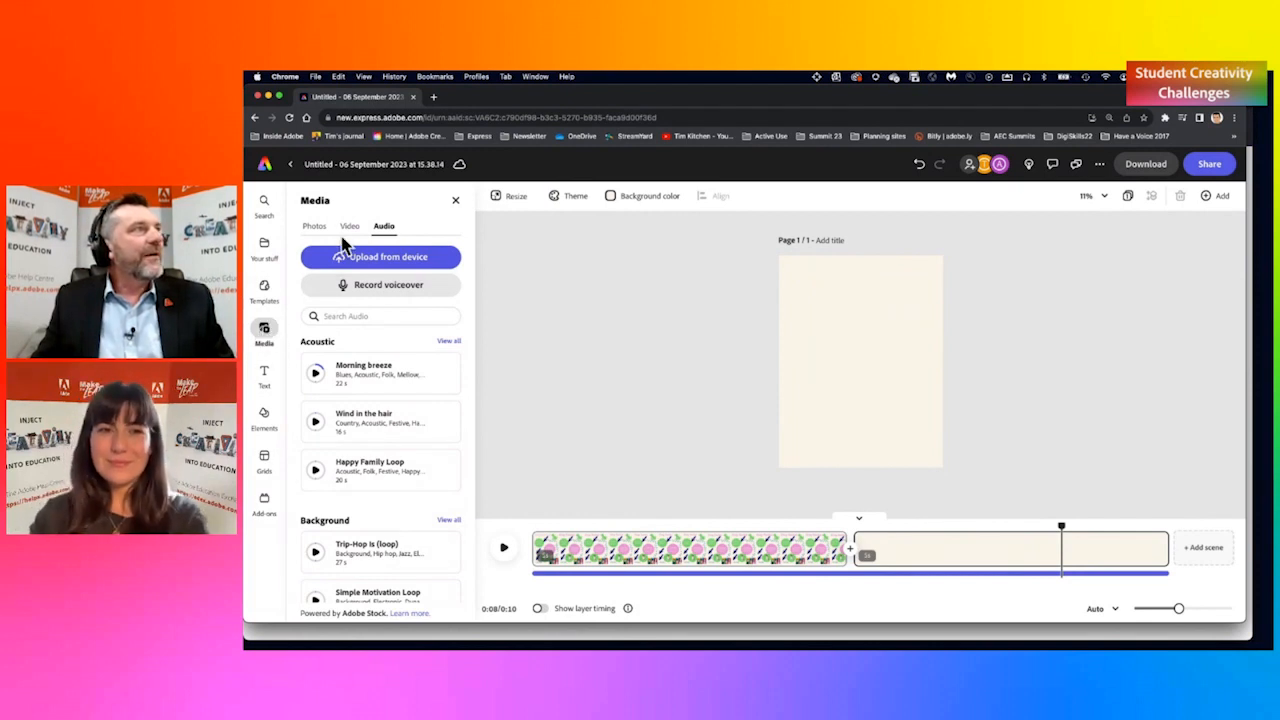
Step: Search stock videos for 'puppy' and add the vet checkup clip to scene 2
{"action": "left_click", "coordinate": [349, 225]}
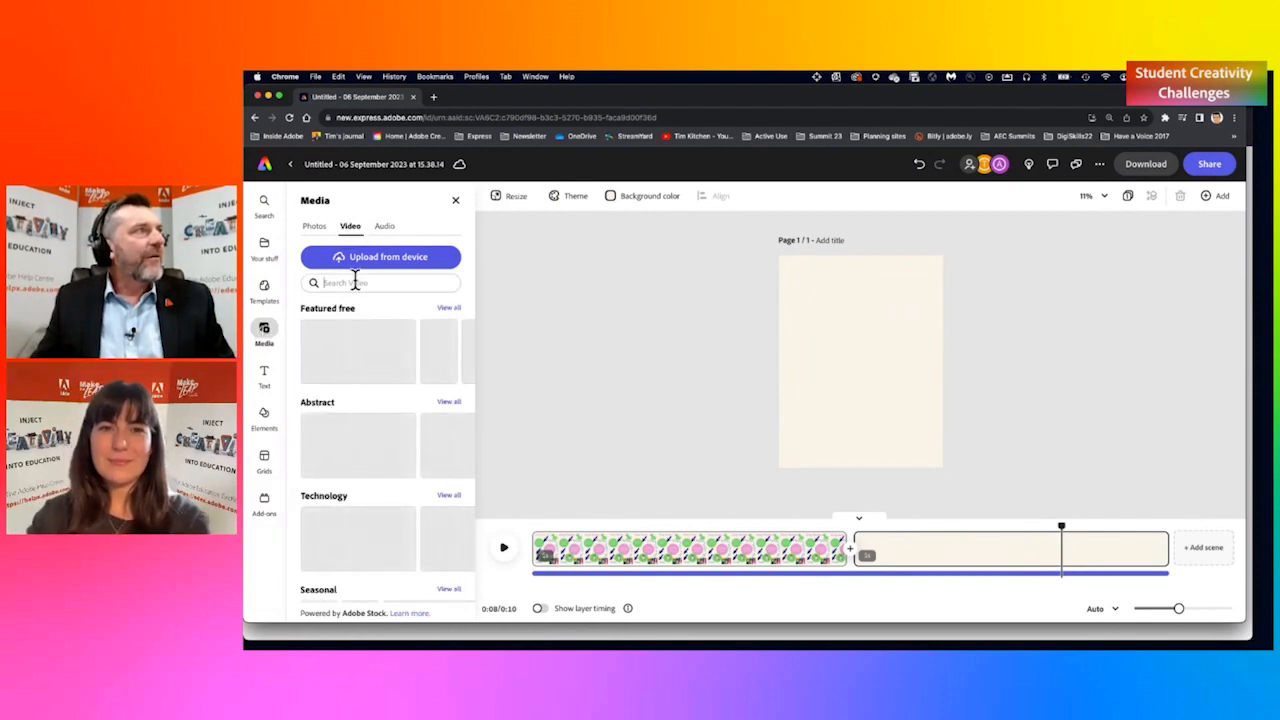
{"action": "type", "text": "puppy"}
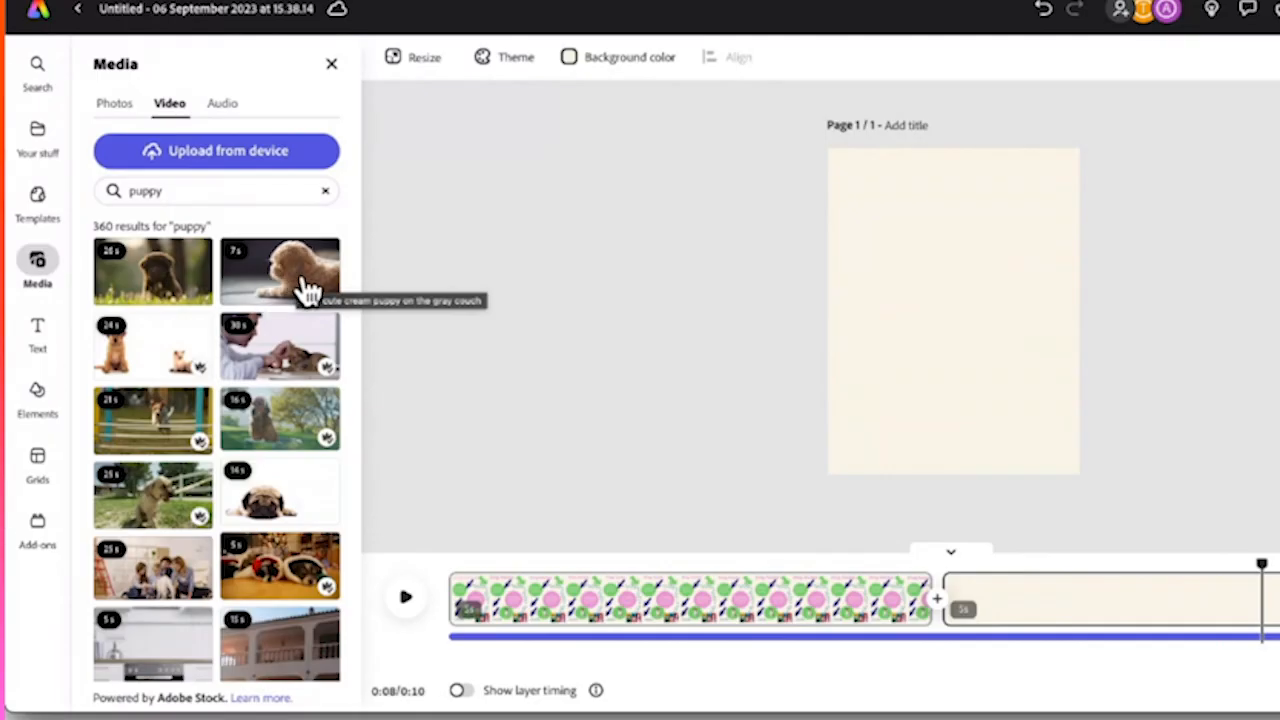
{"action": "mouse_move", "coordinate": [315, 360]}
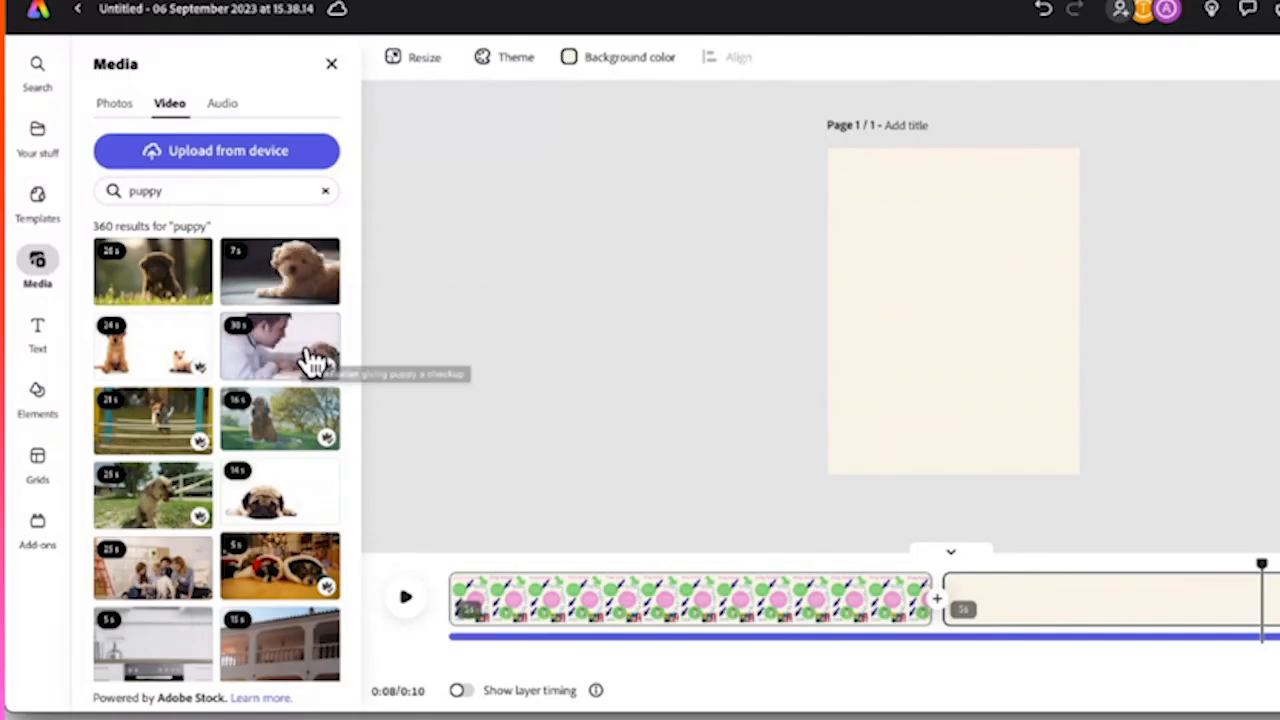
{"action": "left_click", "coordinate": [952, 310]}
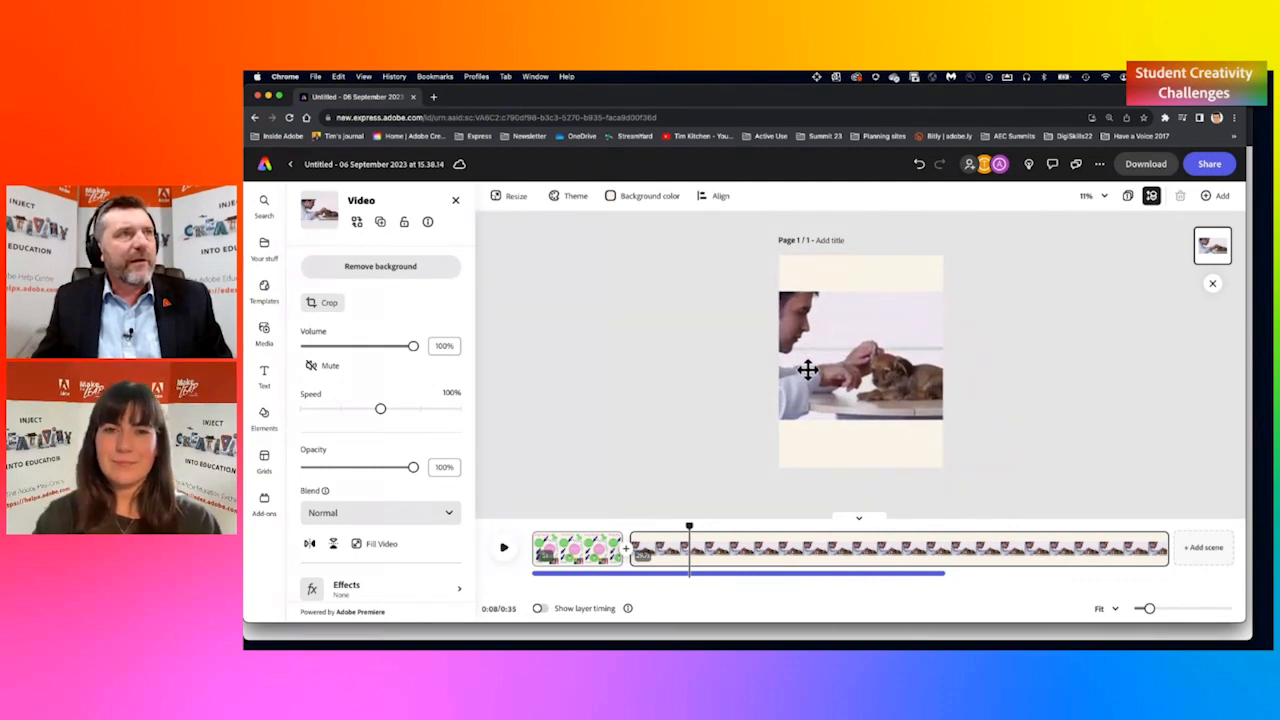
Step: Trim the puppy checkup clip so the two-scene video totals 13 seconds, then start the download
{"action": "left_click", "coordinate": [838, 365]}
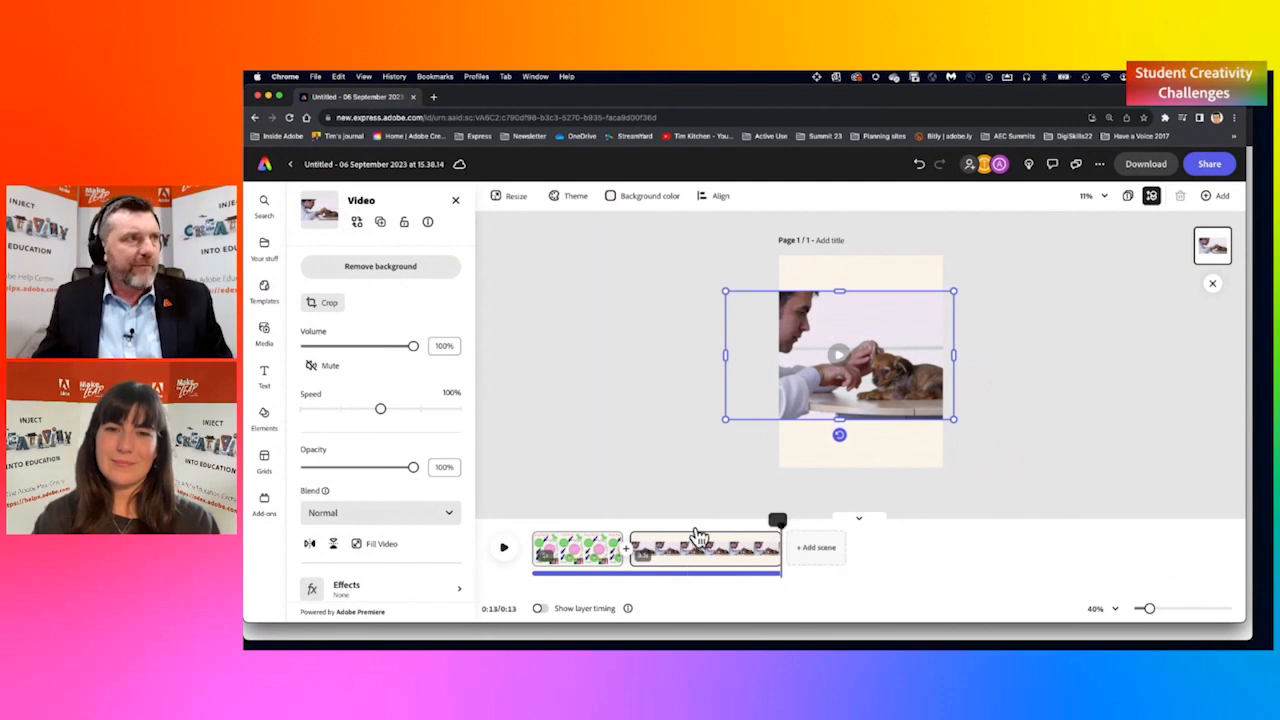
{"action": "left_click", "coordinate": [576, 548]}
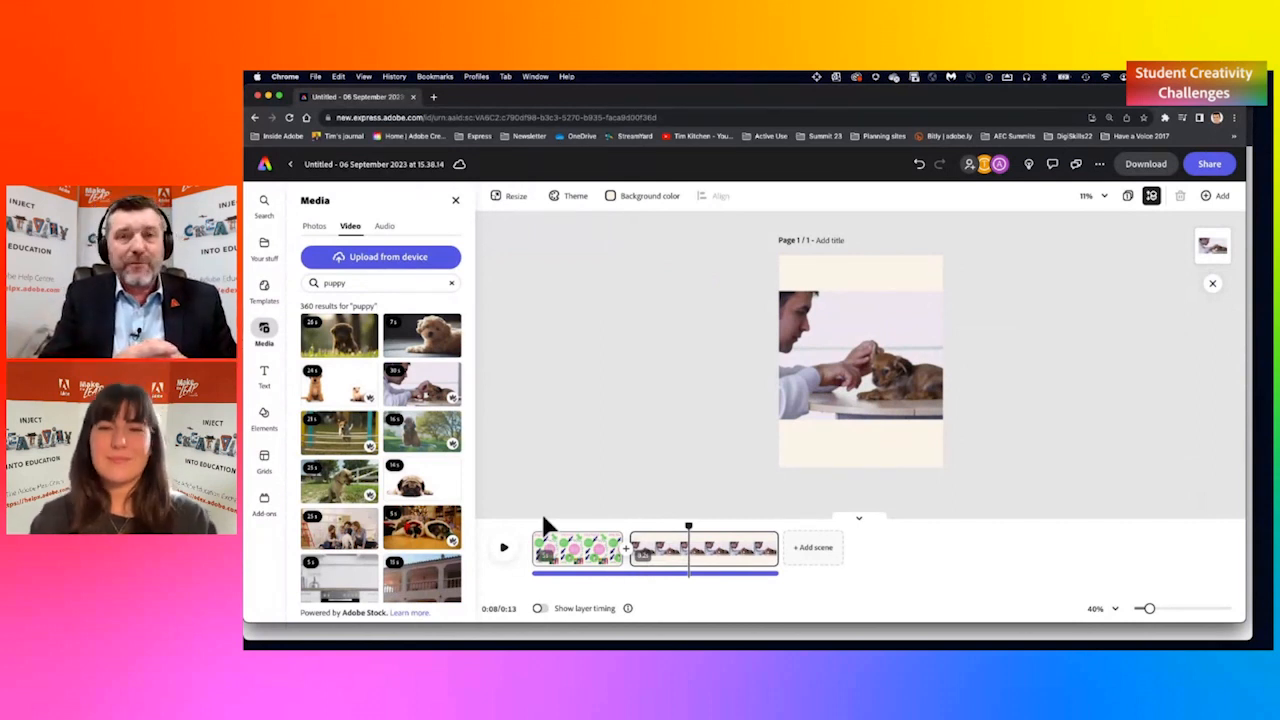
{"action": "mouse_move", "coordinate": [558, 551]}
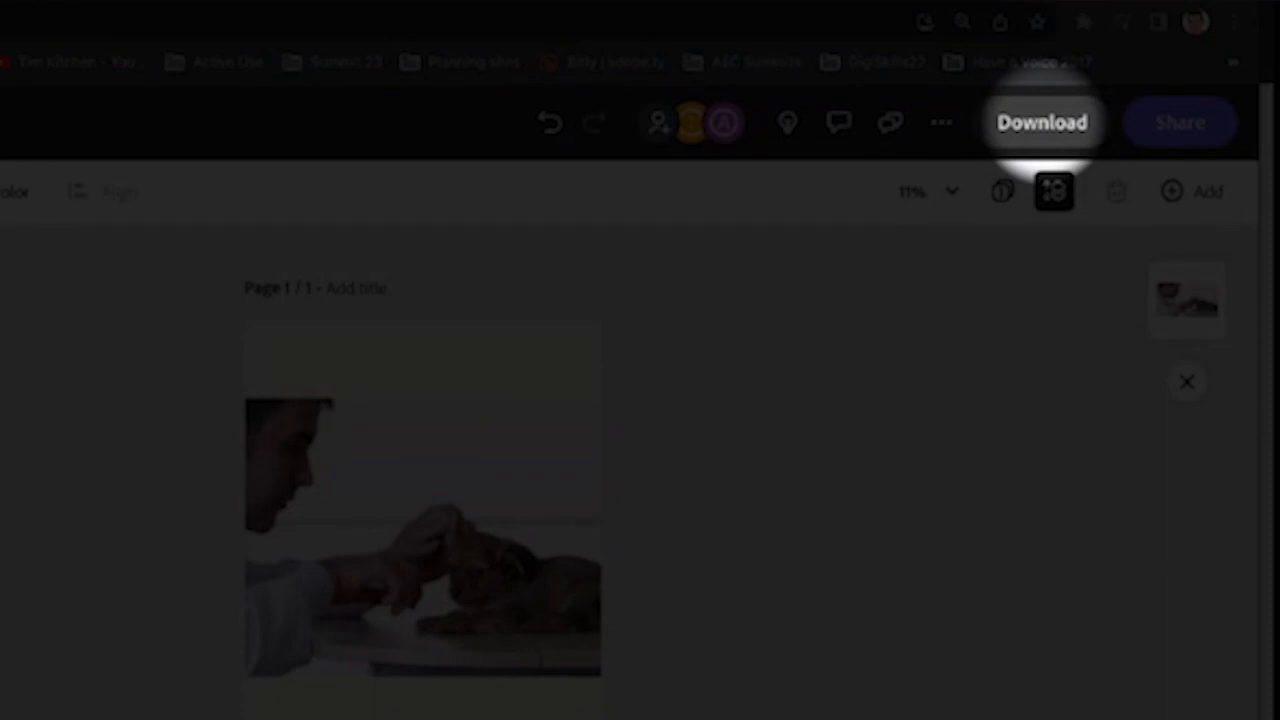
{"action": "left_click", "coordinate": [1182, 123]}
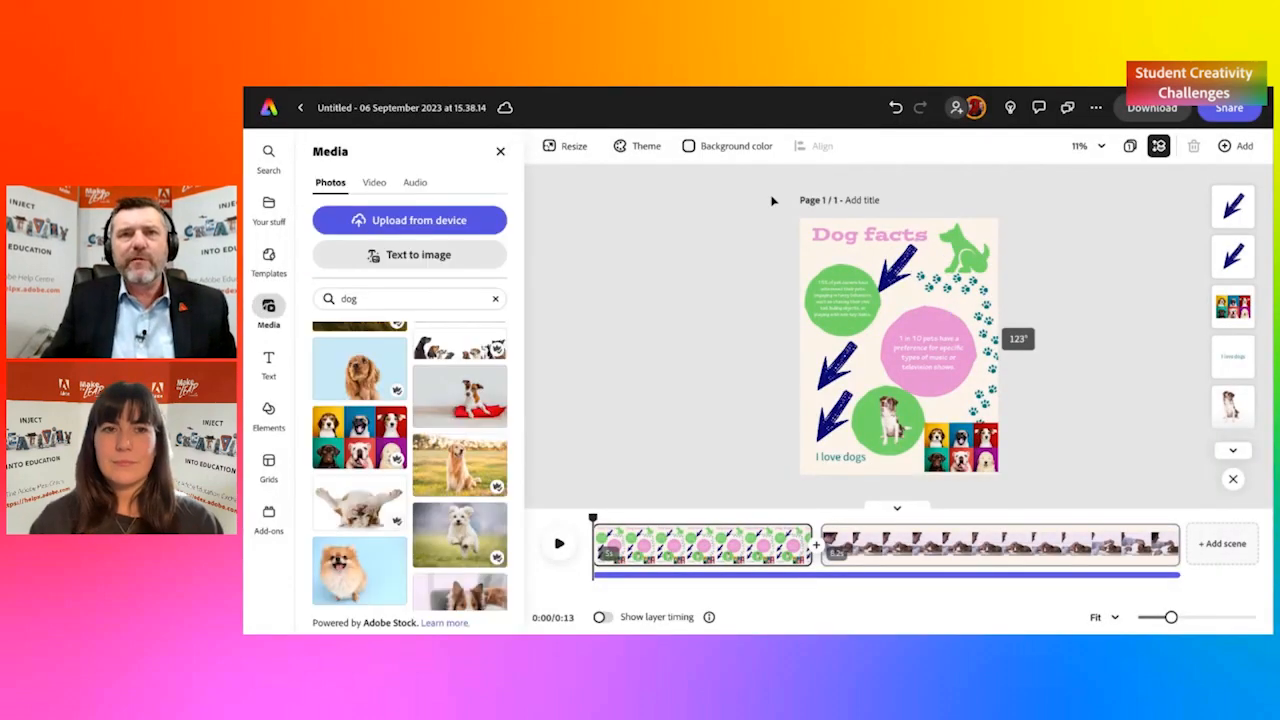
Step: Close the media library to reveal the Dog facts scene and timeline
{"action": "left_click", "coordinate": [499, 151]}
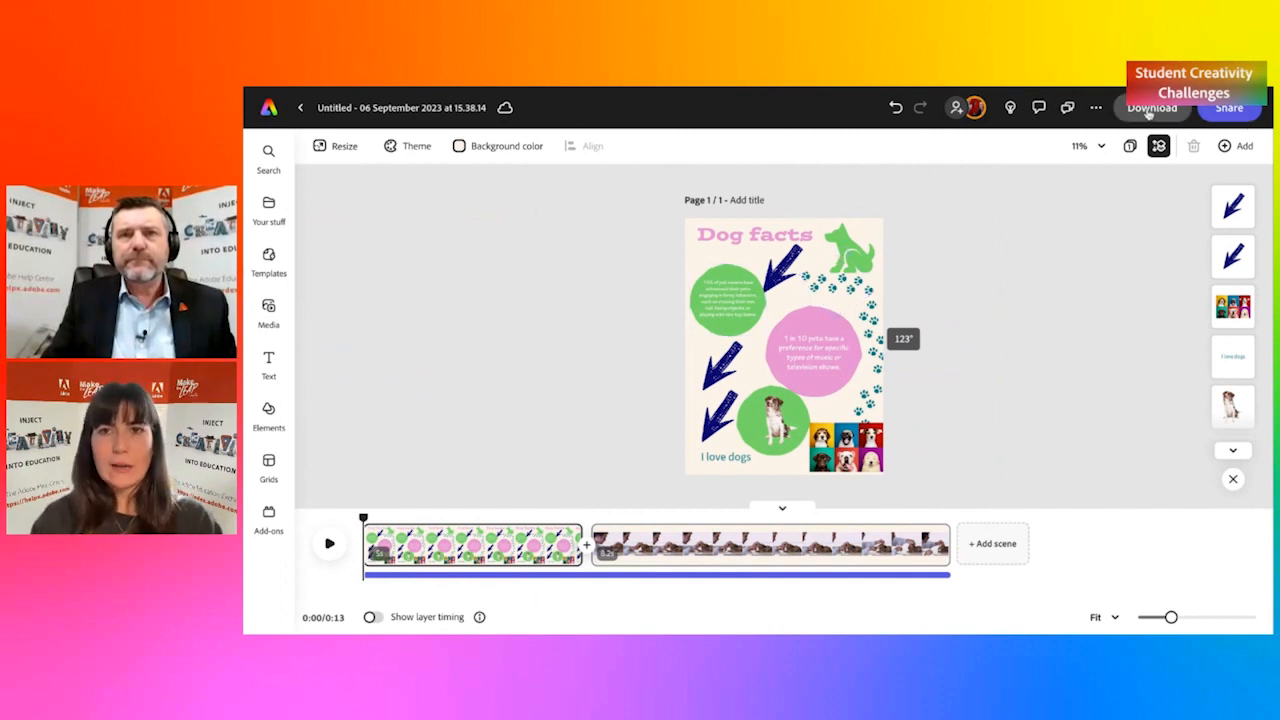
{"action": "mouse_move", "coordinate": [993, 107]}
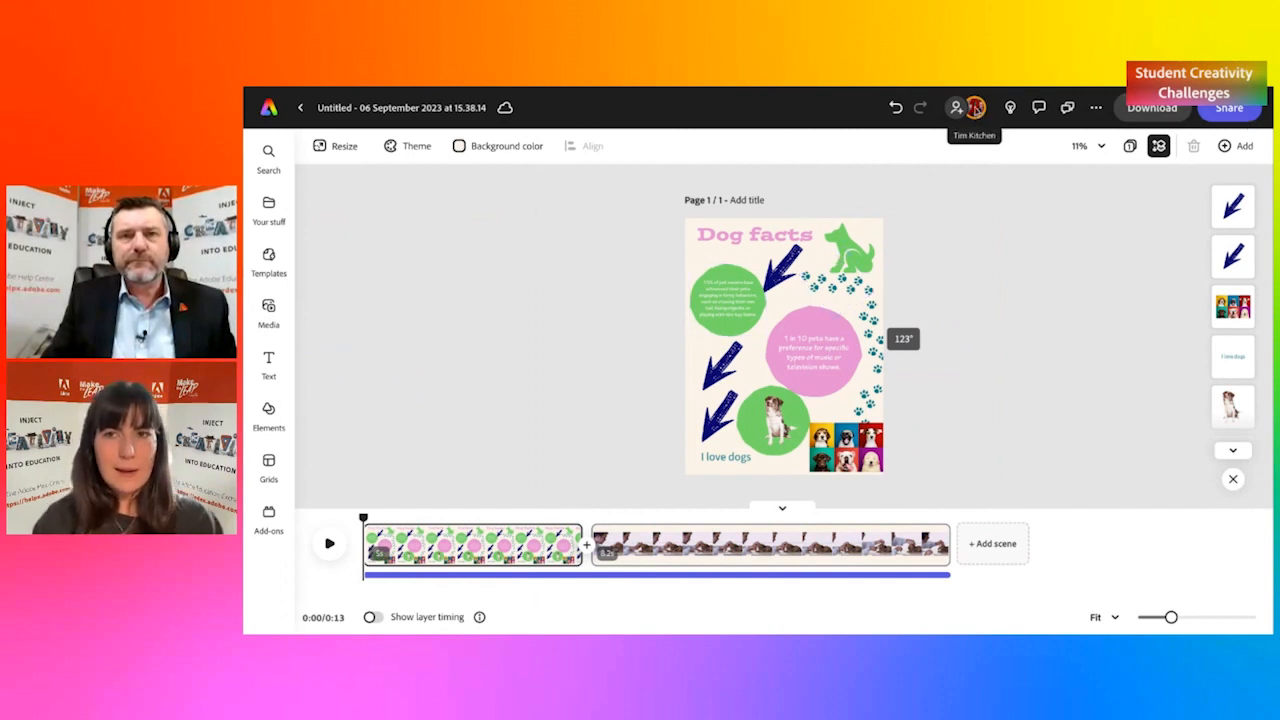
{"action": "mouse_move", "coordinate": [952, 108]}
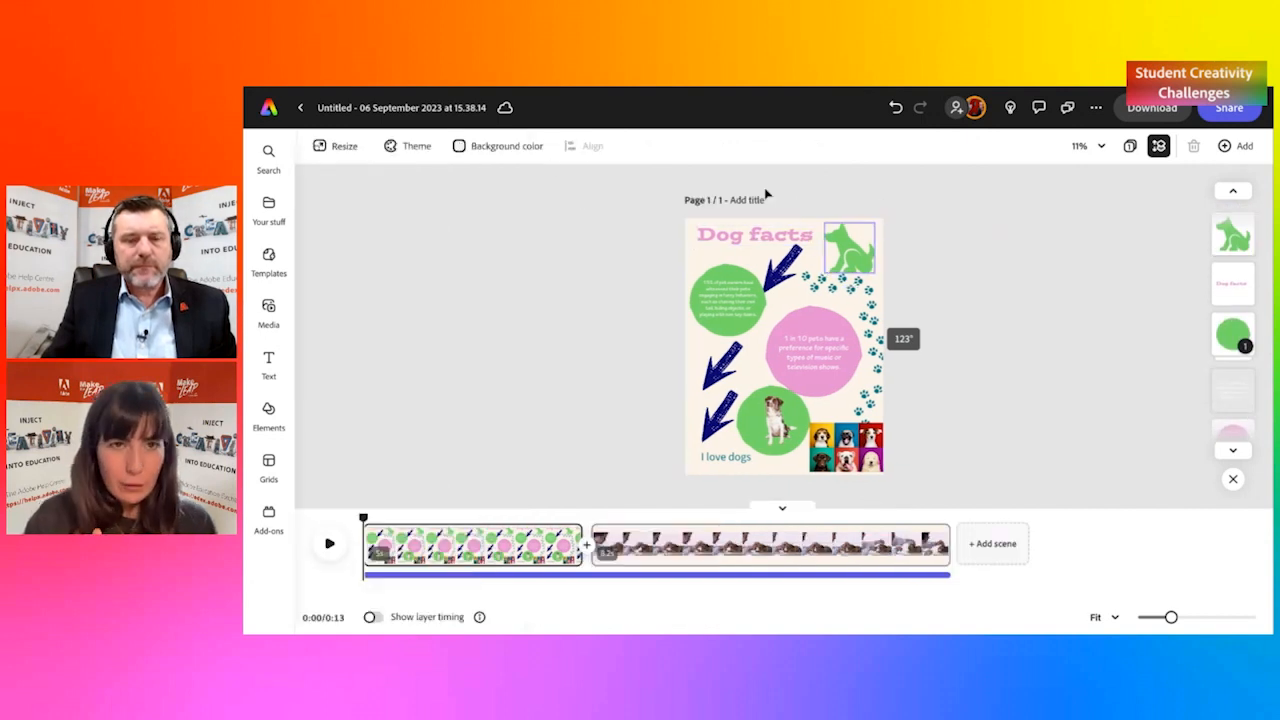
{"action": "mouse_move", "coordinate": [502, 146]}
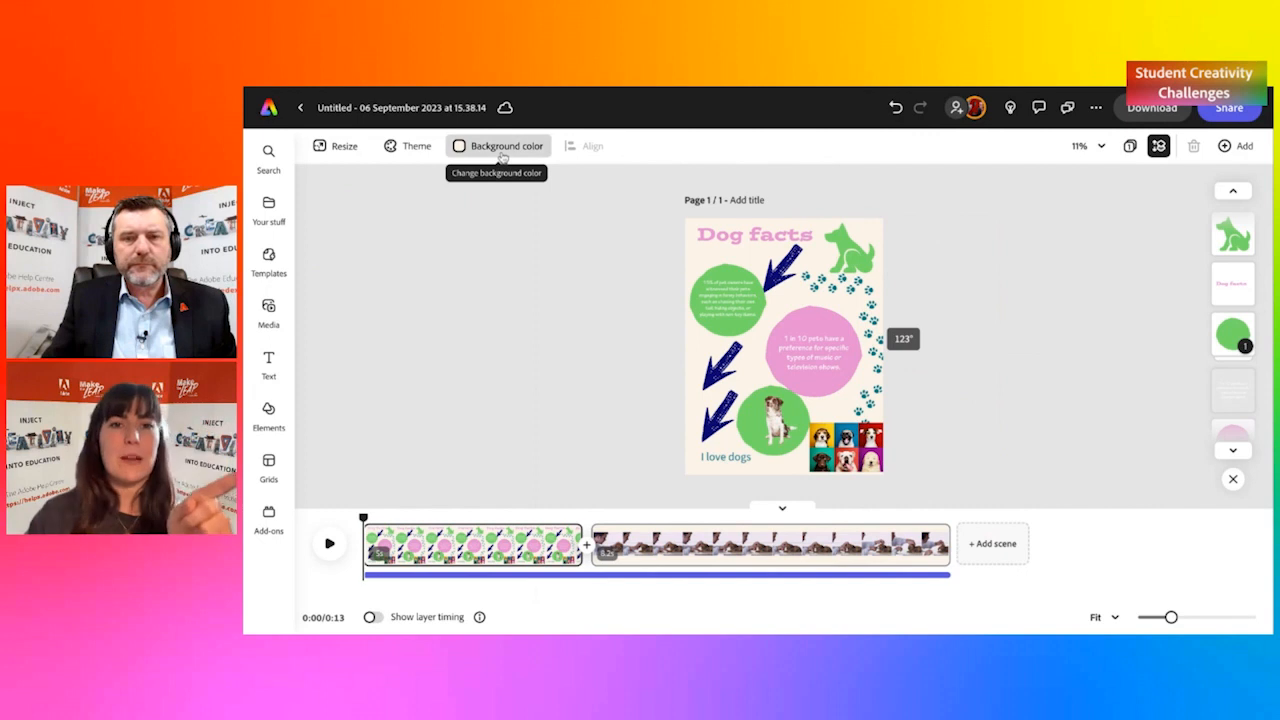
{"action": "left_click", "coordinate": [498, 145]}
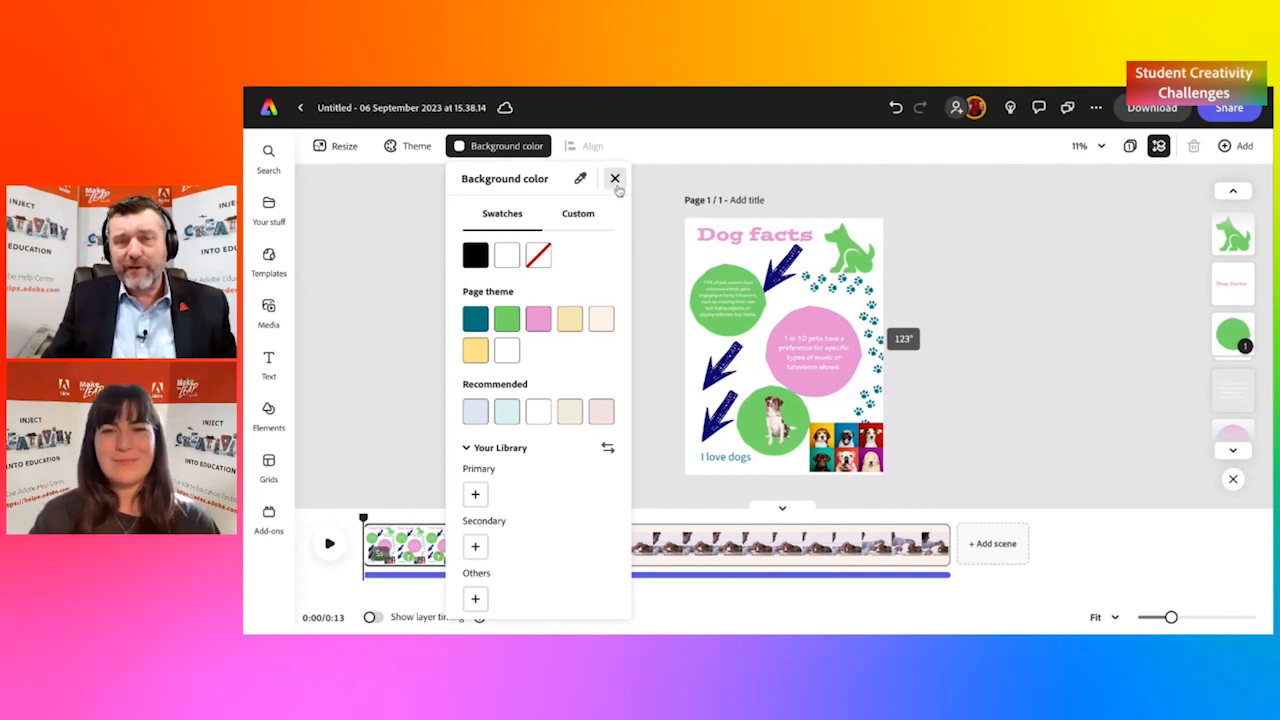
{"action": "left_click", "coordinate": [616, 178]}
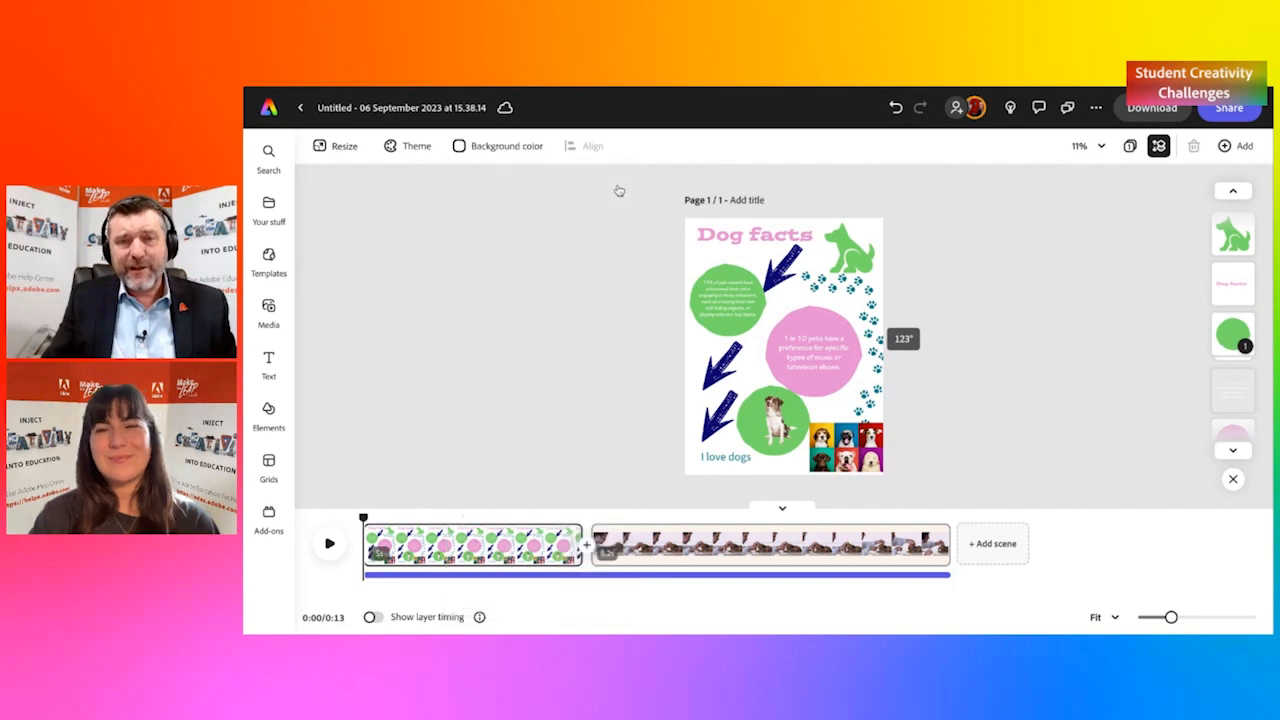
{"action": "mouse_move", "coordinate": [632, 194]}
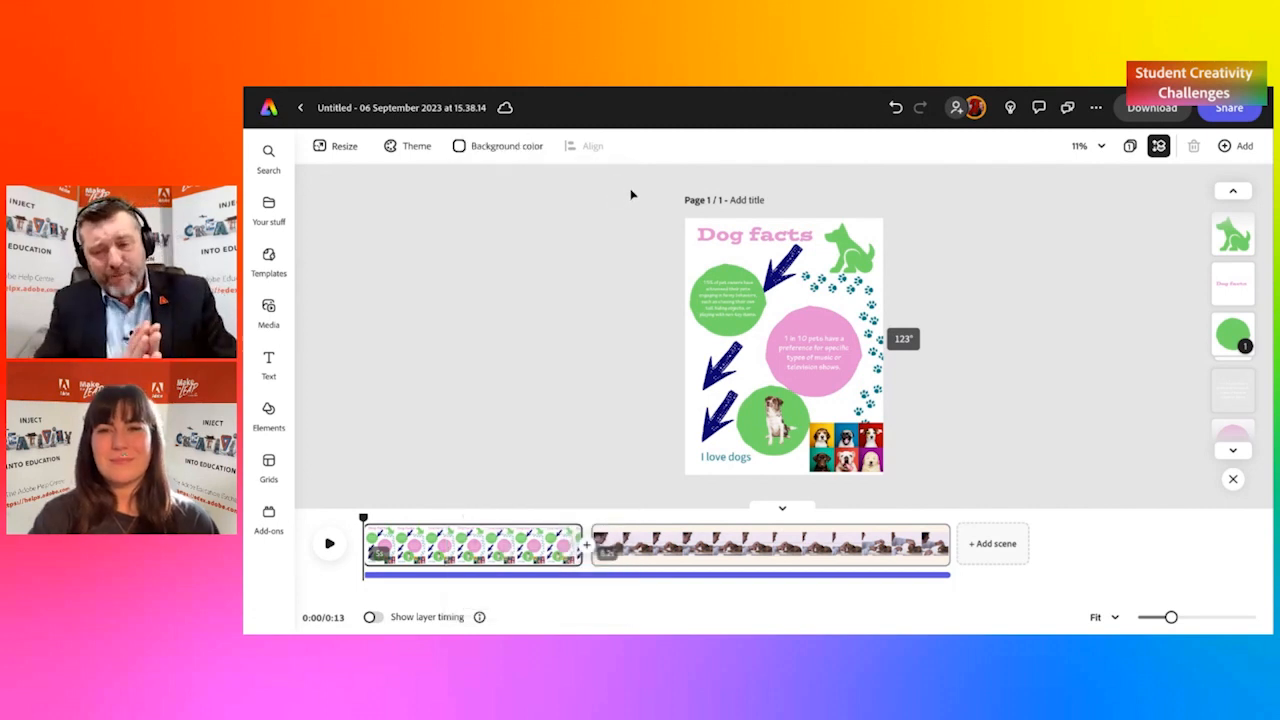